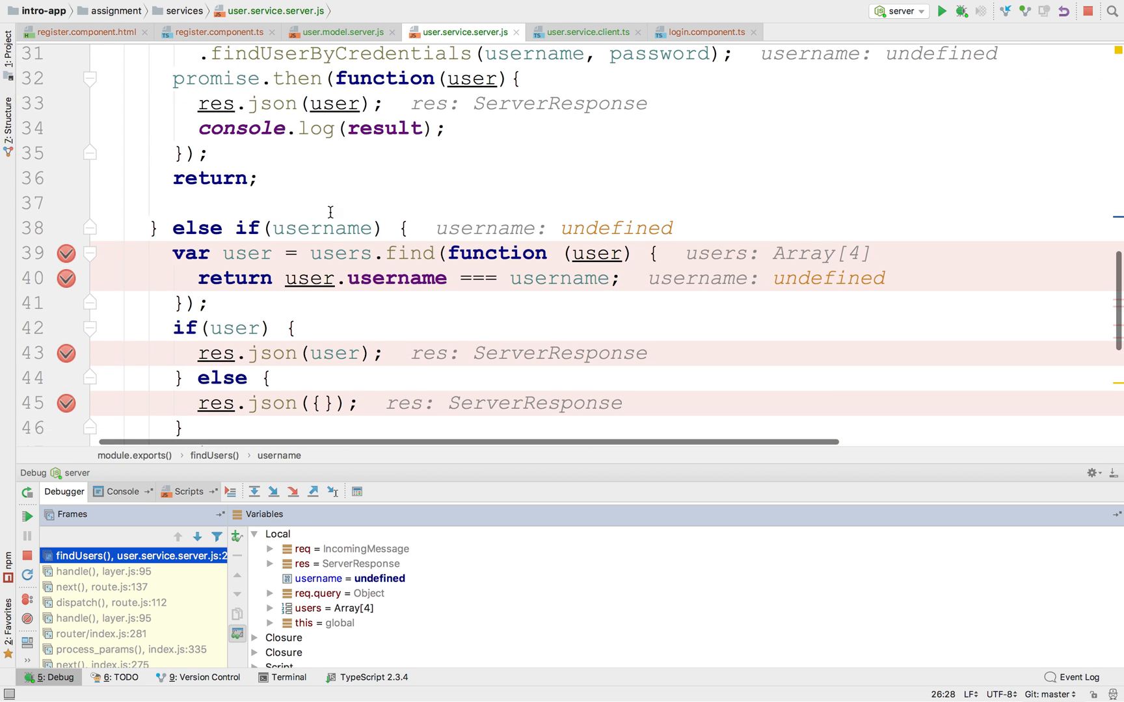
# Remove the breakpoints on lines 39 and 40 in the users.find username lookup
pyautogui.click(253, 491)
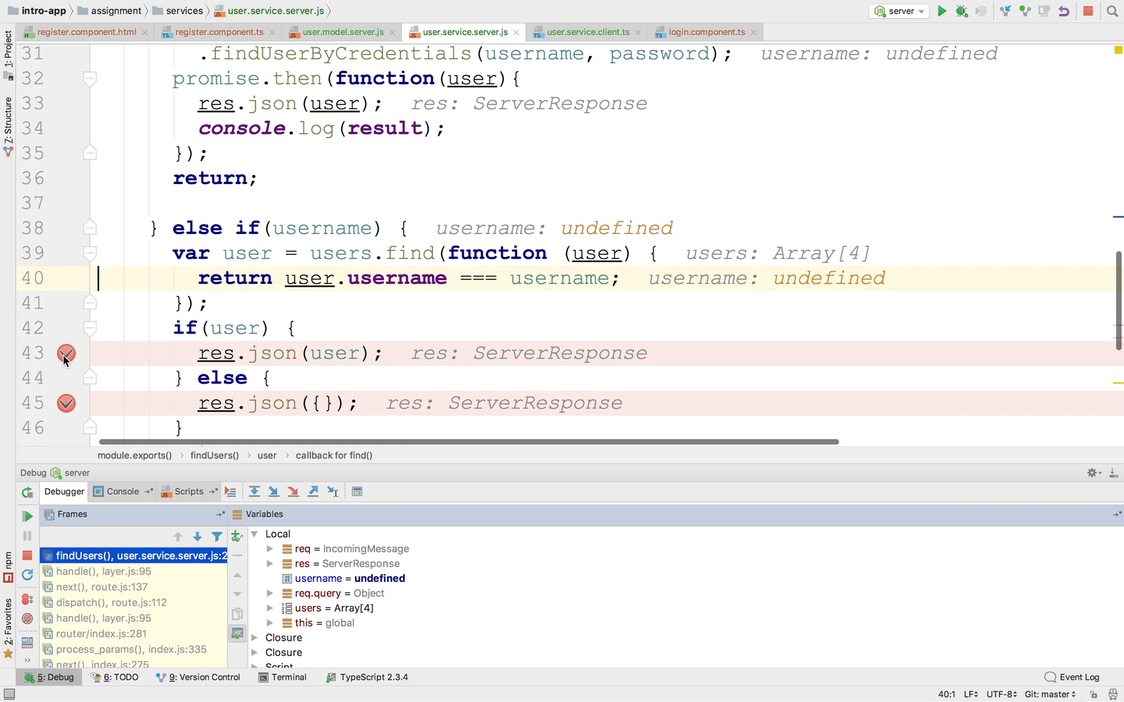
pyautogui.click(28, 518)
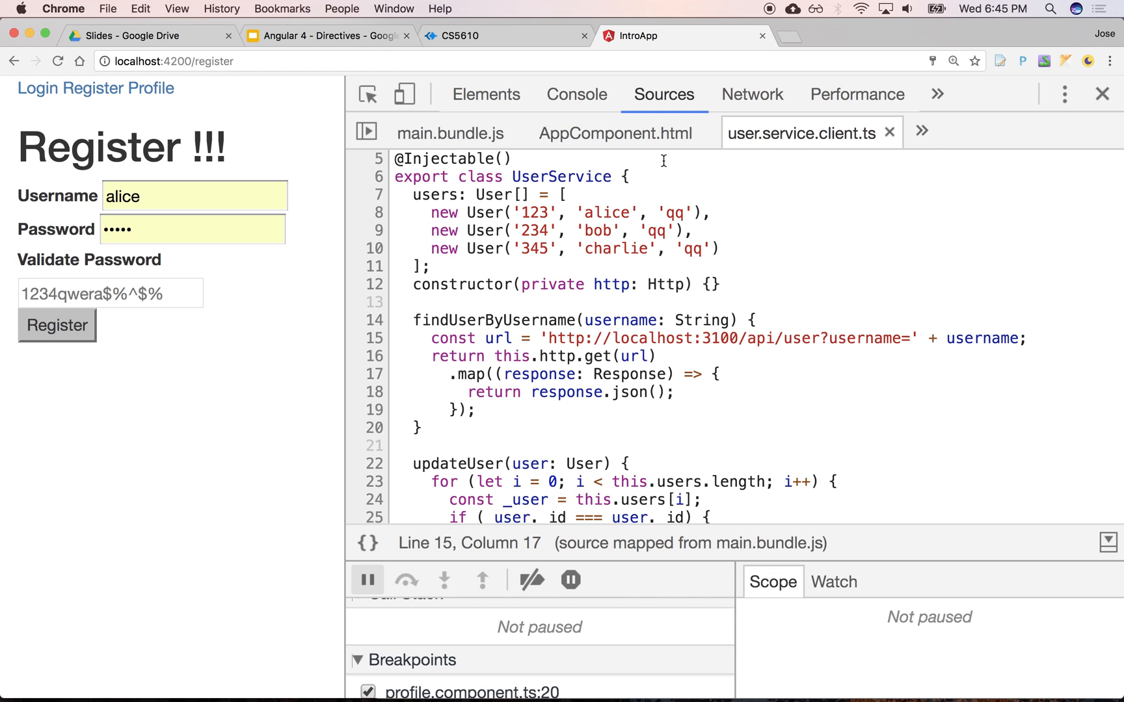
# Show the Console logs, including alice's user object with id 123
pyautogui.click(577, 94)
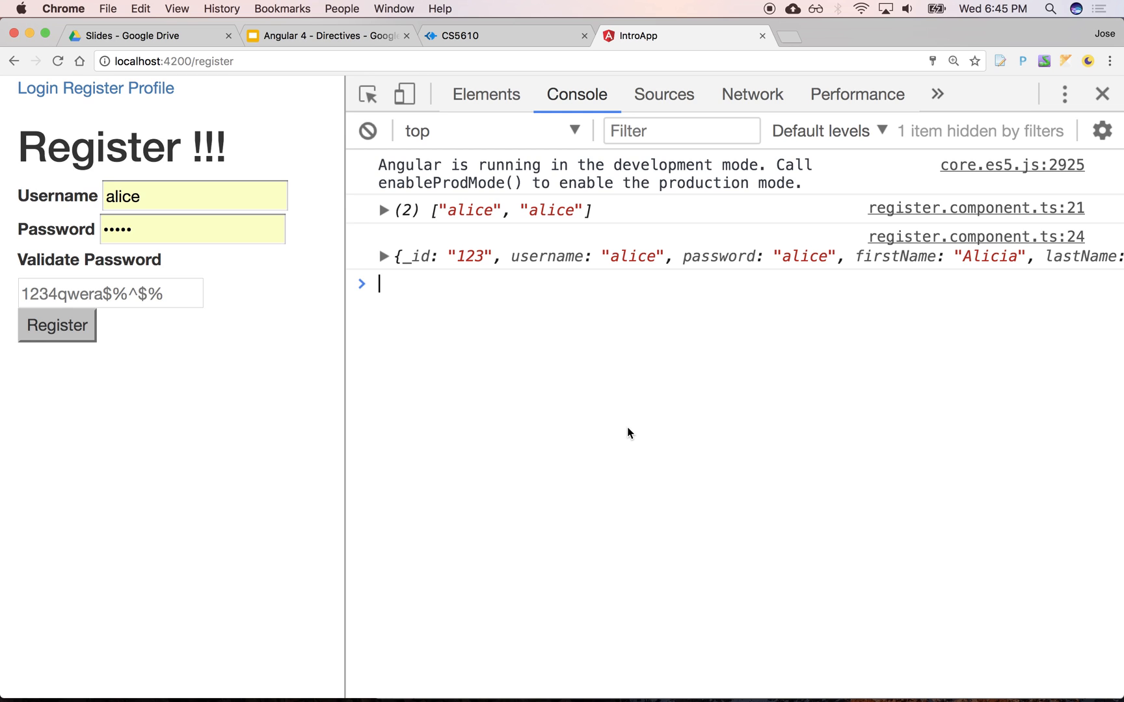
pyautogui.press('Cmd+Tab')
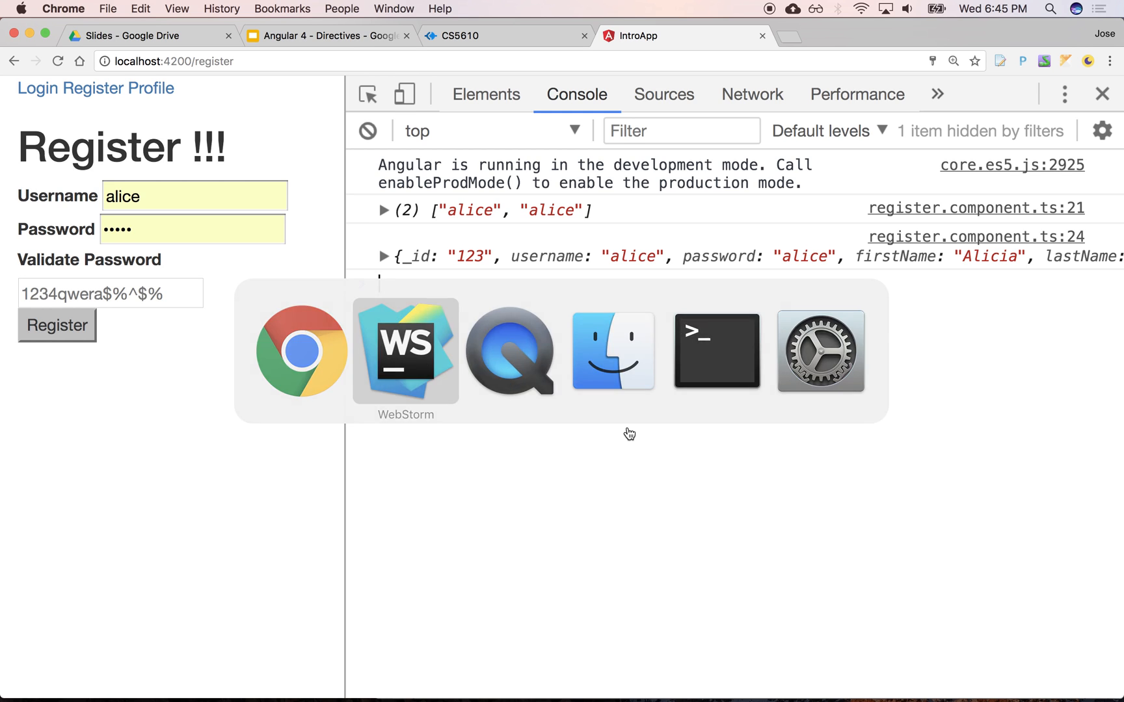
# Comment out the in-memory users.find lookup in the username branch of user.service.server.js
pyautogui.click(405, 351)
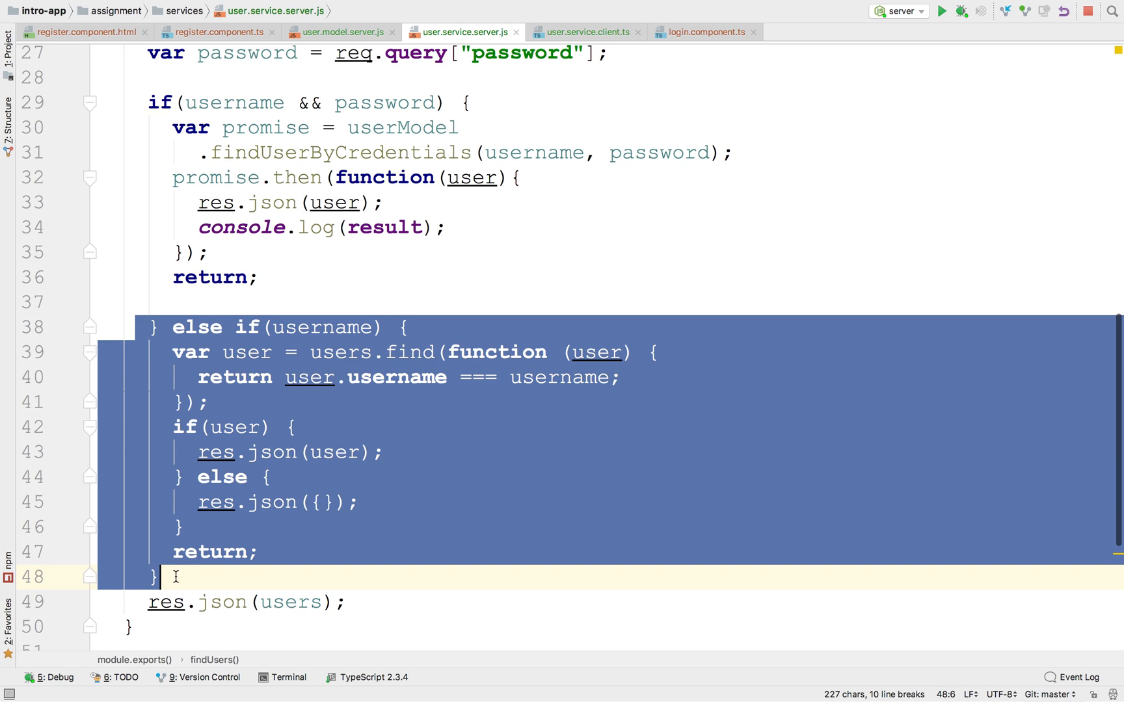
pyautogui.doubleClick(340, 352)
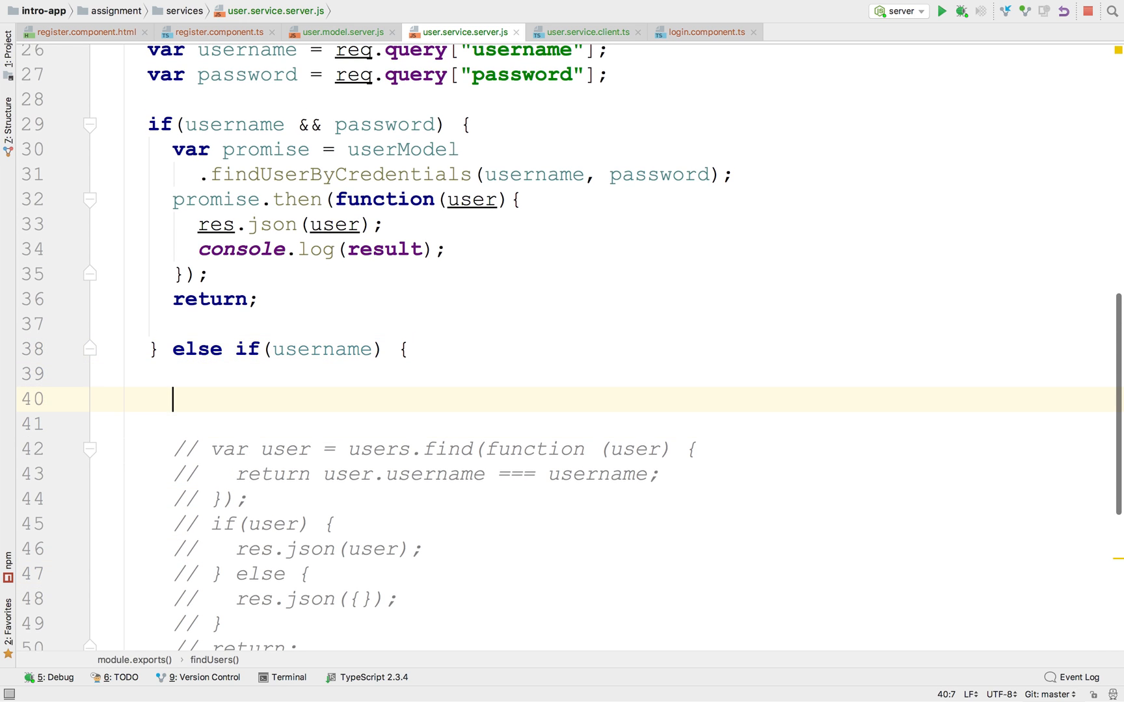
# Write userModel.findUserByUsername(username).then(function(user) {}) in the username branch
pyautogui.write('user')
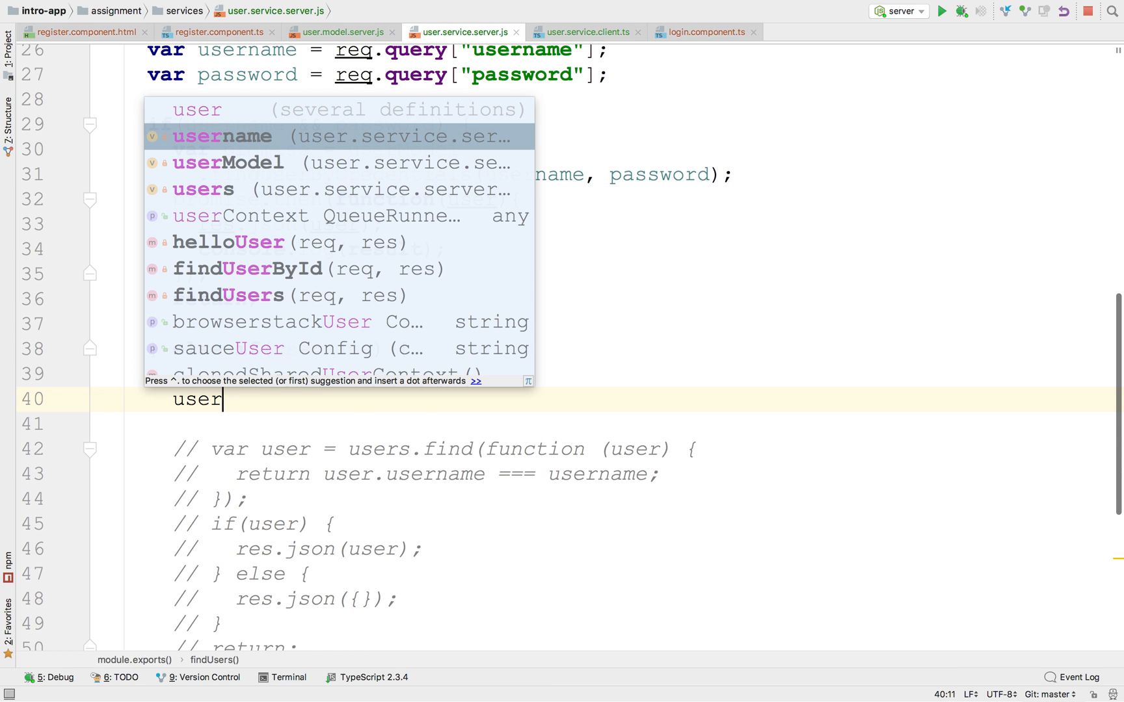
pyautogui.write('Model.f')
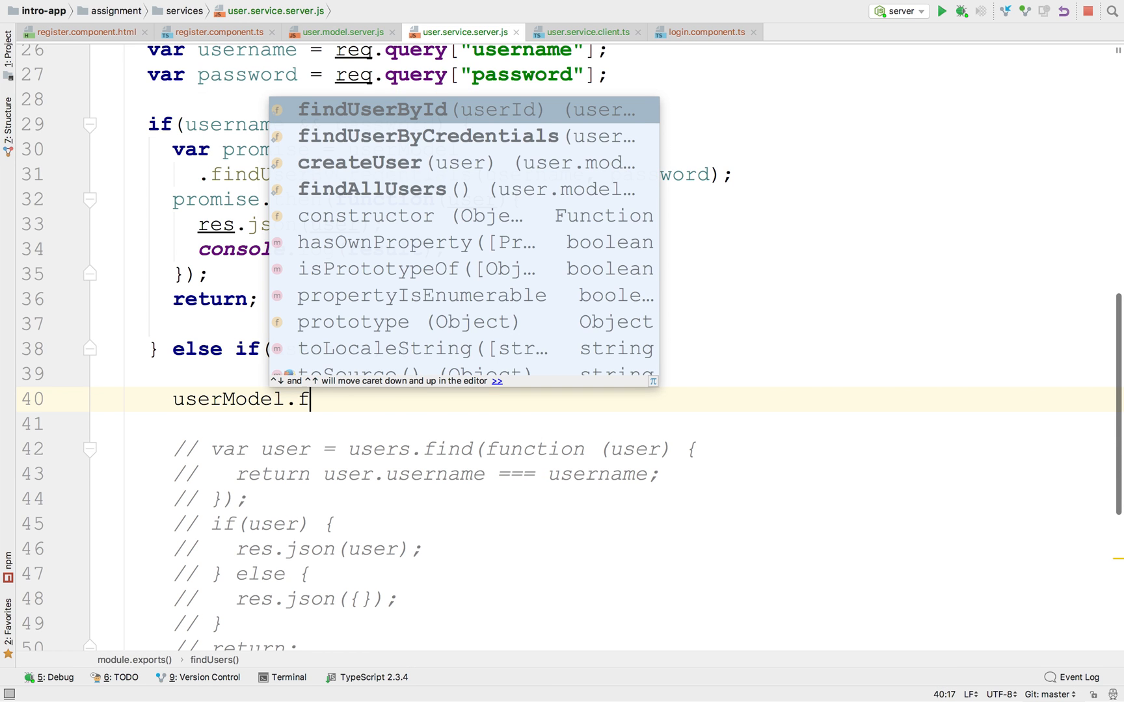
pyautogui.write('indUserByUsername(')
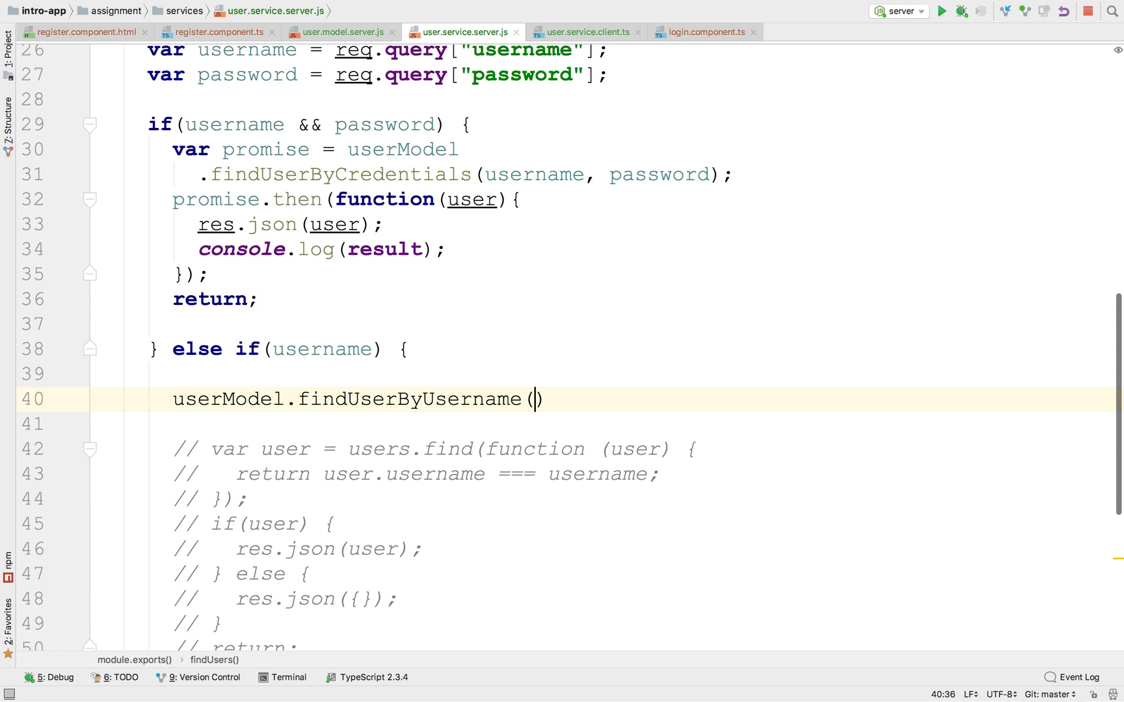
pyautogui.write('(')
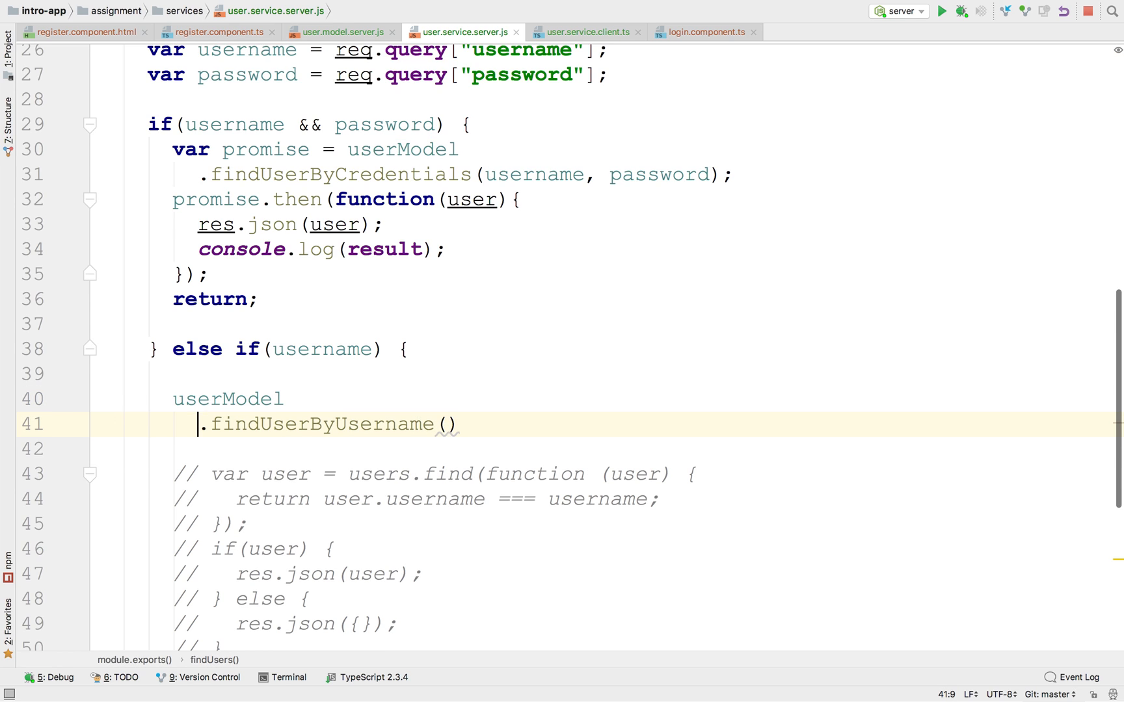
pyautogui.write('username')
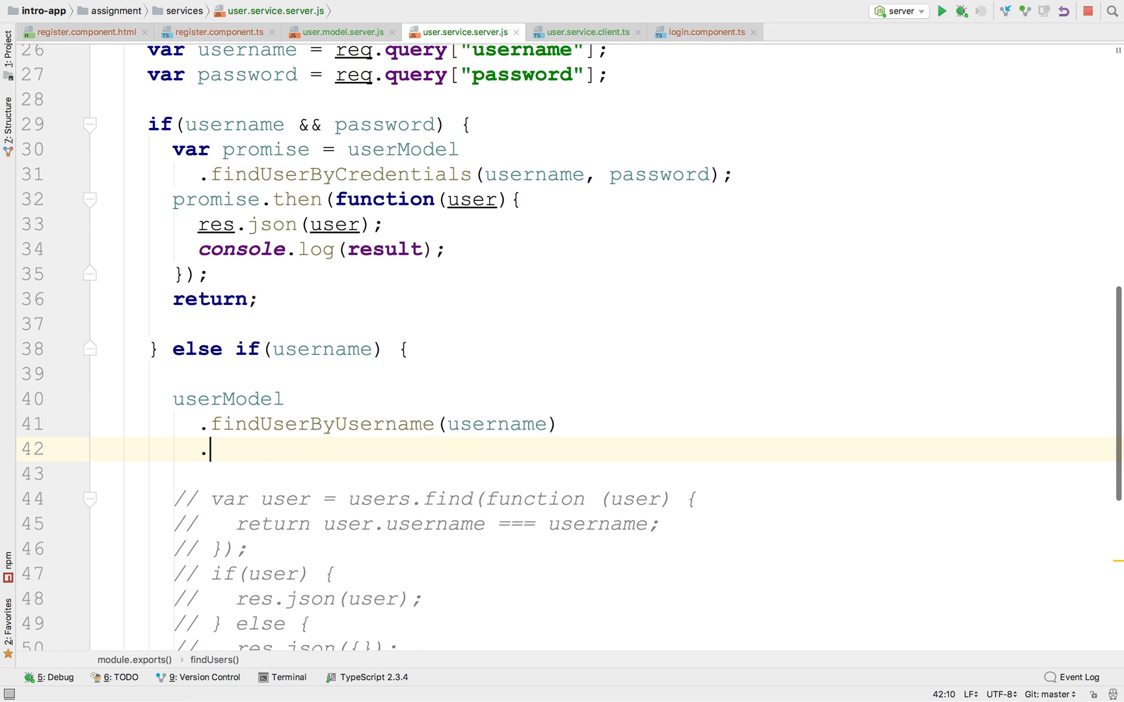
pyautogui.write('then()')
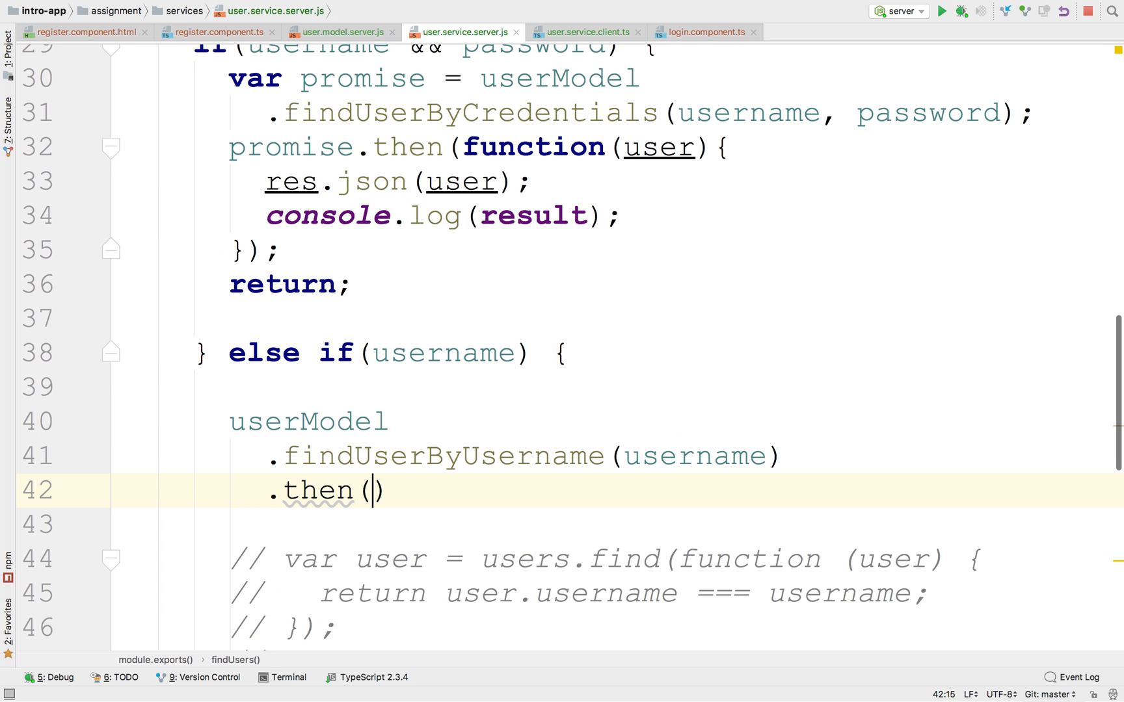
pyautogui.scroll(-3)
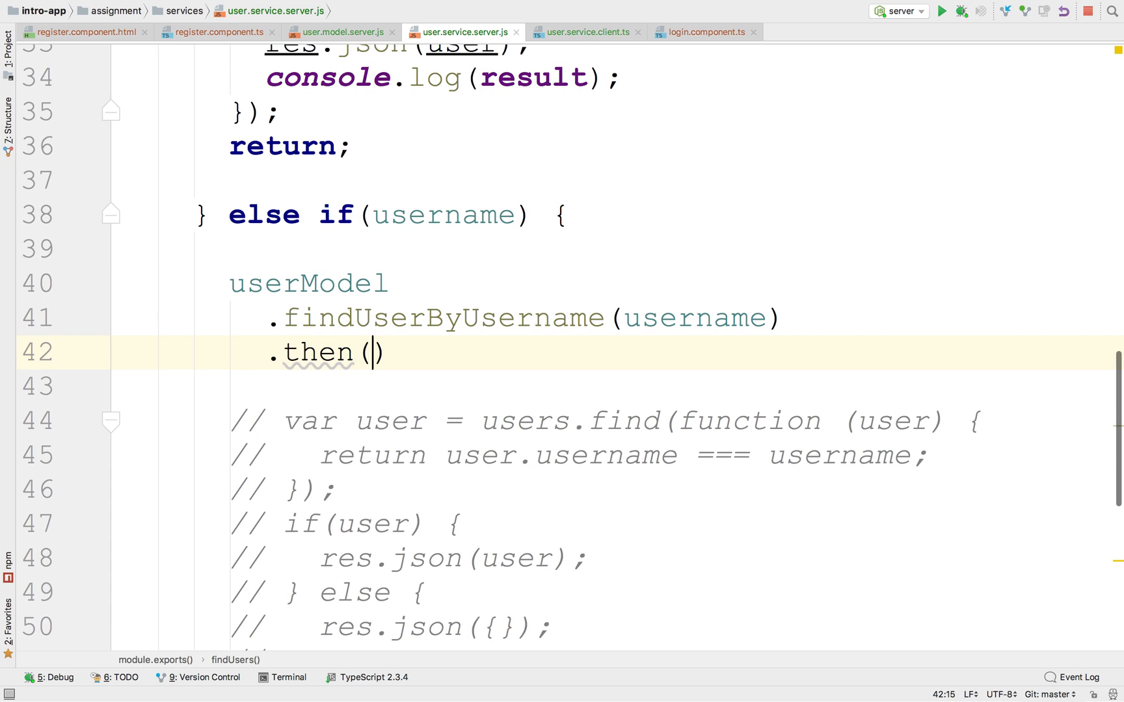
pyautogui.write('functio')
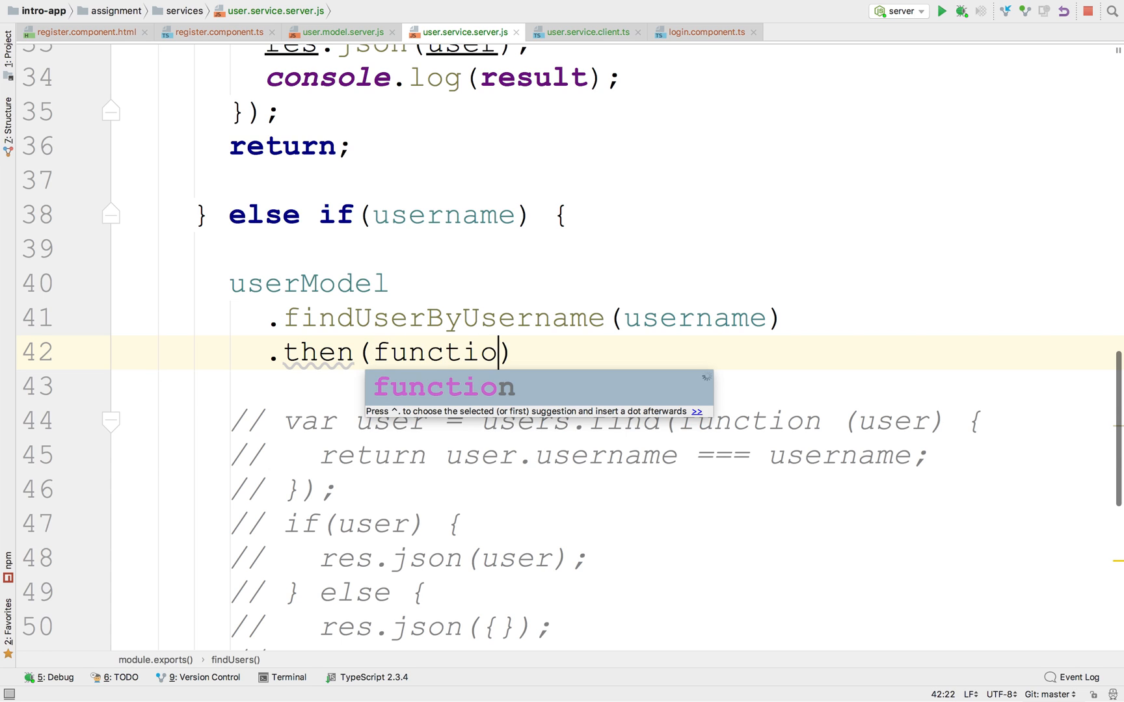
pyautogui.press('Tab')
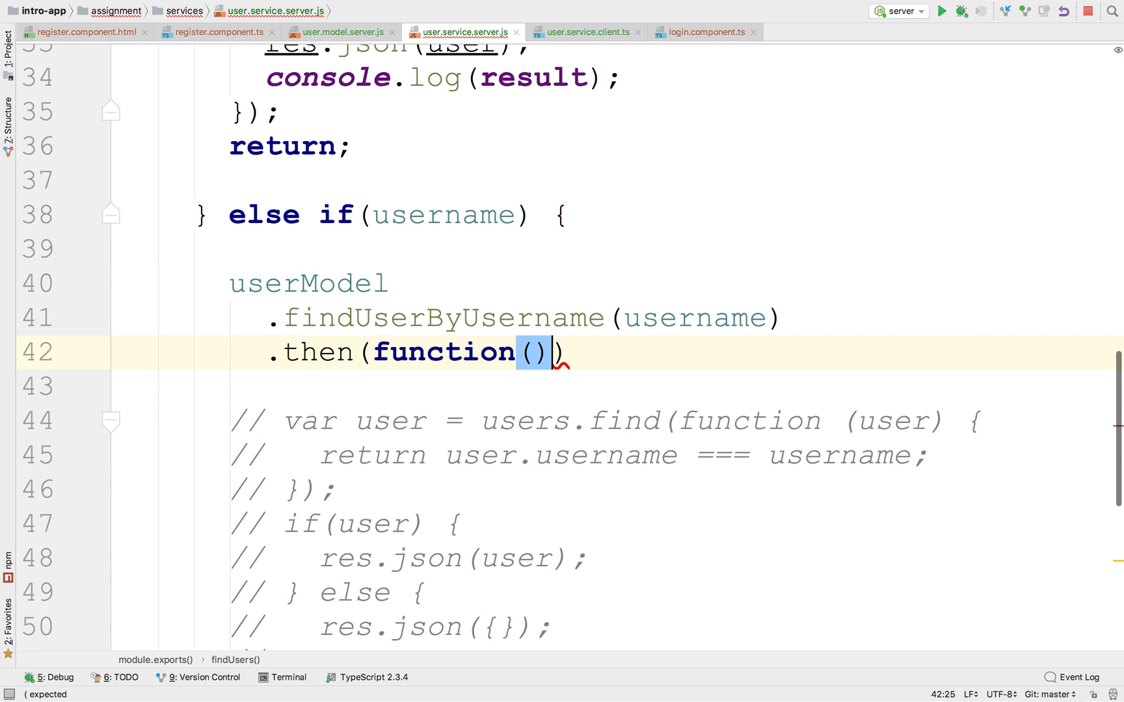
pyautogui.write('{')
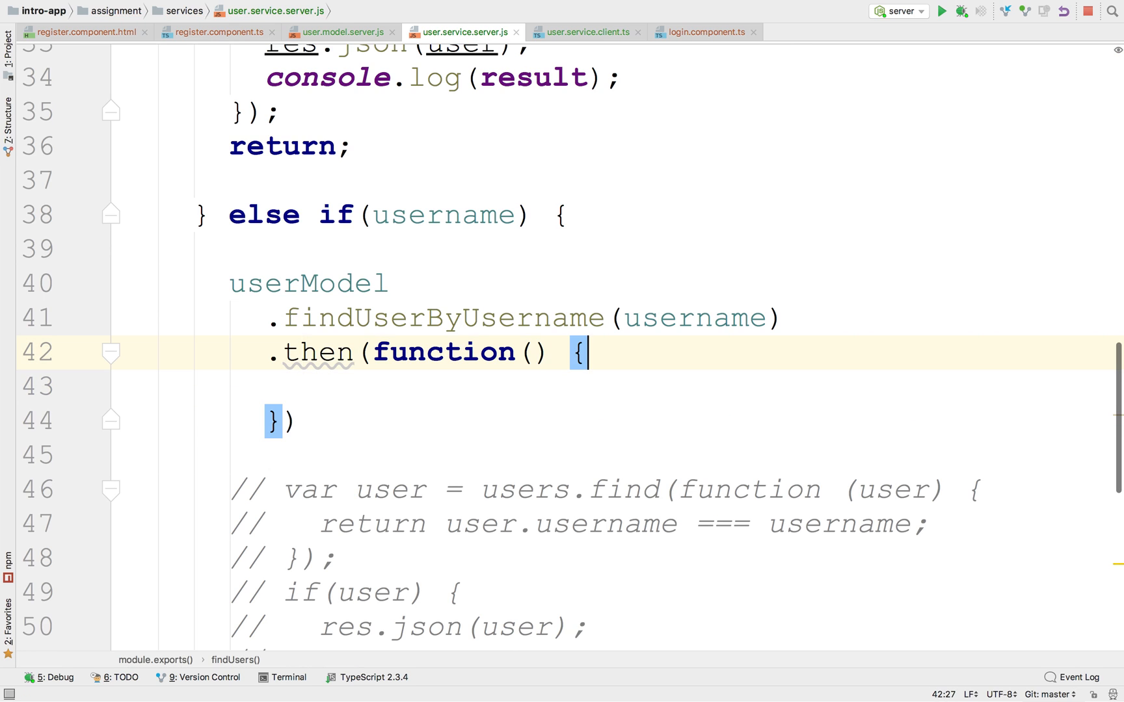
pyautogui.write('user')
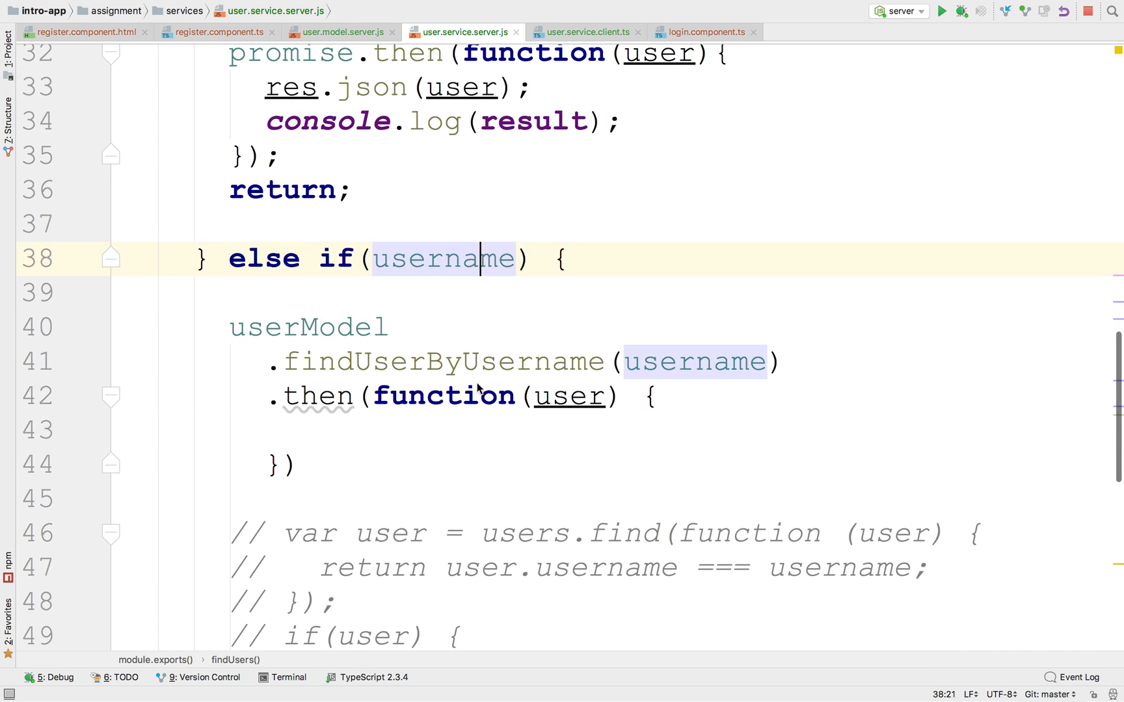
# Add res.json(user) inside the then callback and end the chain with a semicolon
pyautogui.moveTo(234, 327); pyautogui.dragTo(294, 465)
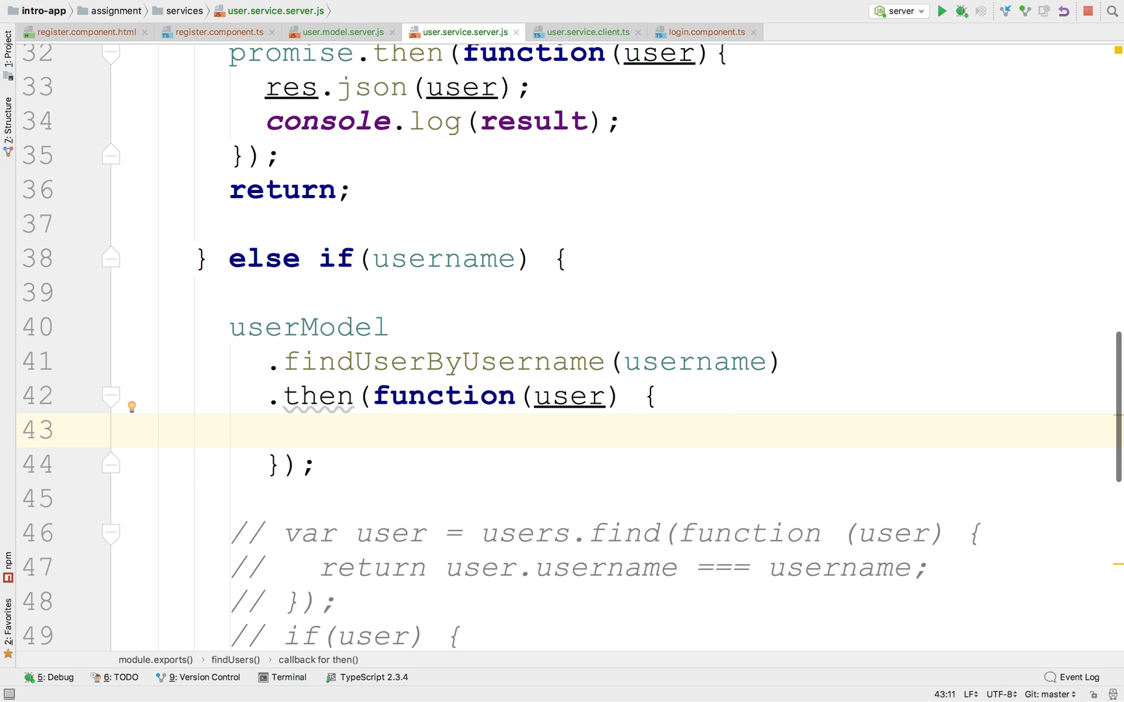
pyautogui.write('res.json(u);')
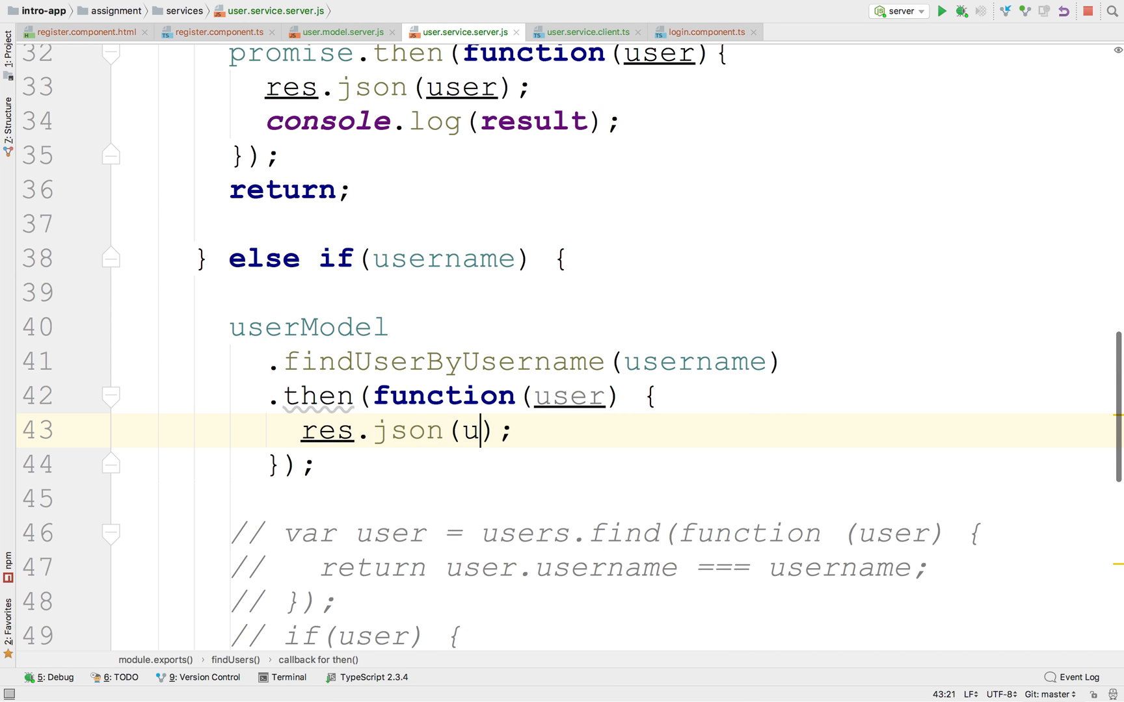
pyautogui.write('ser')
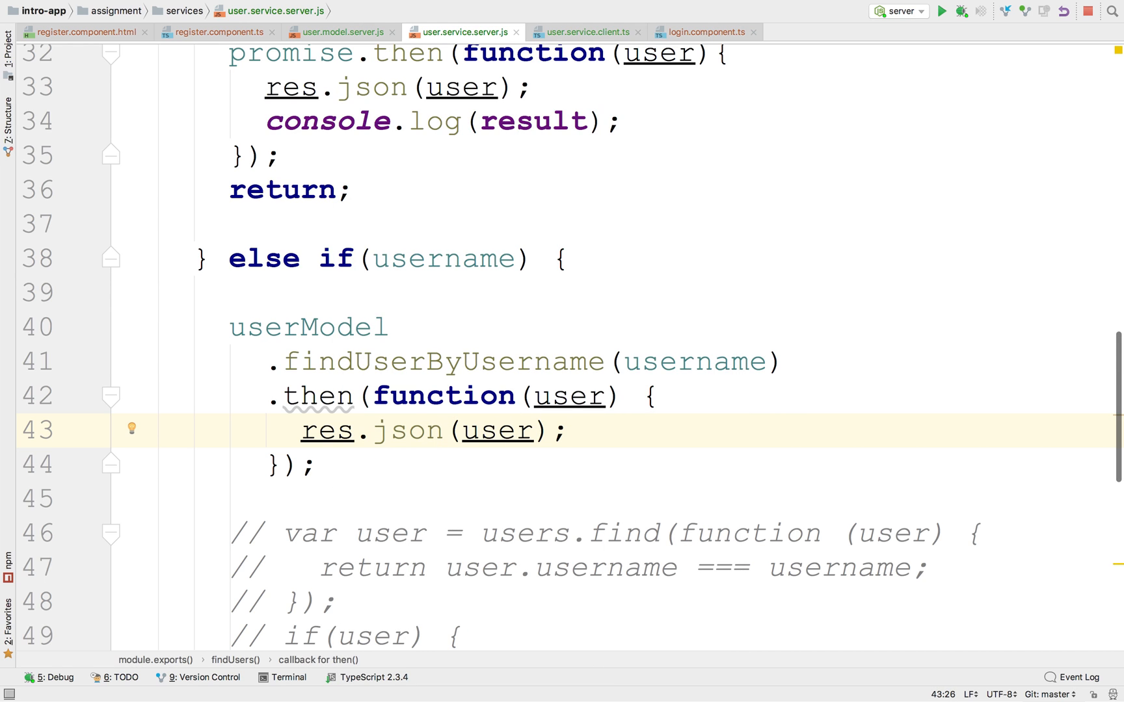
pyautogui.moveTo(565, 435)
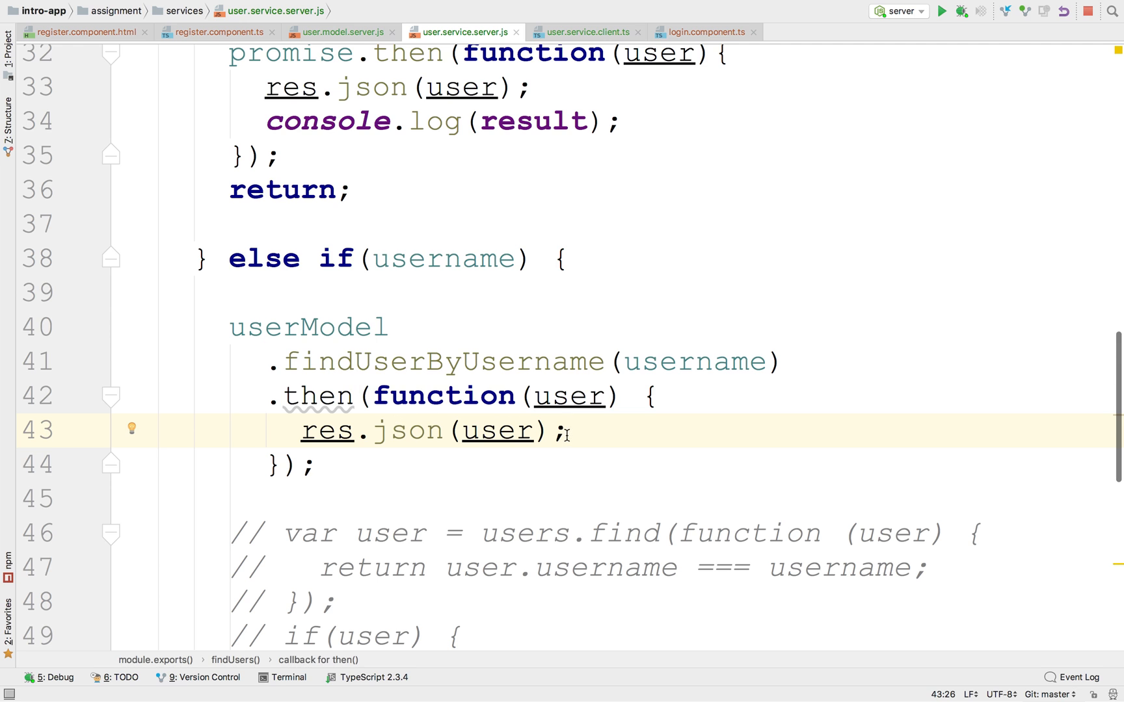
pyautogui.scroll(-3)
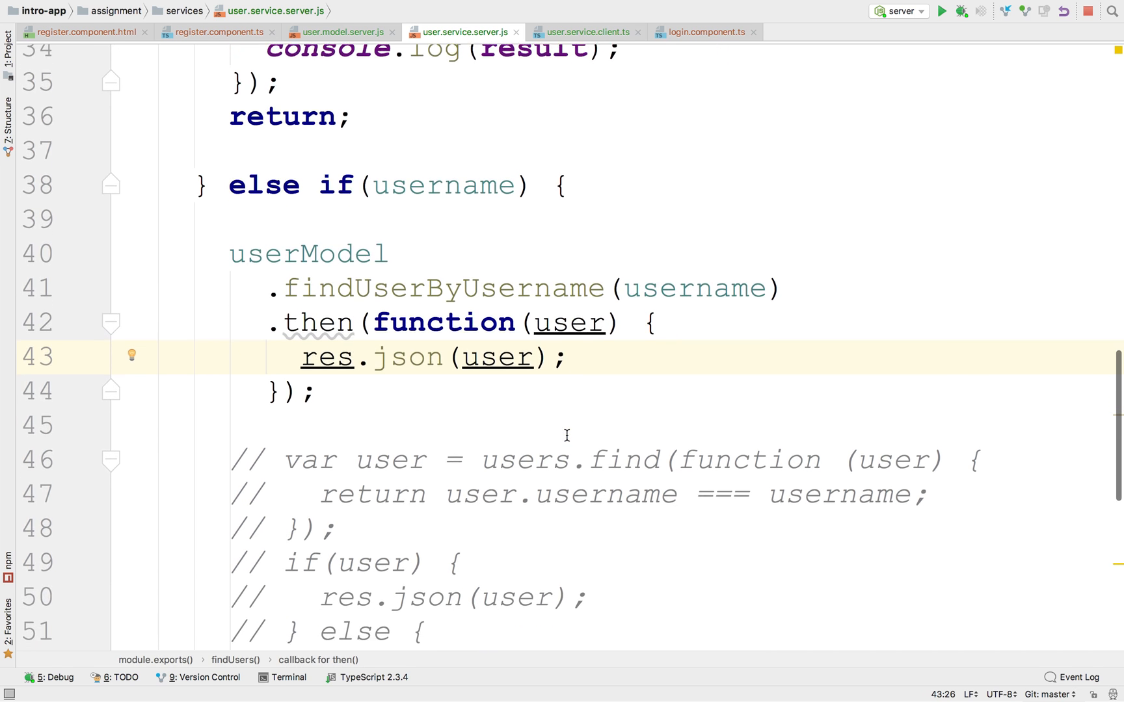
pyautogui.scroll(-3)
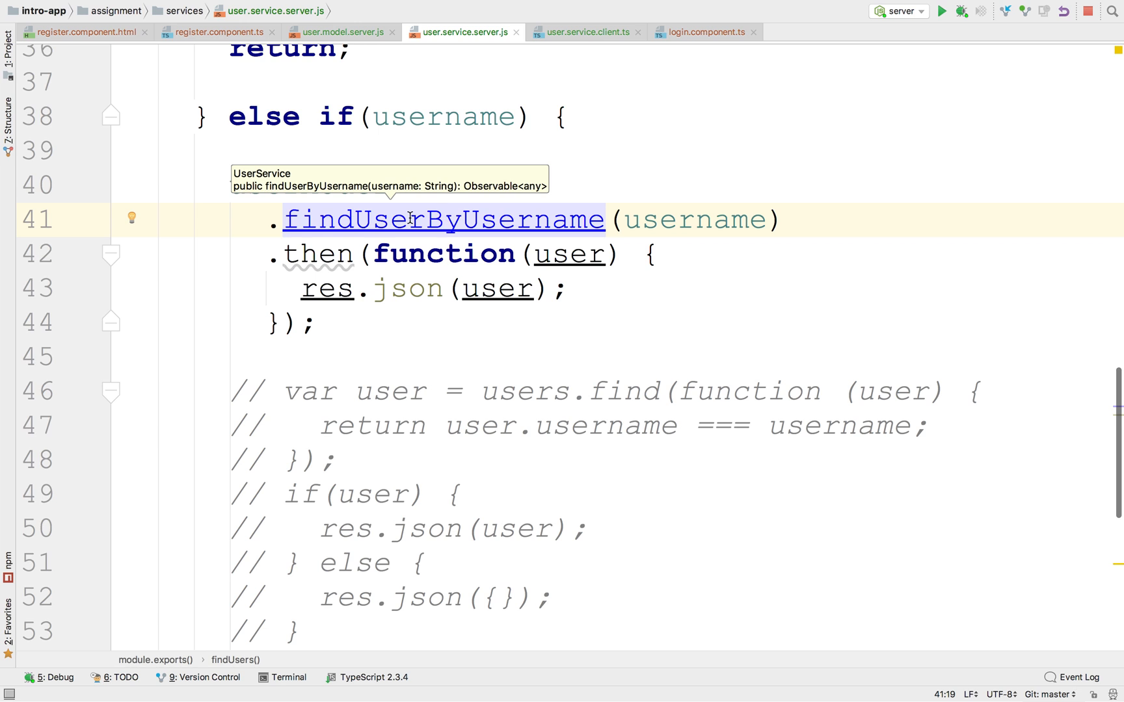
pyautogui.click(582, 31)
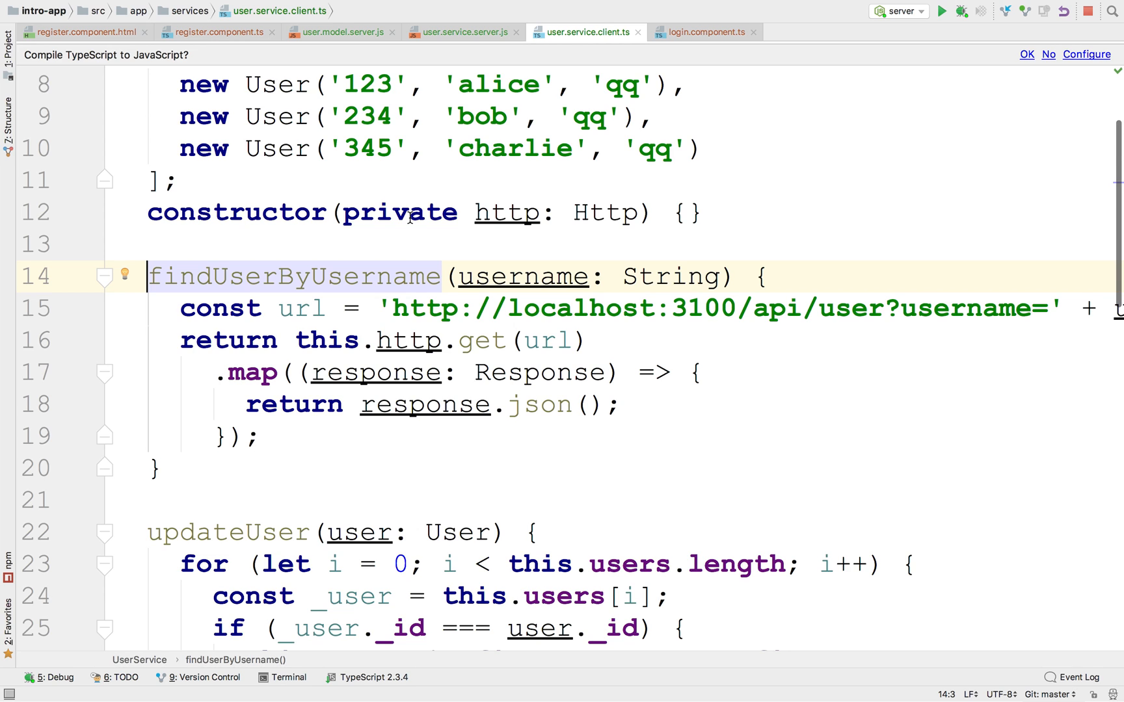
pyautogui.click(464, 31)
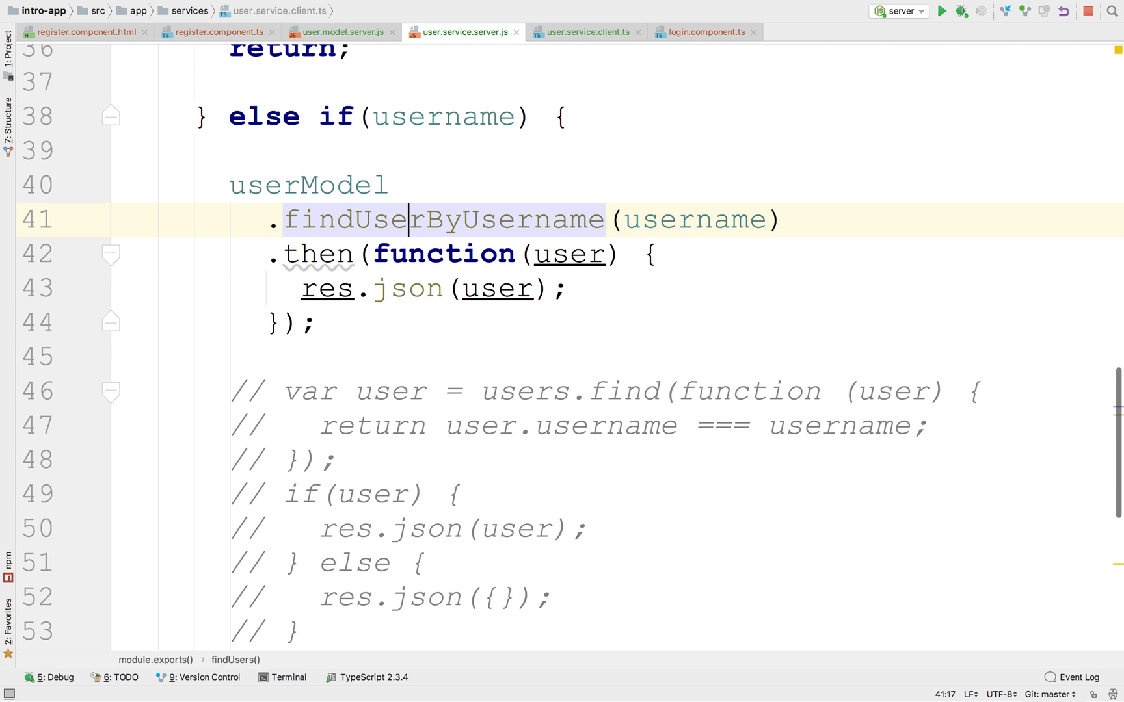
pyautogui.doubleClick(444, 219)
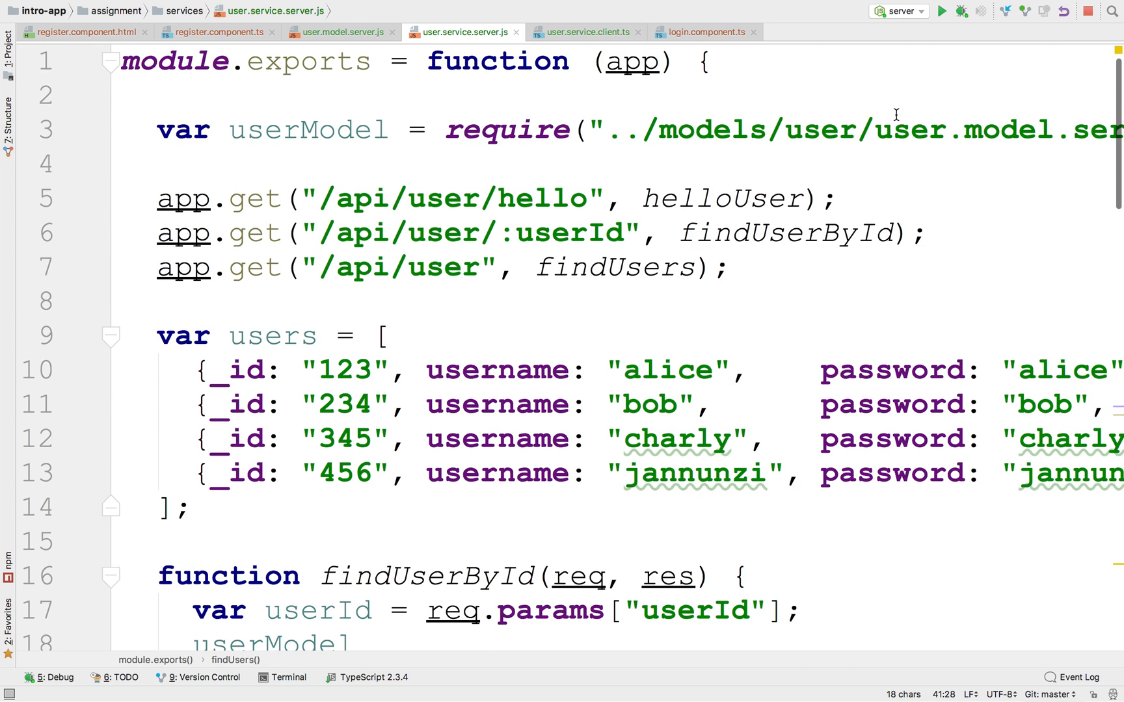
# In user.model.server.js, add 'UserModel.findUserByUsername = findUserByUsername;'
pyautogui.click(336, 31)
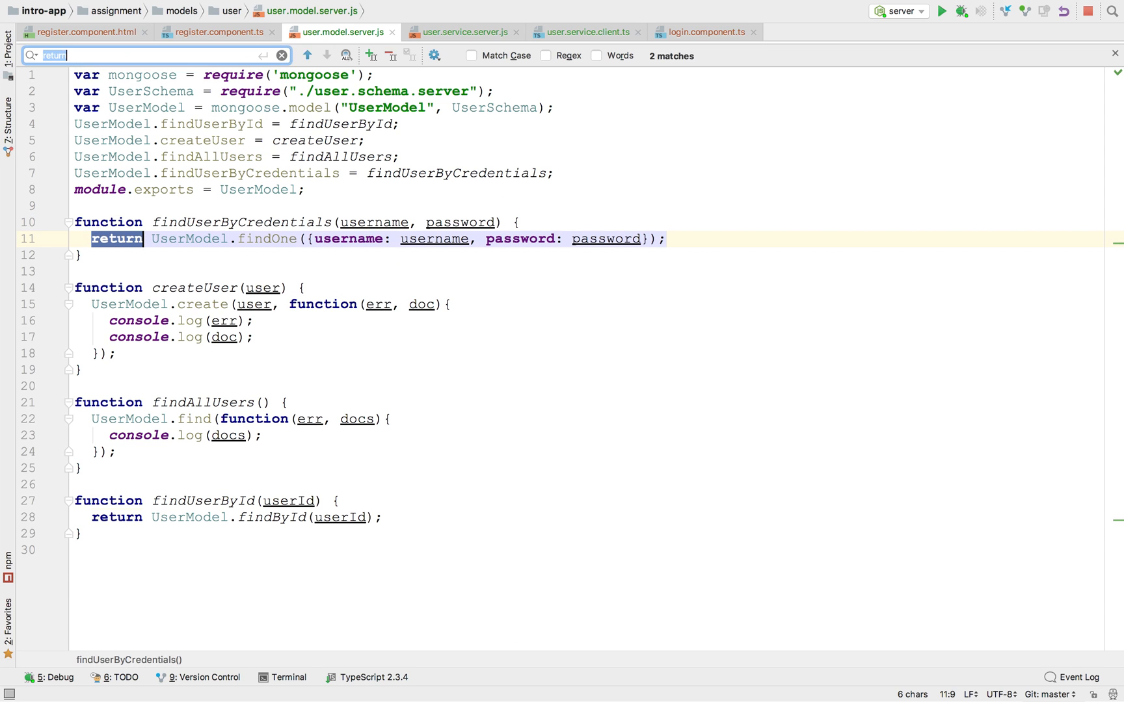
pyautogui.write('findUserByUsername')
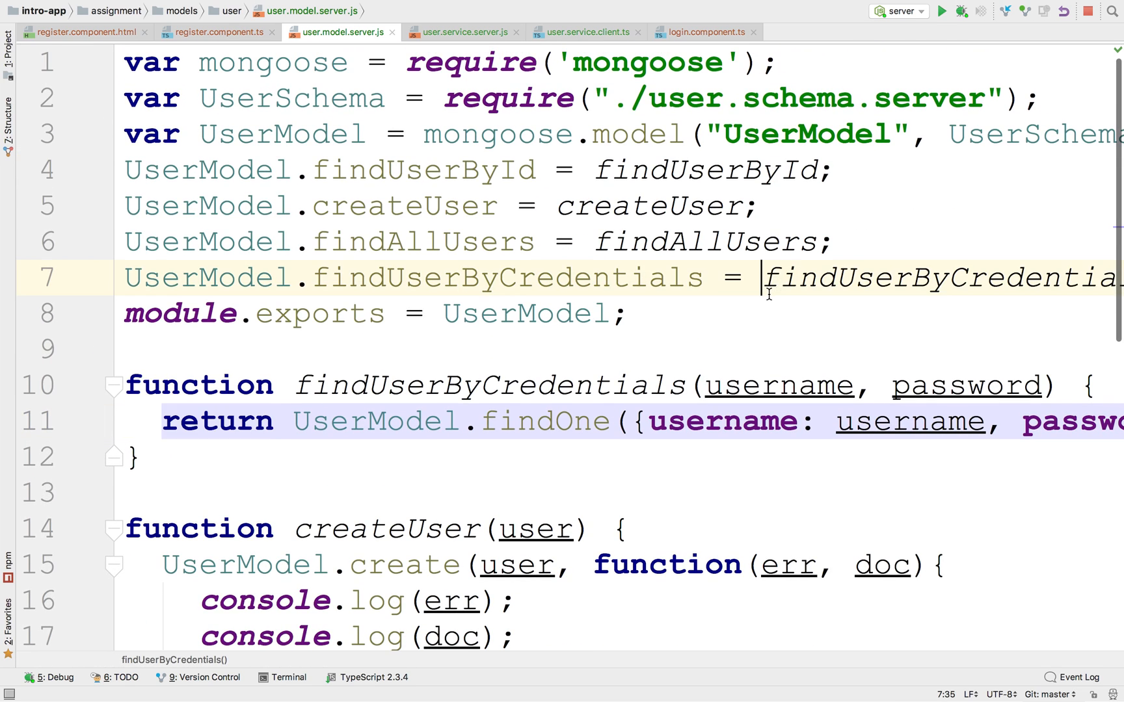
pyautogui.press('Enter')
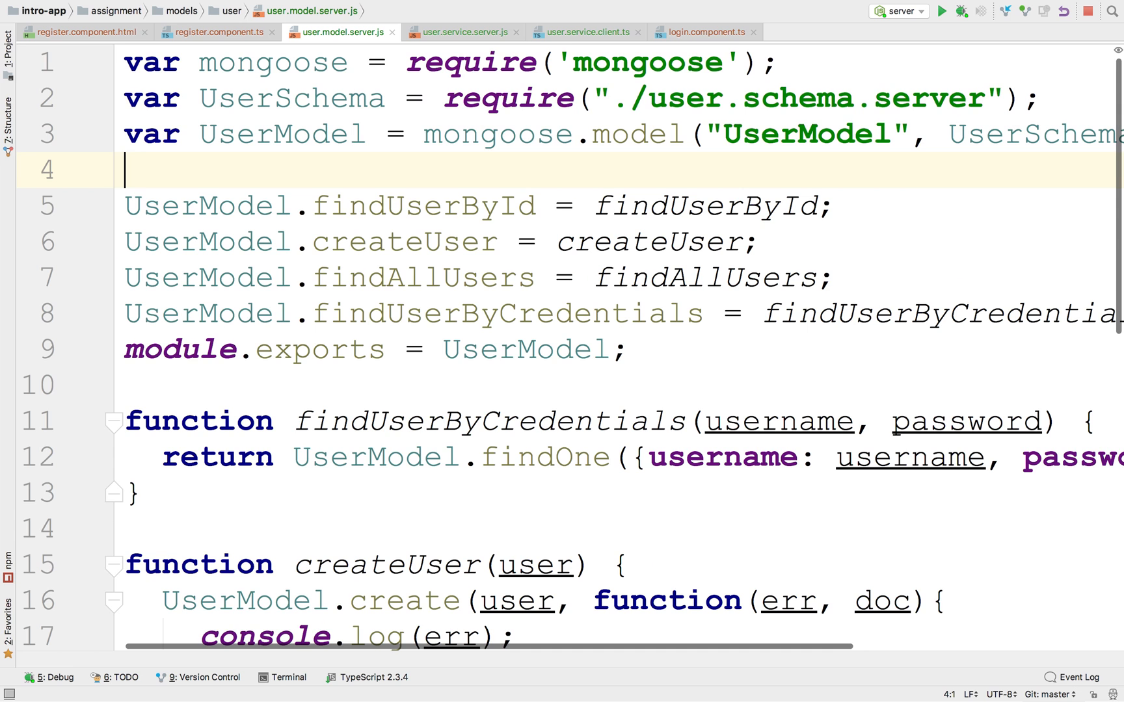
pyautogui.write('UserModel.findUserByUsername')
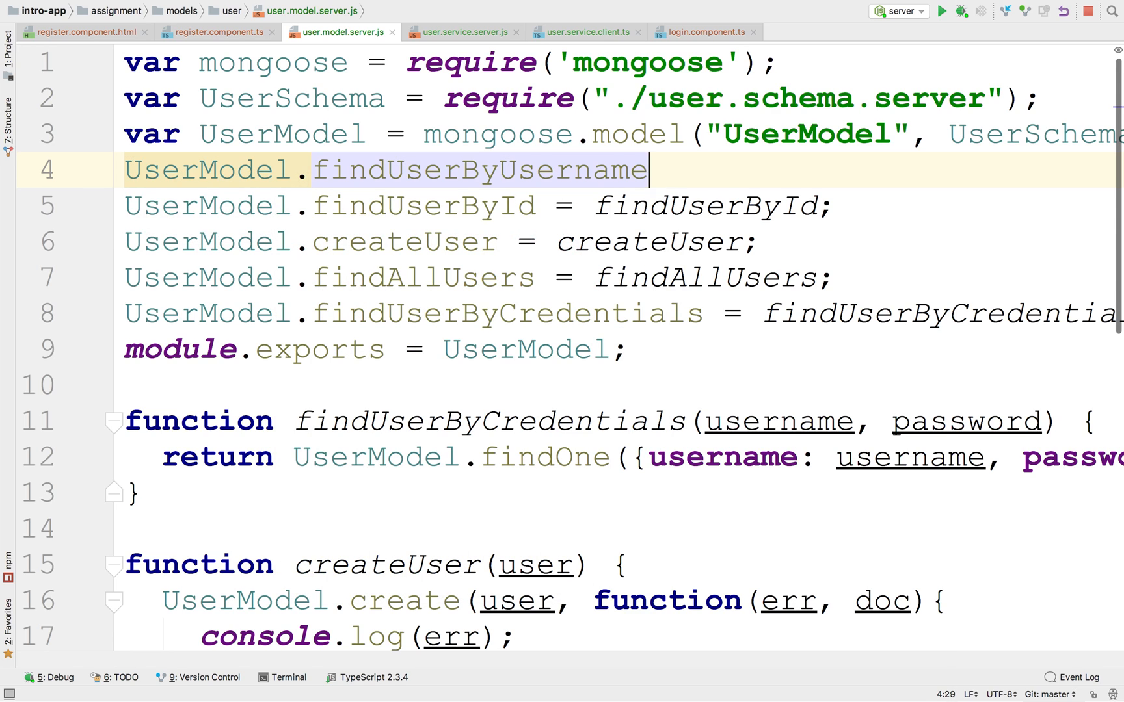
pyautogui.write('= findUserByUsername;')
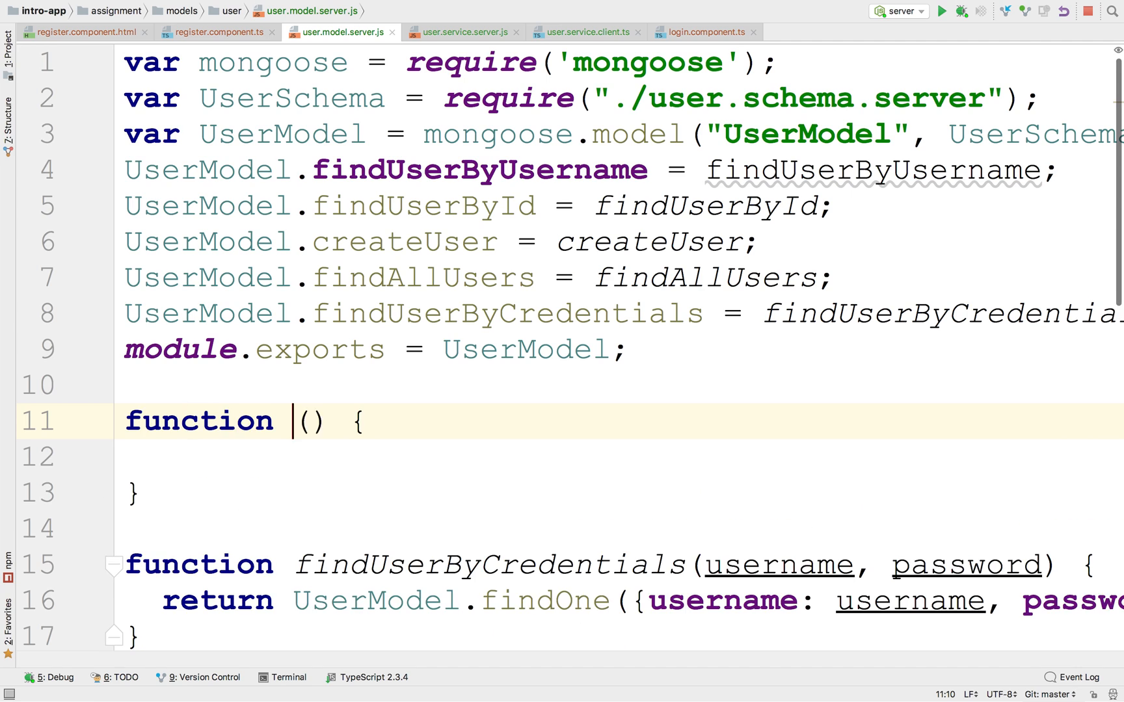
# Declare an empty function findUserByUsername(username)
pyautogui.write('findUserByUsername')
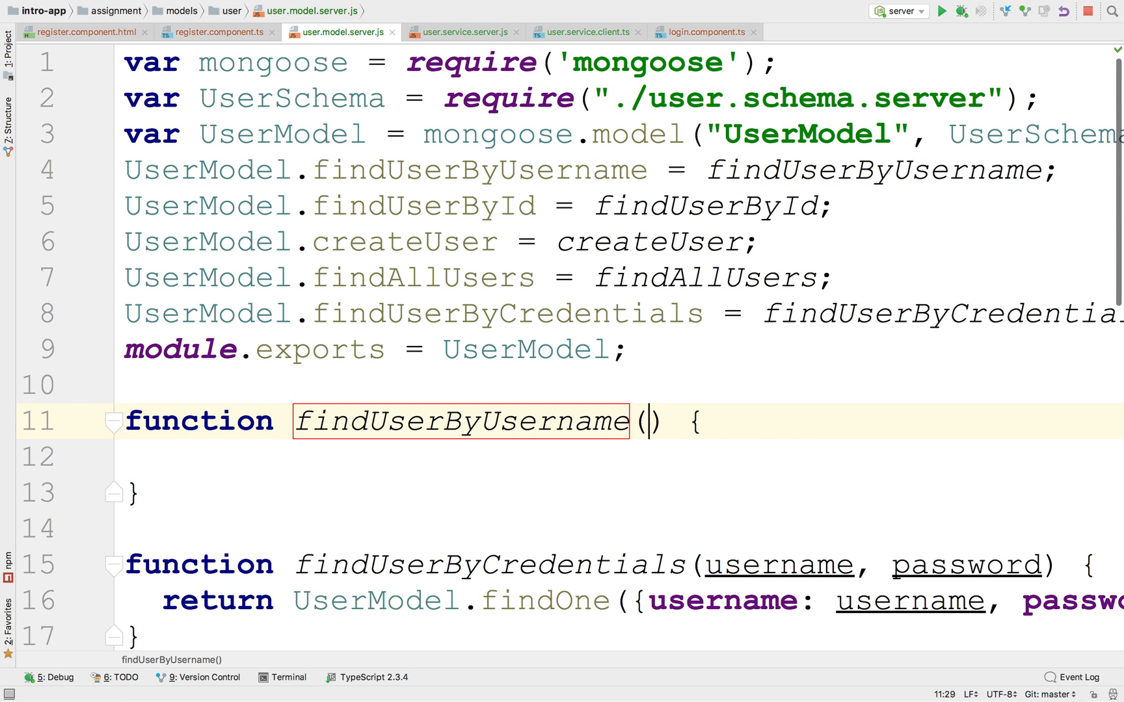
pyautogui.write('username')
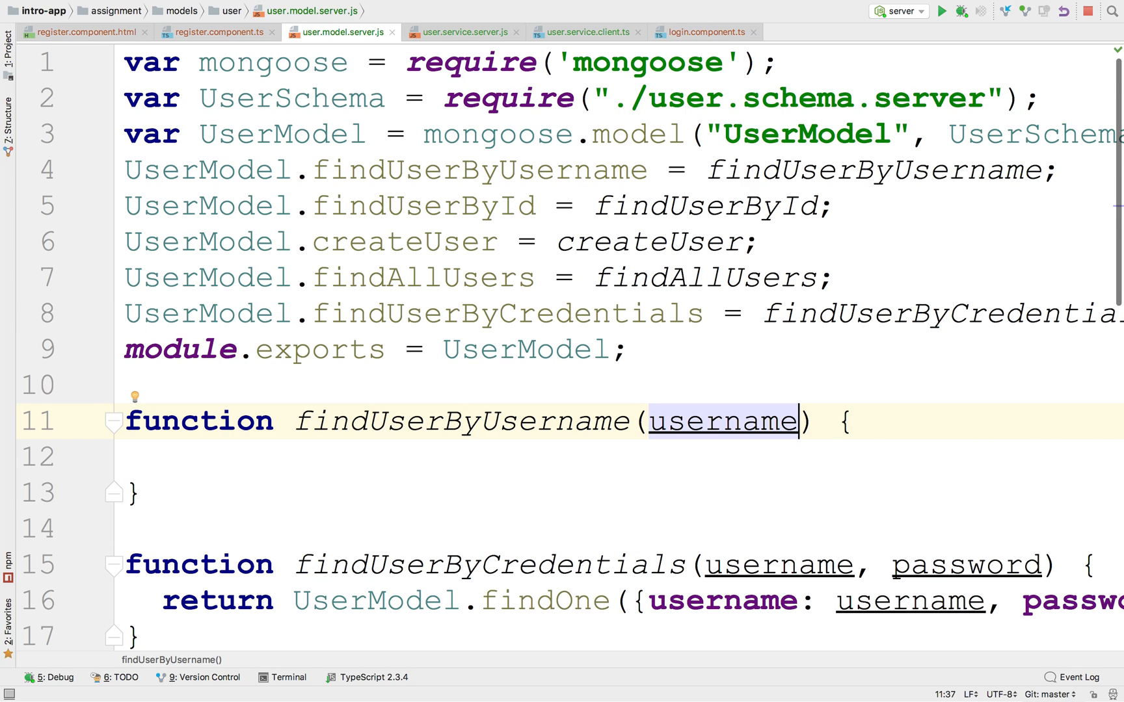
pyautogui.doubleClick(723, 421)
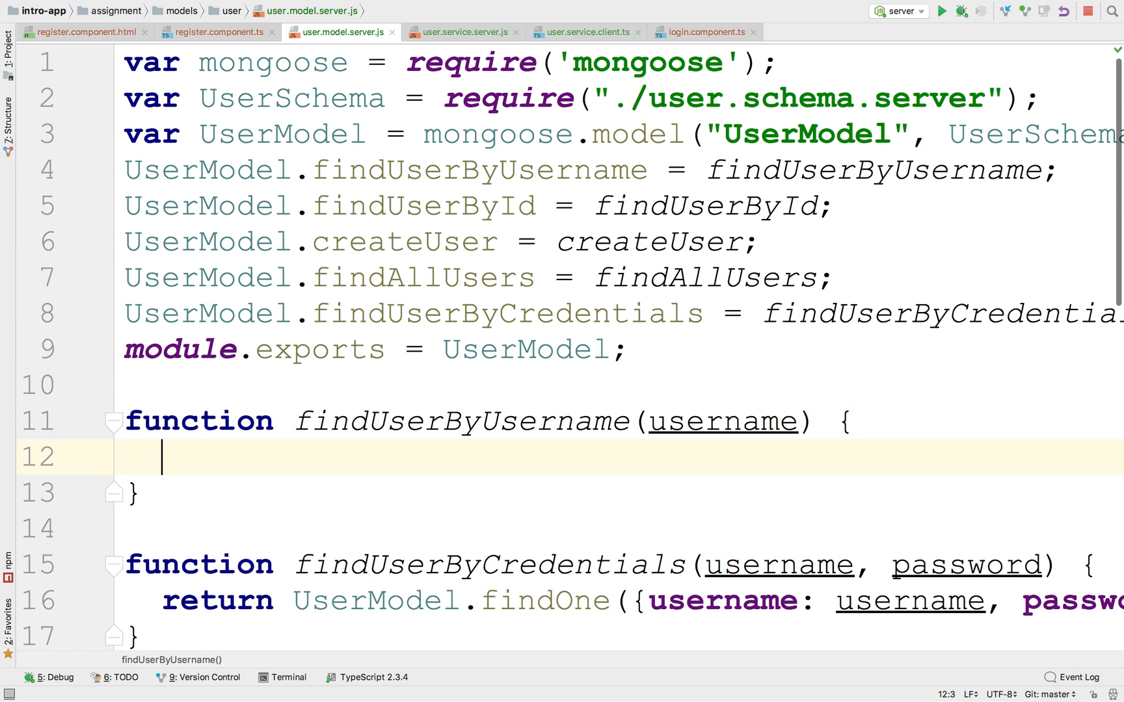
# Make findUserByUsername return UserModel.findOne({username: username})
pyautogui.write('return Usernam')
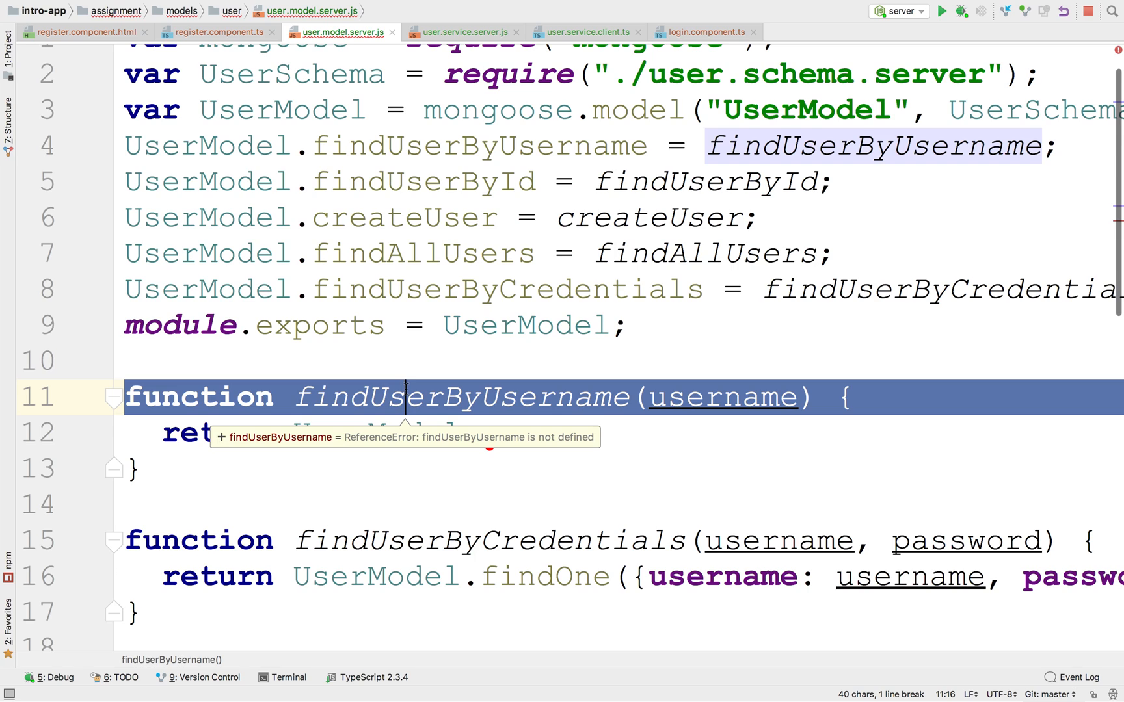
pyautogui.moveTo(407, 393)
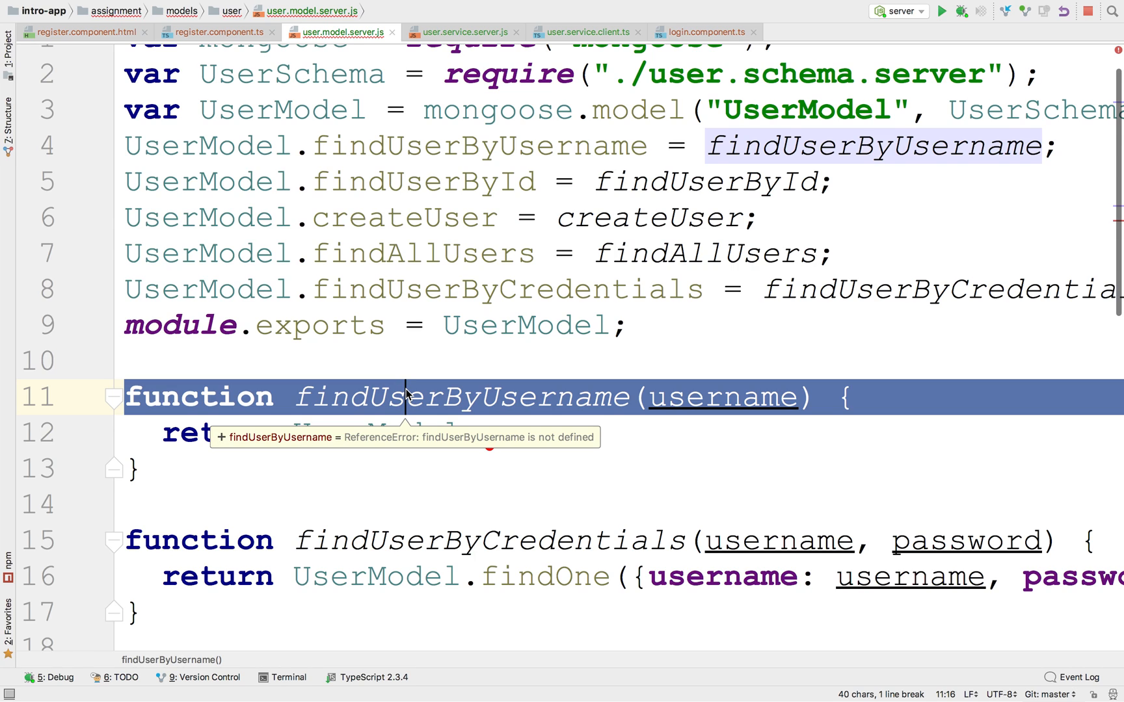
pyautogui.write('UserModel.')
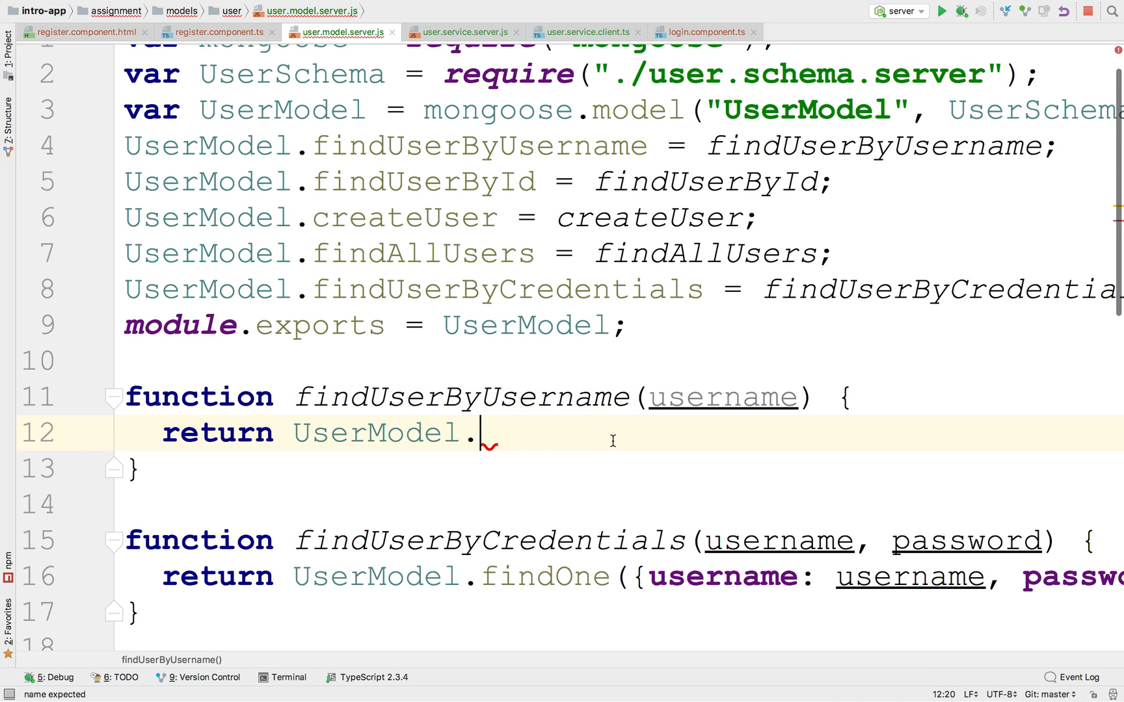
pyautogui.write('findOne(')
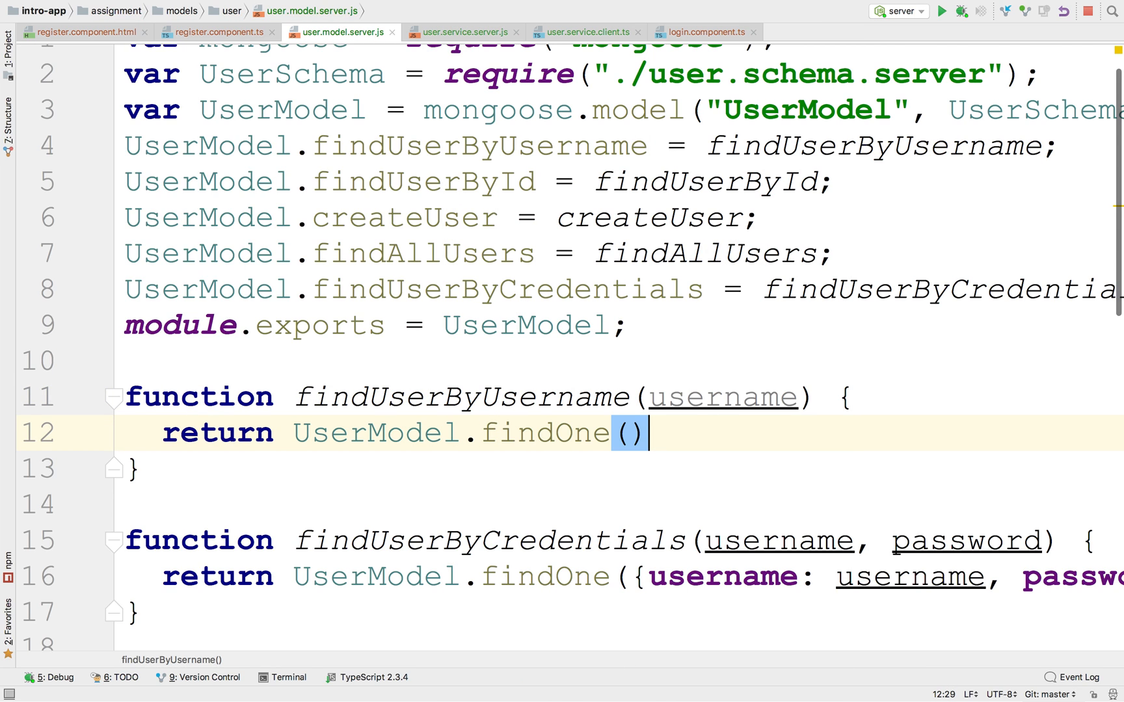
pyautogui.write('{P')
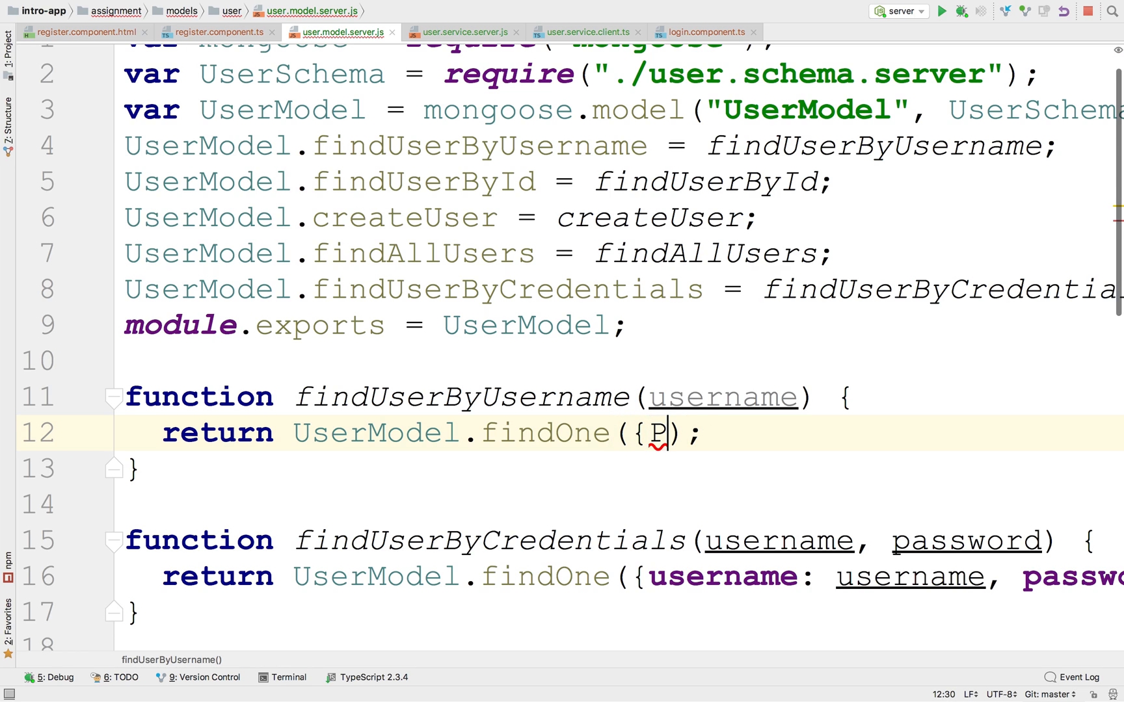
pyautogui.press('Backspace')
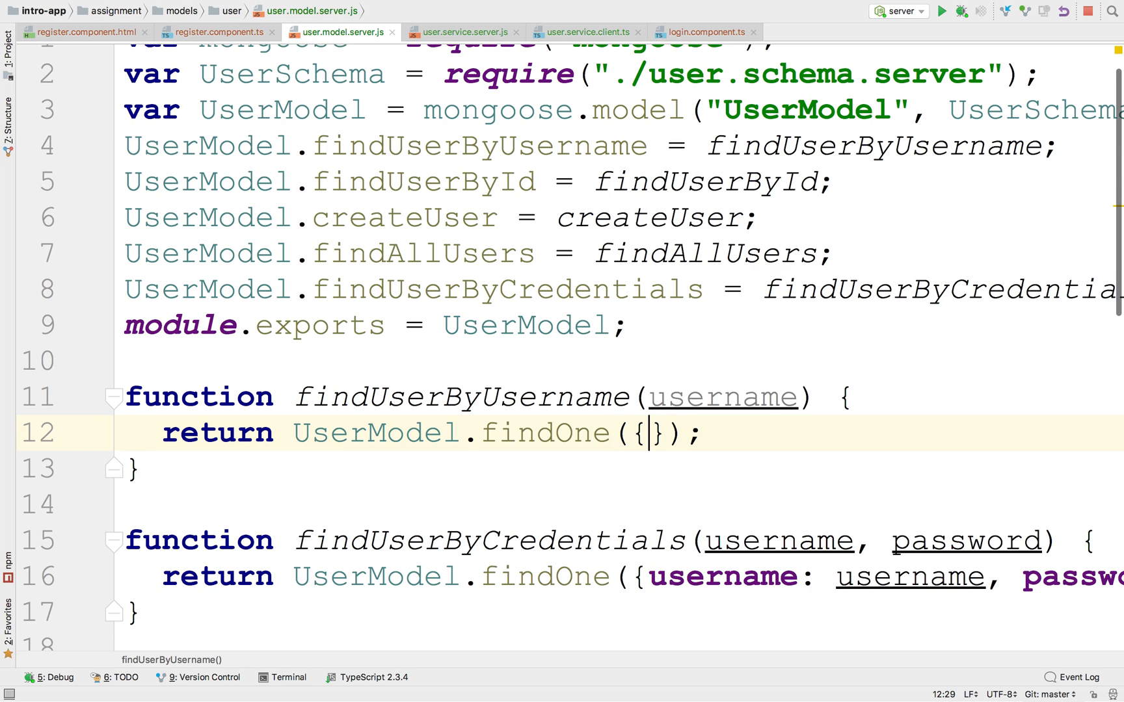
pyautogui.write('username: username')
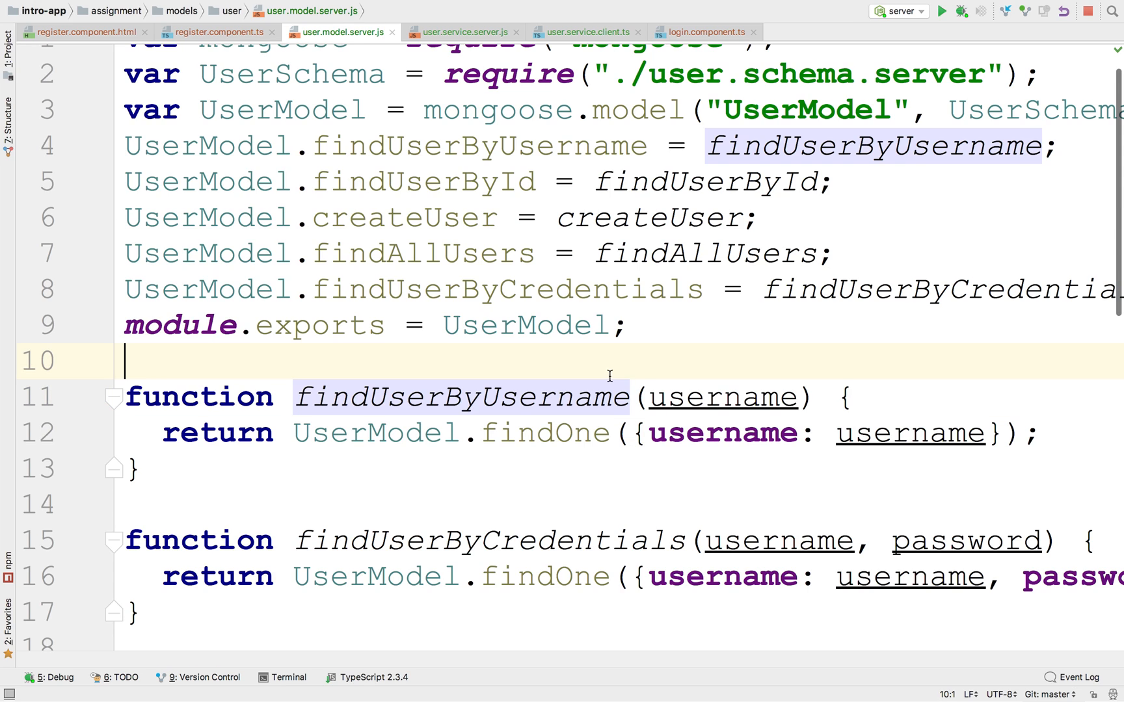
pyautogui.click(545, 433)
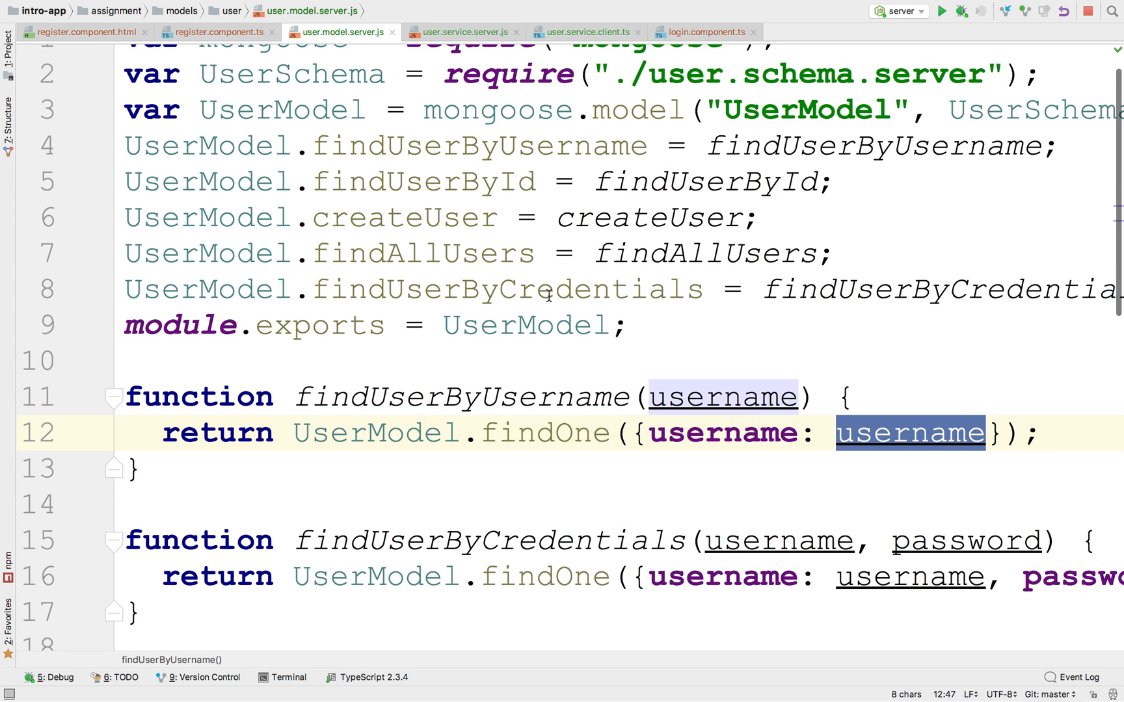
pyautogui.press('cmd+tab')
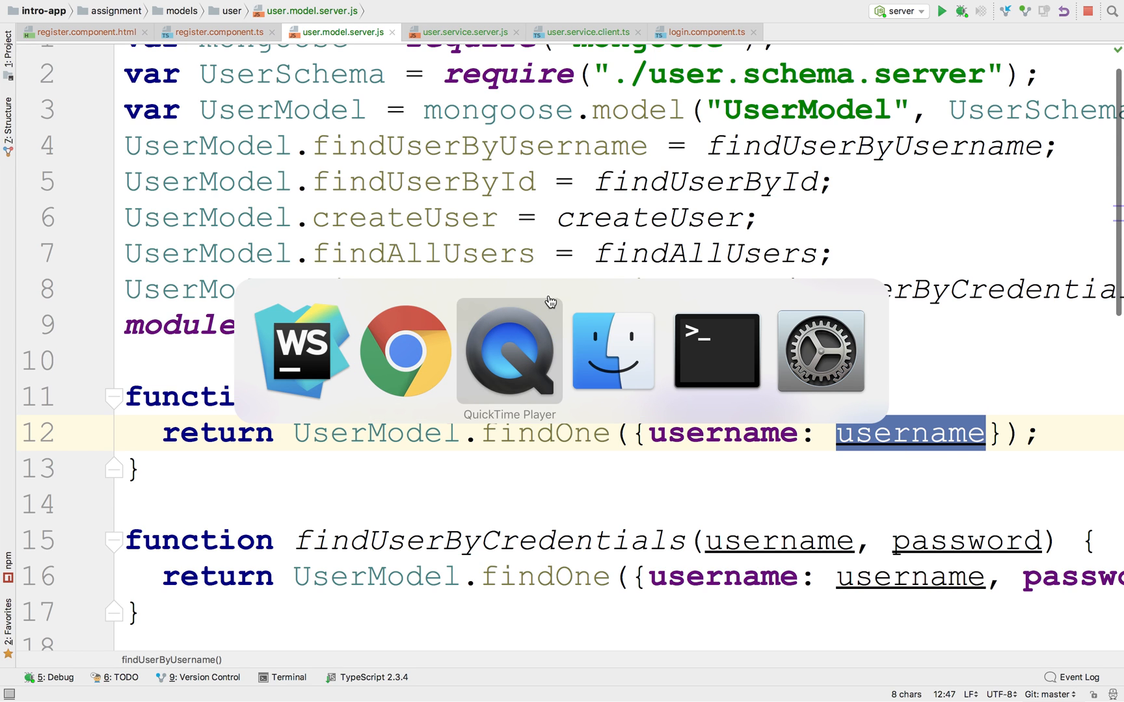
# In the mongo shell, use cs5610 and list the user collection: alice, bob, charlie
pyautogui.click(716, 350)
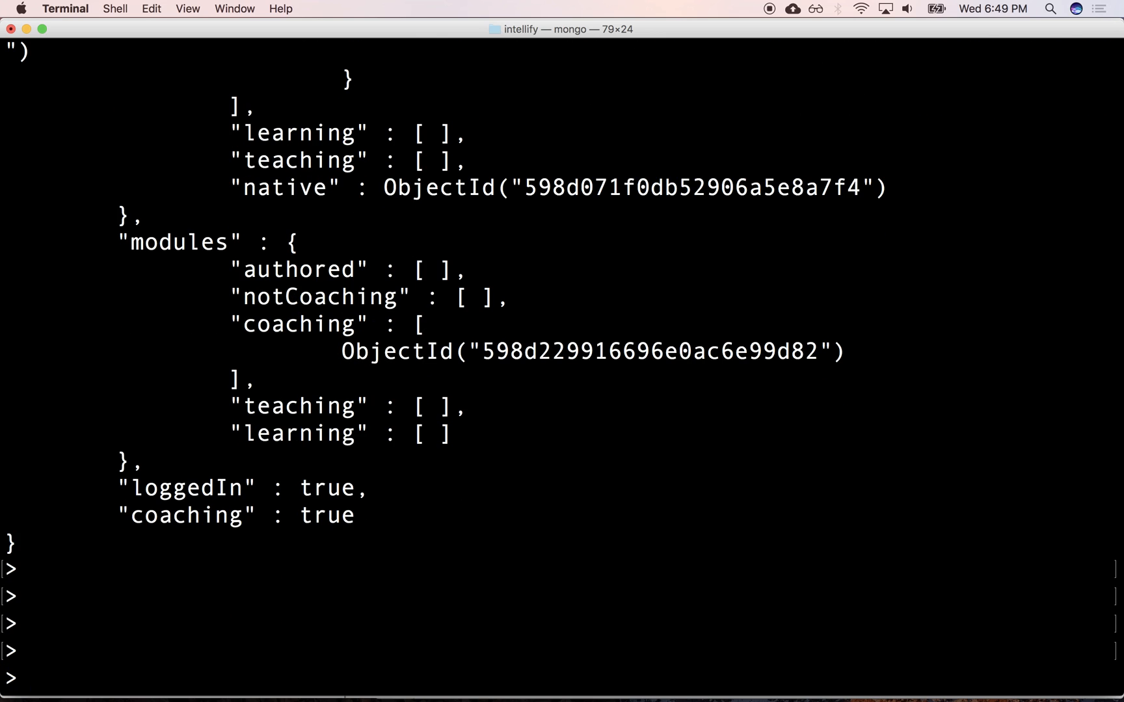
pyautogui.write('show collections')
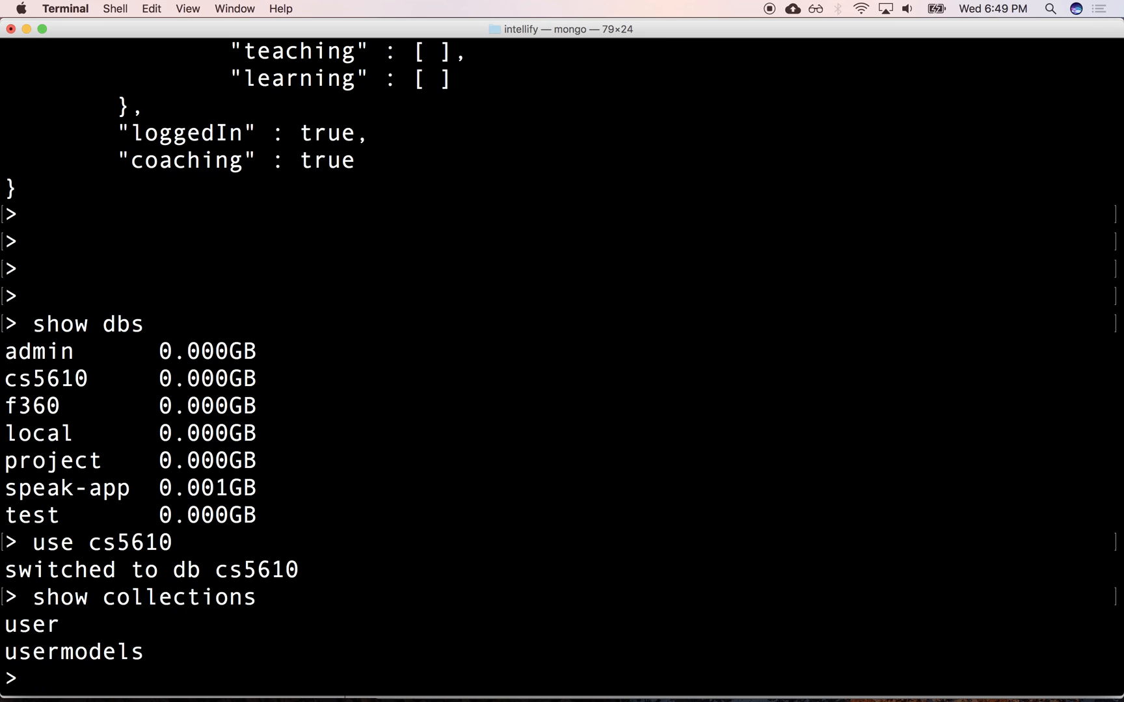
pyautogui.write('db.user.find(')
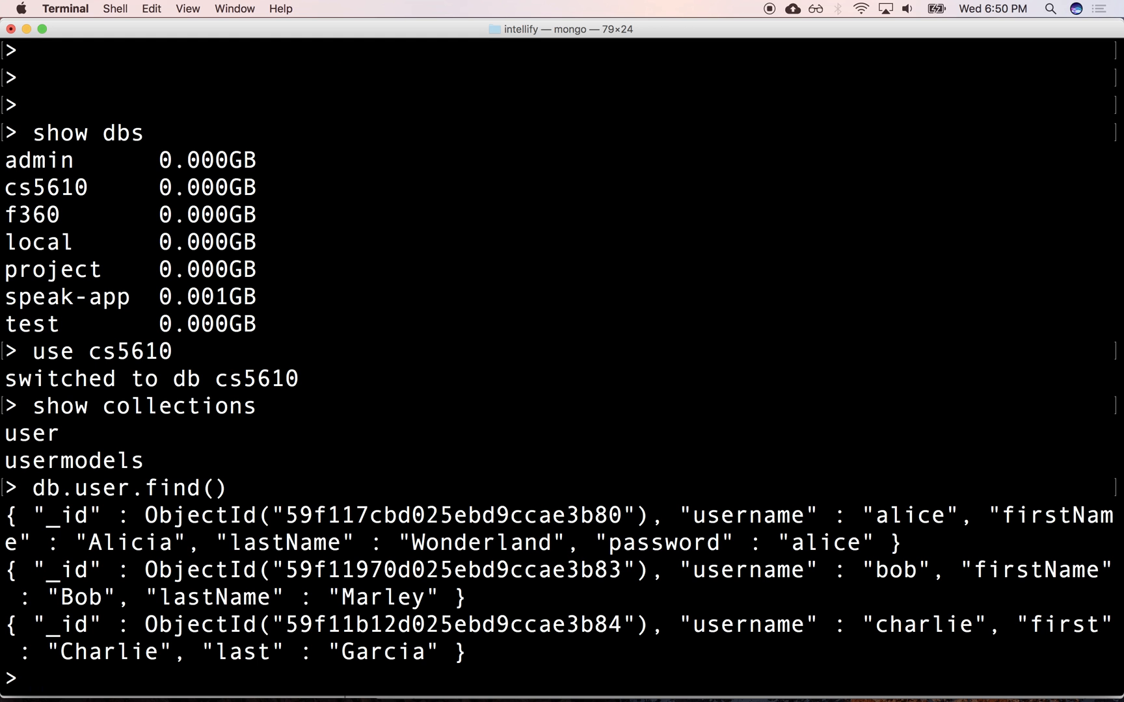
pyautogui.moveTo(909, 515)
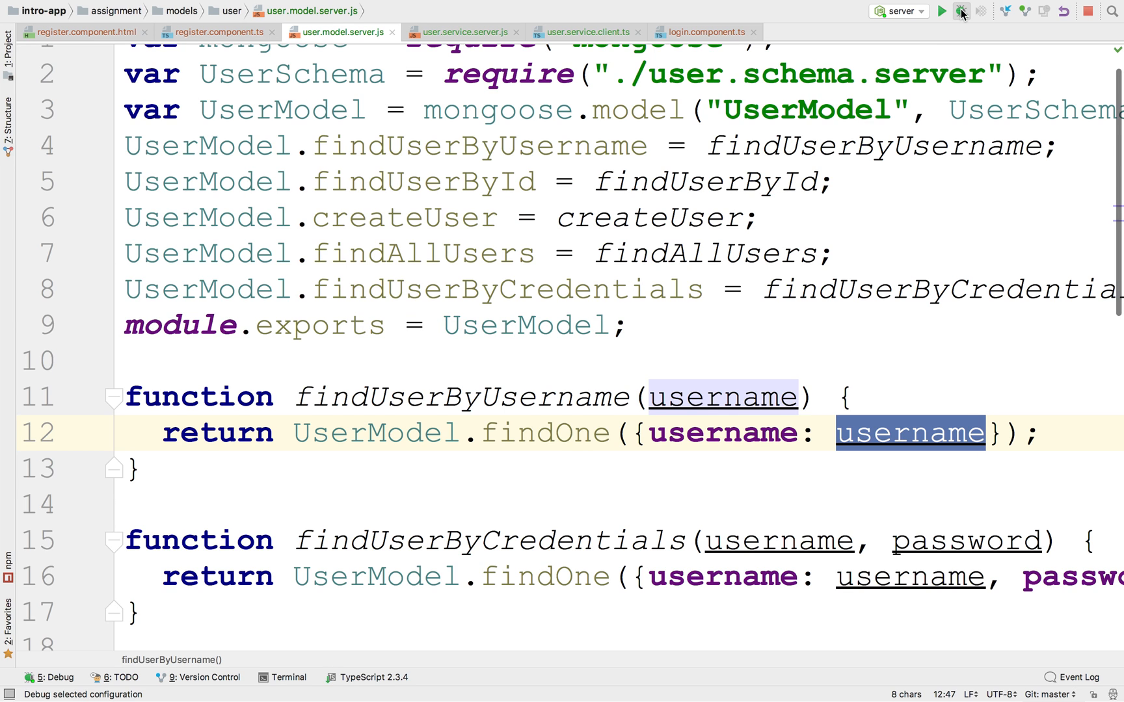
# Start the server in debug mode and breakpoint the findOne return line 12
pyautogui.click(962, 11)
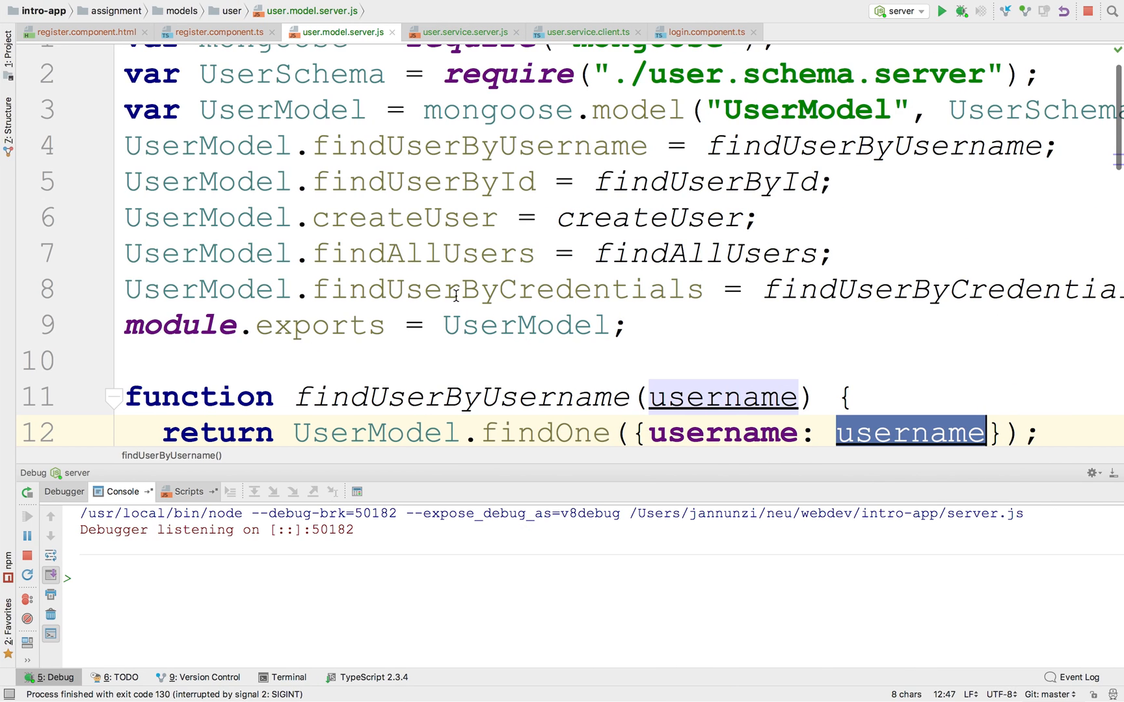
pyautogui.scroll(-3)
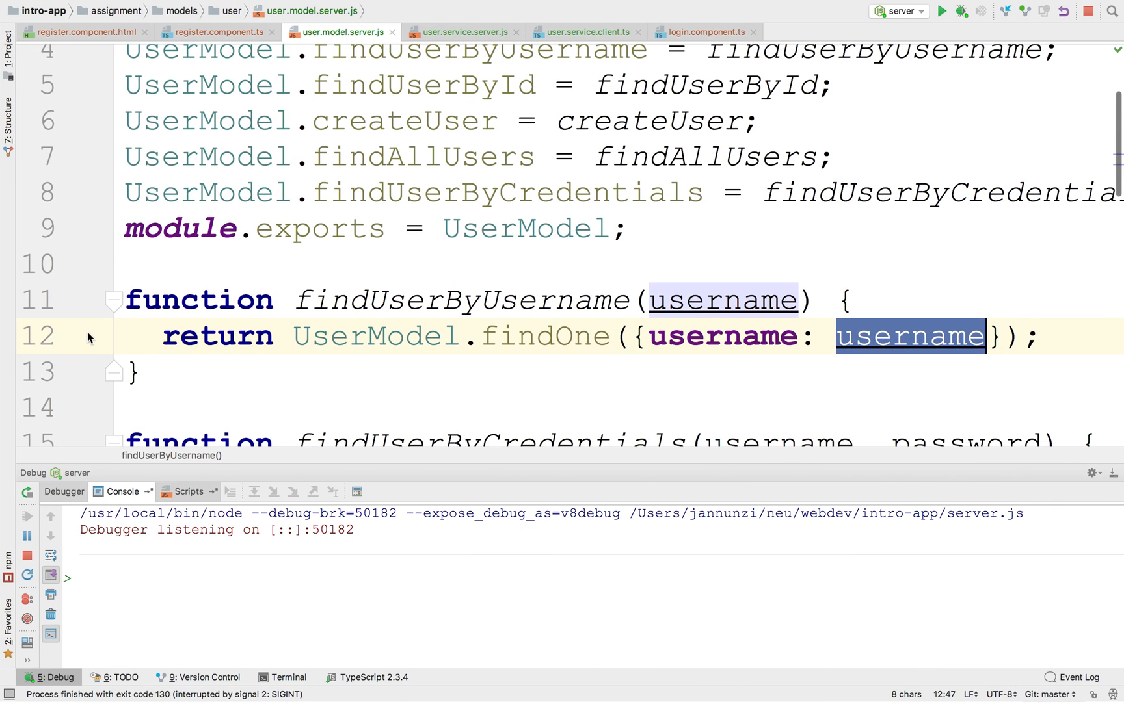
pyautogui.click(87, 337)
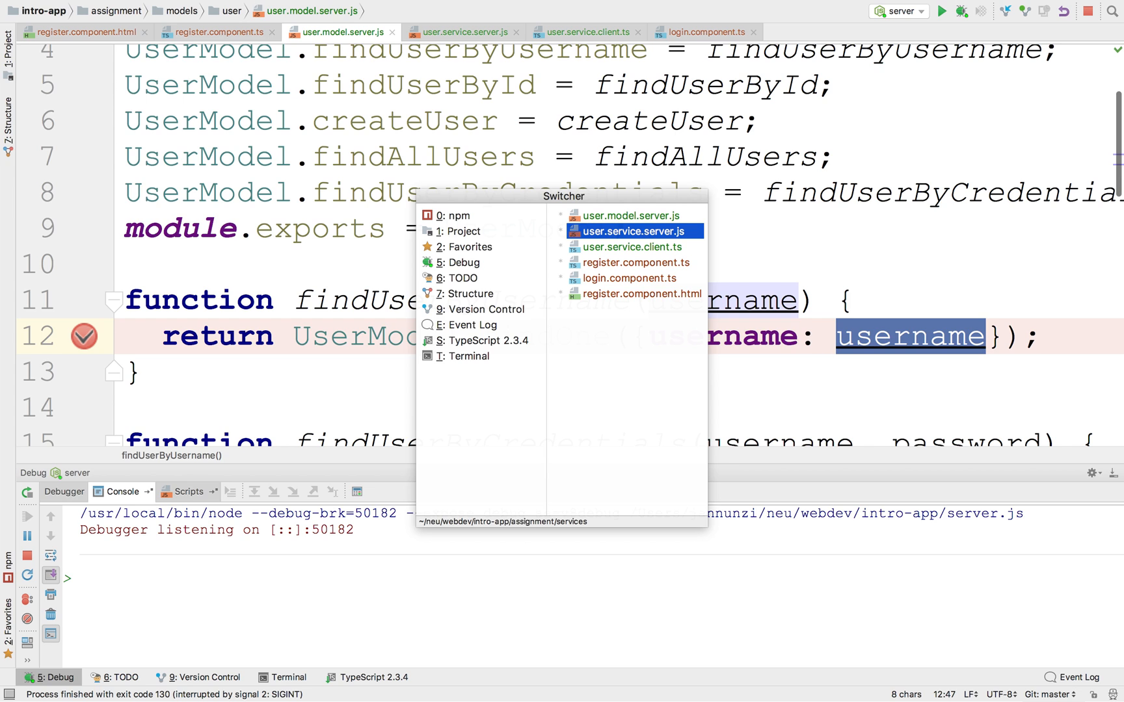
# Set a breakpoint at the username lookup call in user.service.server.js
pyautogui.click(630, 231)
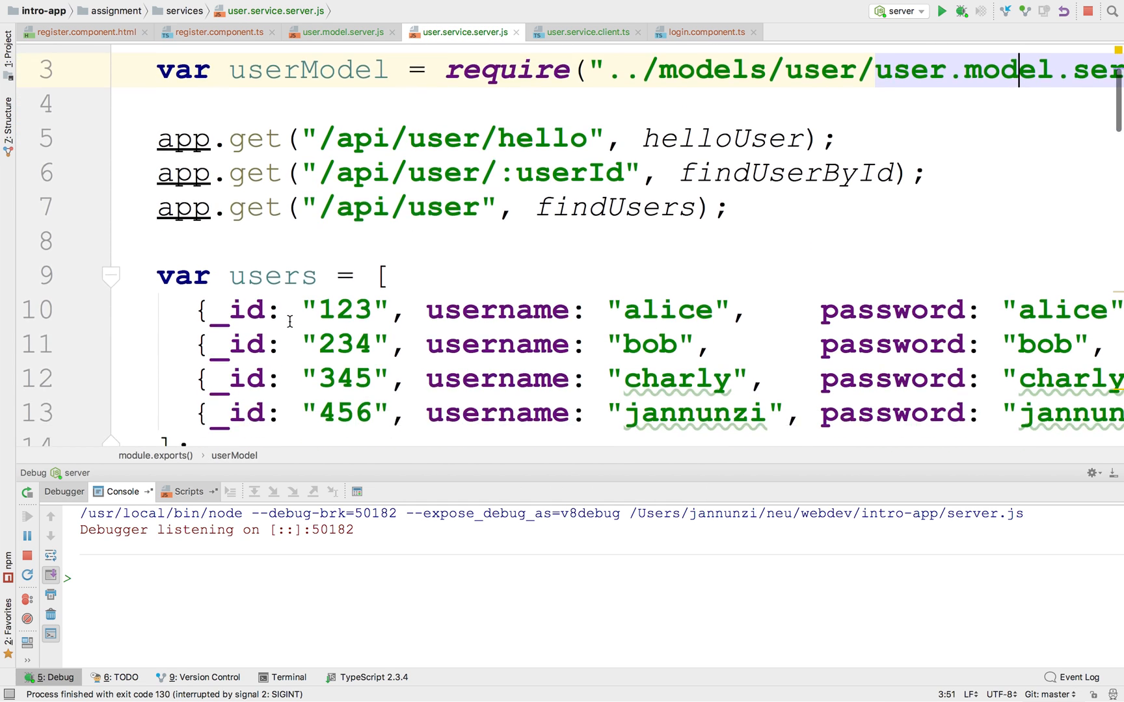
pyautogui.scroll(-3)
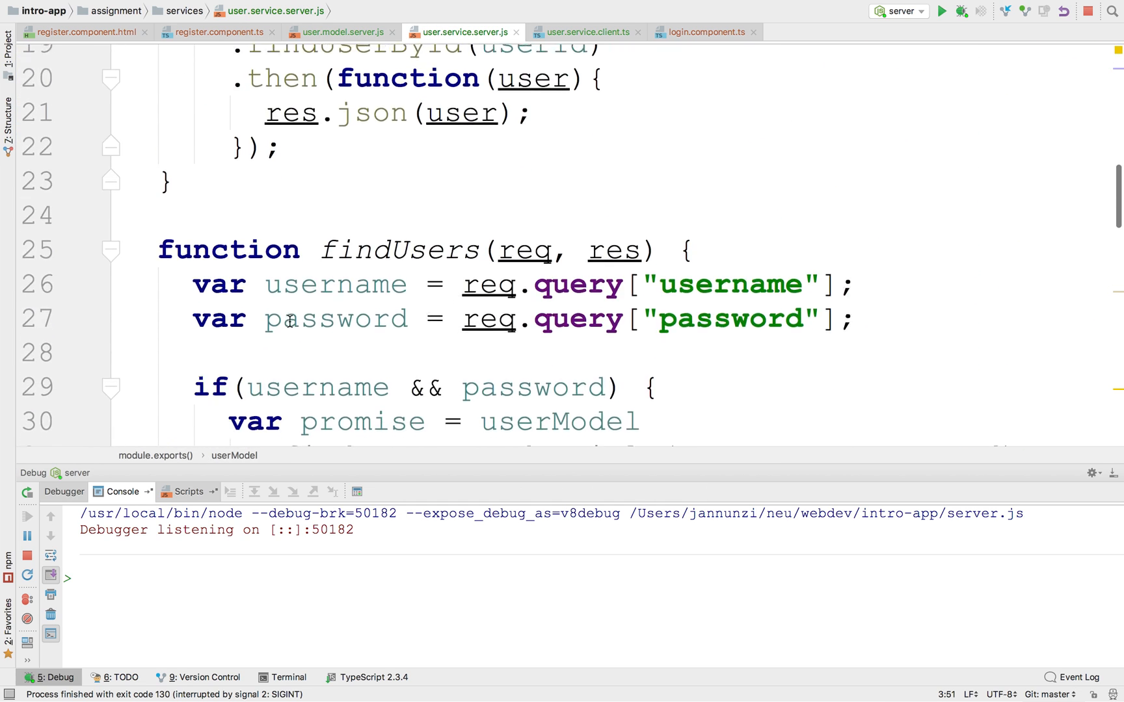
pyautogui.scroll(-3)
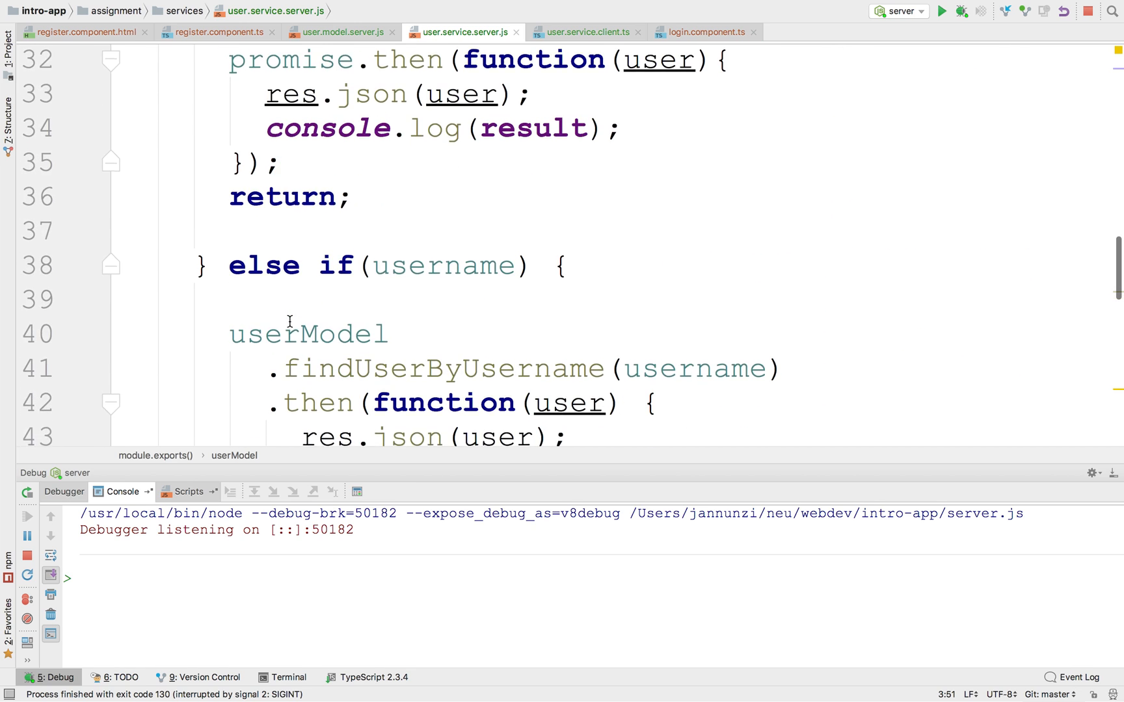
pyautogui.click(84, 137)
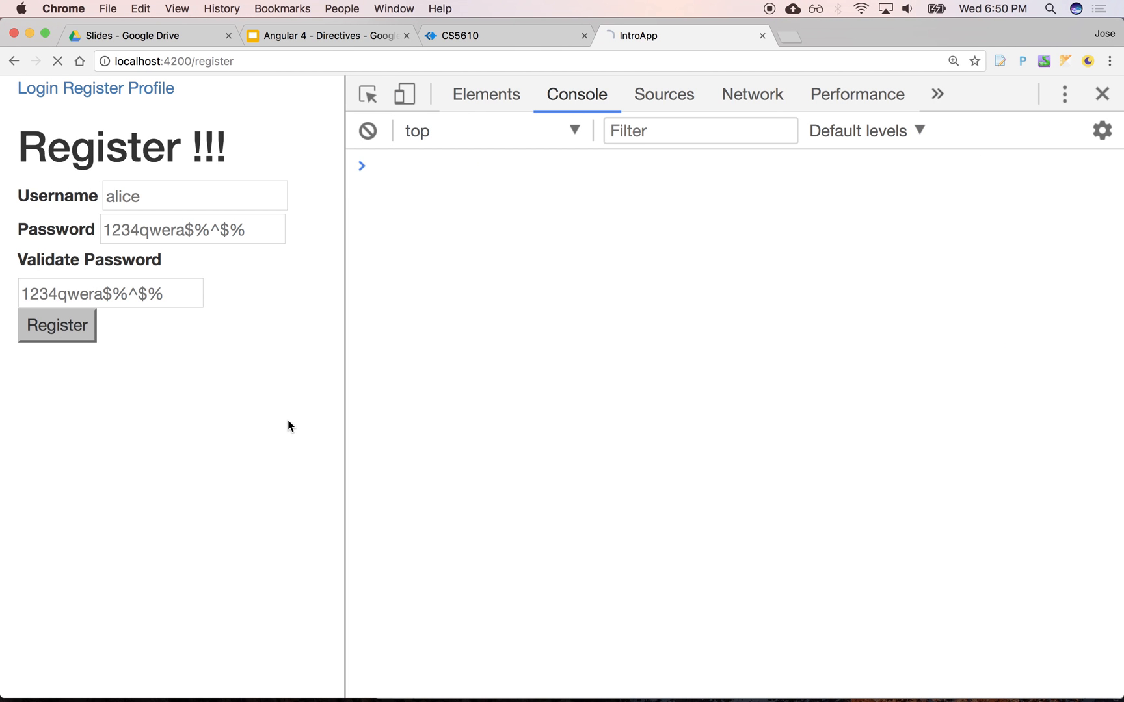
# Enter alice as the username on the reloaded Register form
pyautogui.click(195, 195)
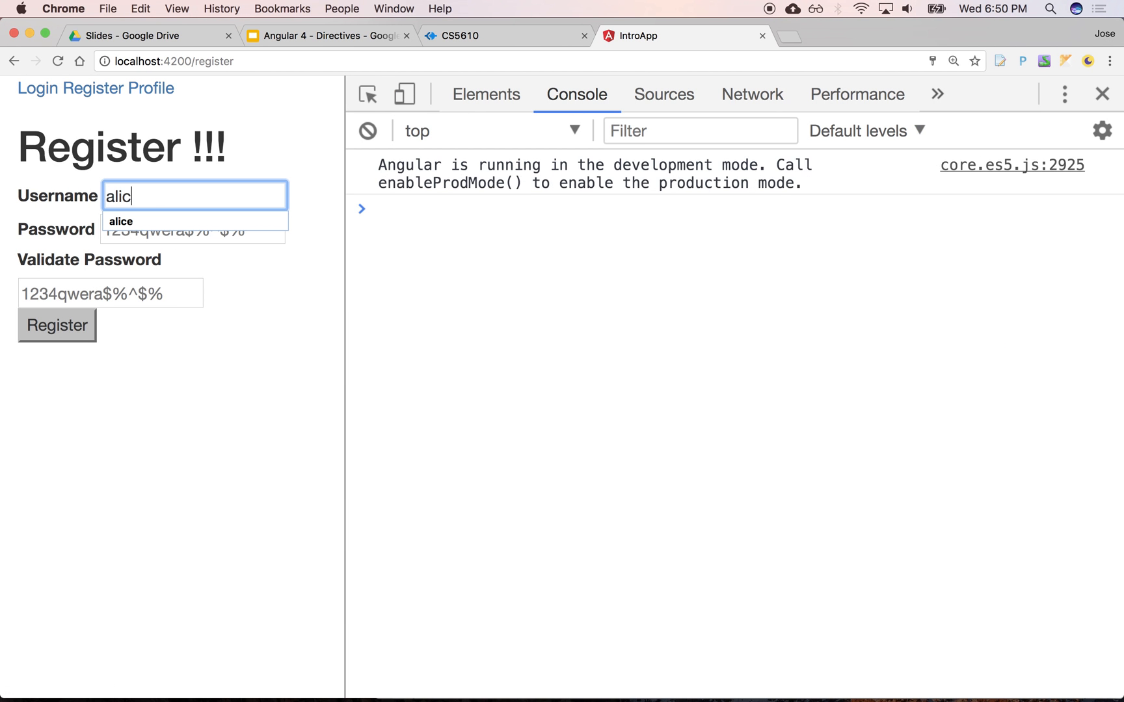
pyautogui.click(56, 325)
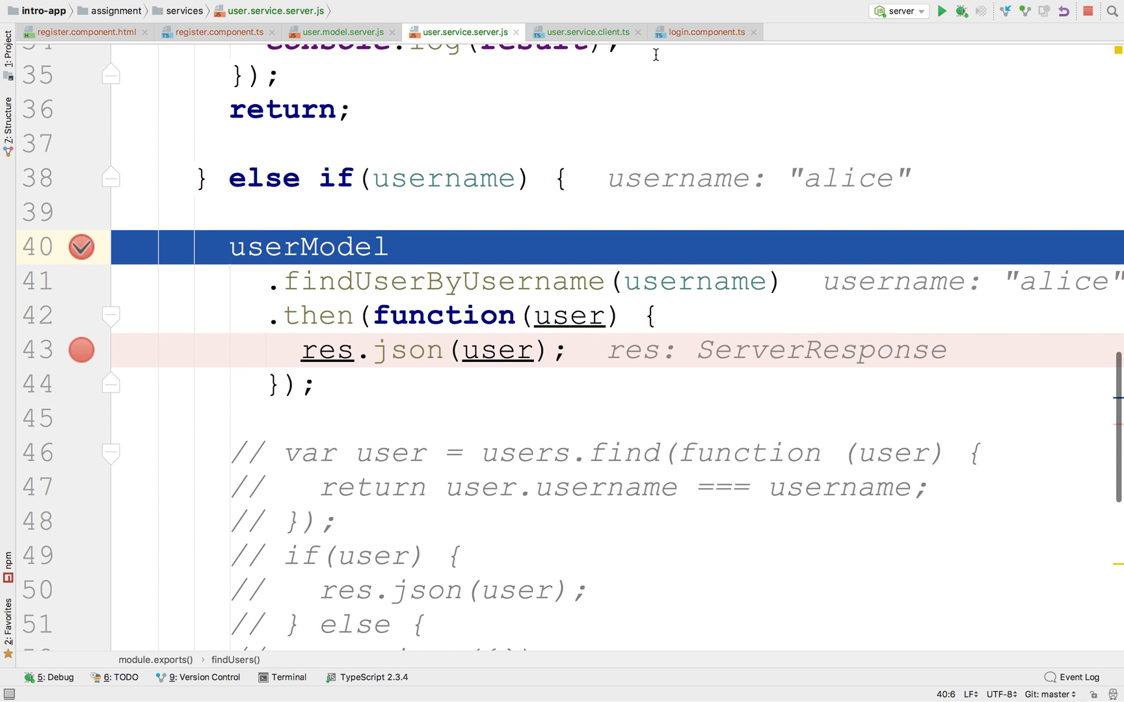
pyautogui.moveTo(47, 684)
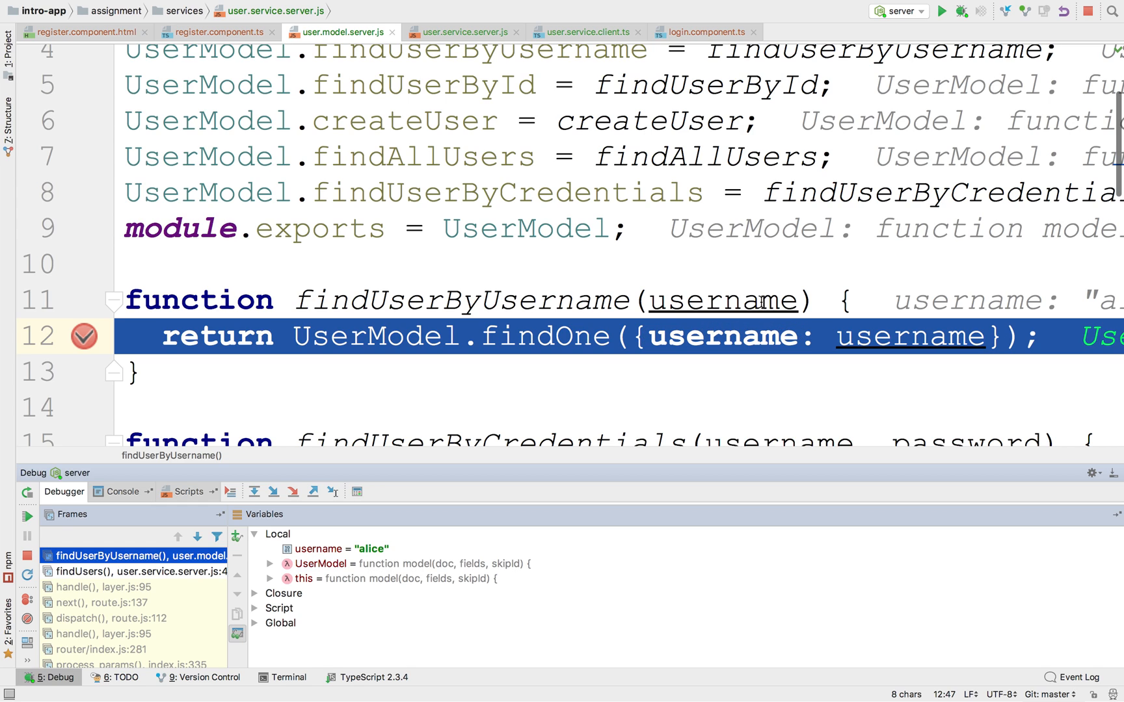
pyautogui.moveTo(731, 337)
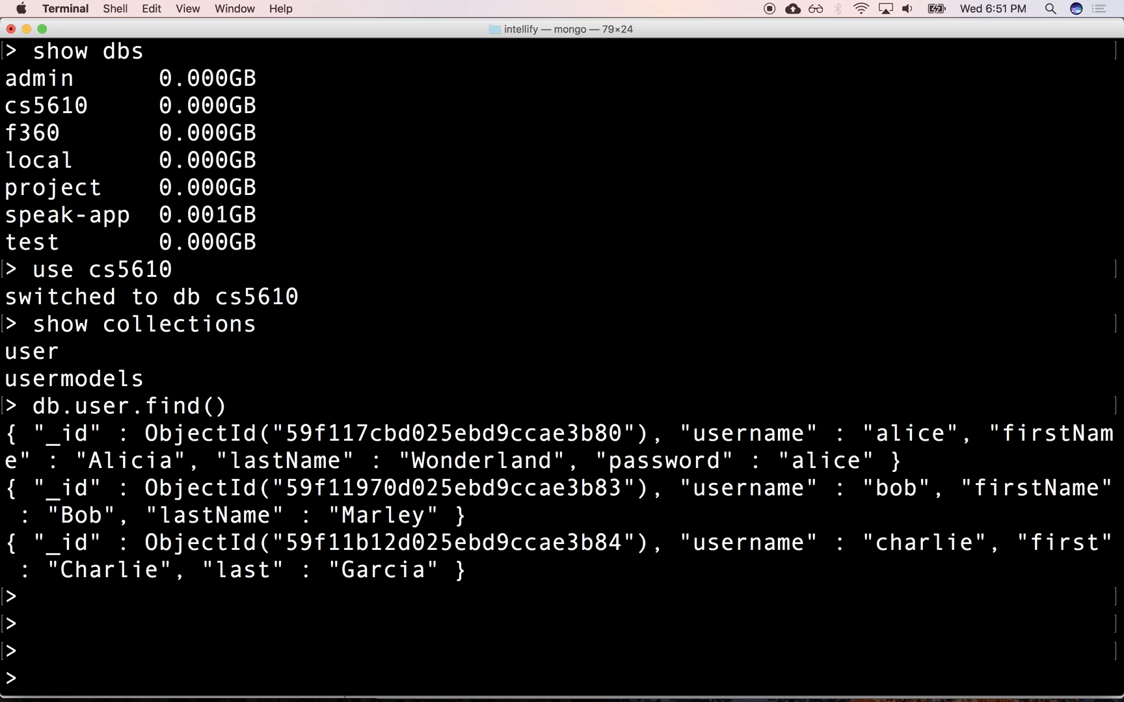
# Type db.user.find({username:'alice'}) below the three-user listing in the mongo shell
pyautogui.write('db.user.find')
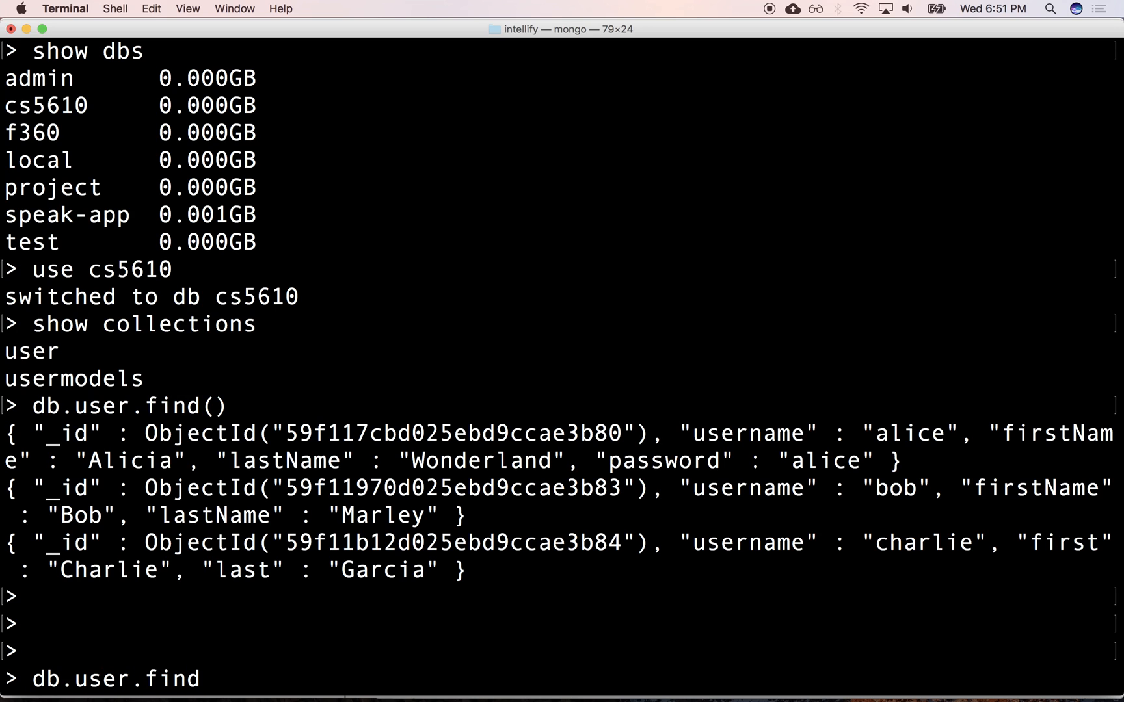
pyautogui.write('({username:')
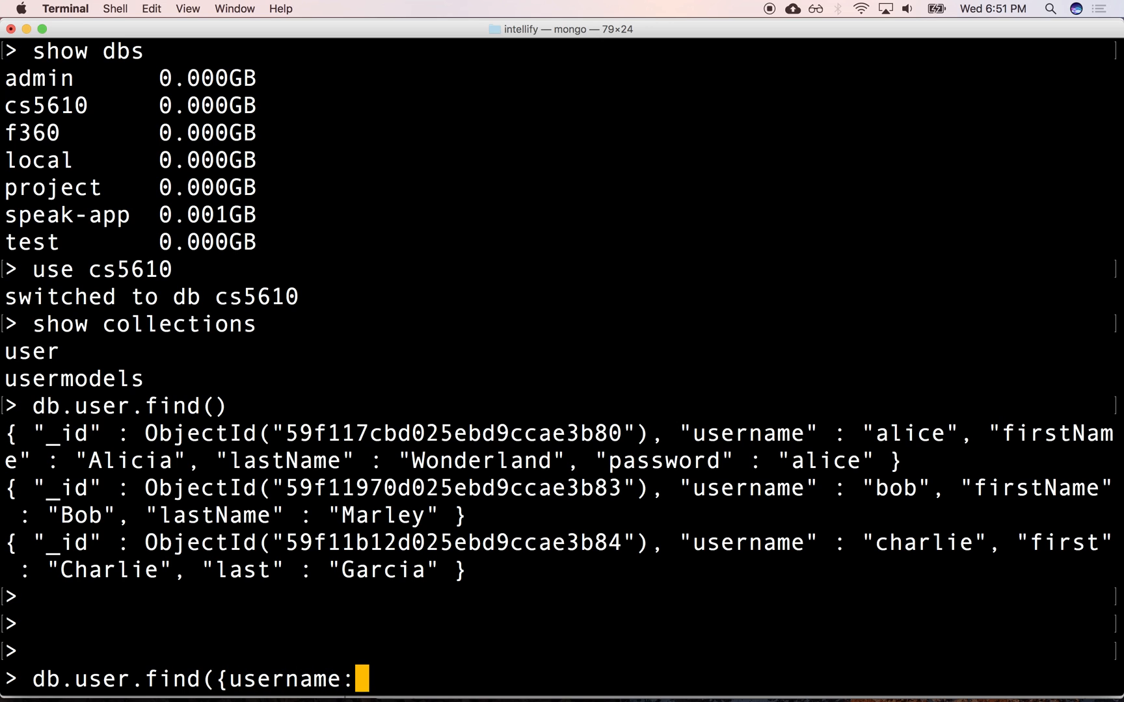
pyautogui.write("'alice'")
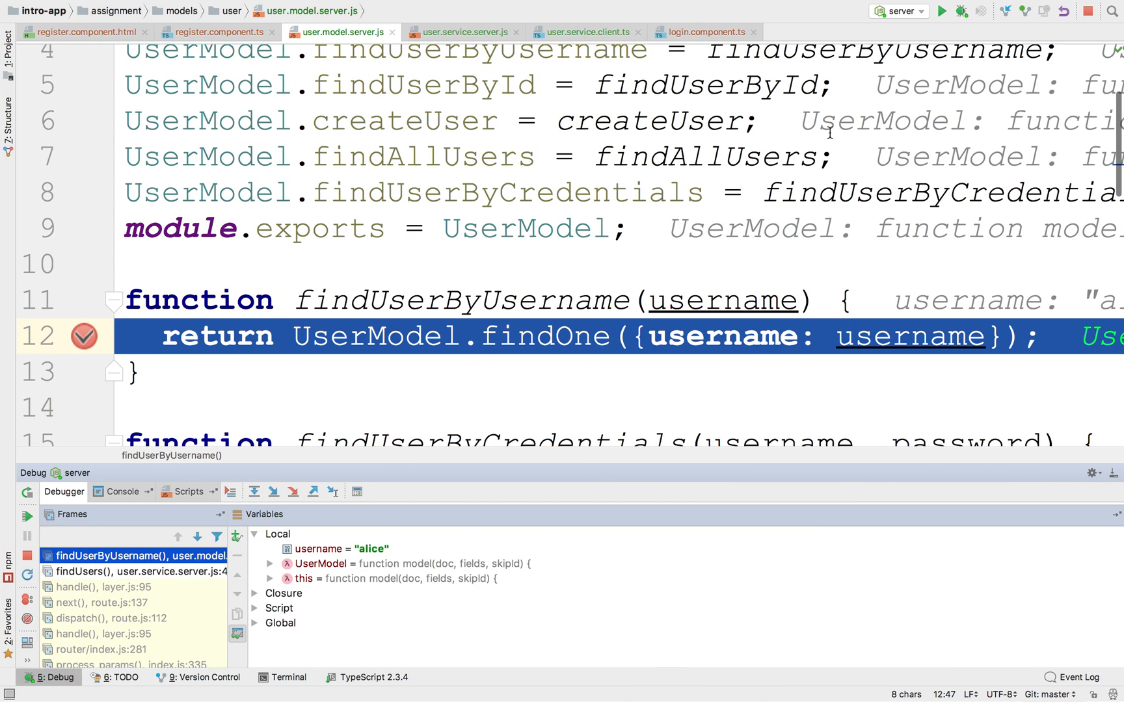
# Resume to res.json(user) and inspect the user's _doc: Alicia Wonderland, username alice
pyautogui.click(27, 518)
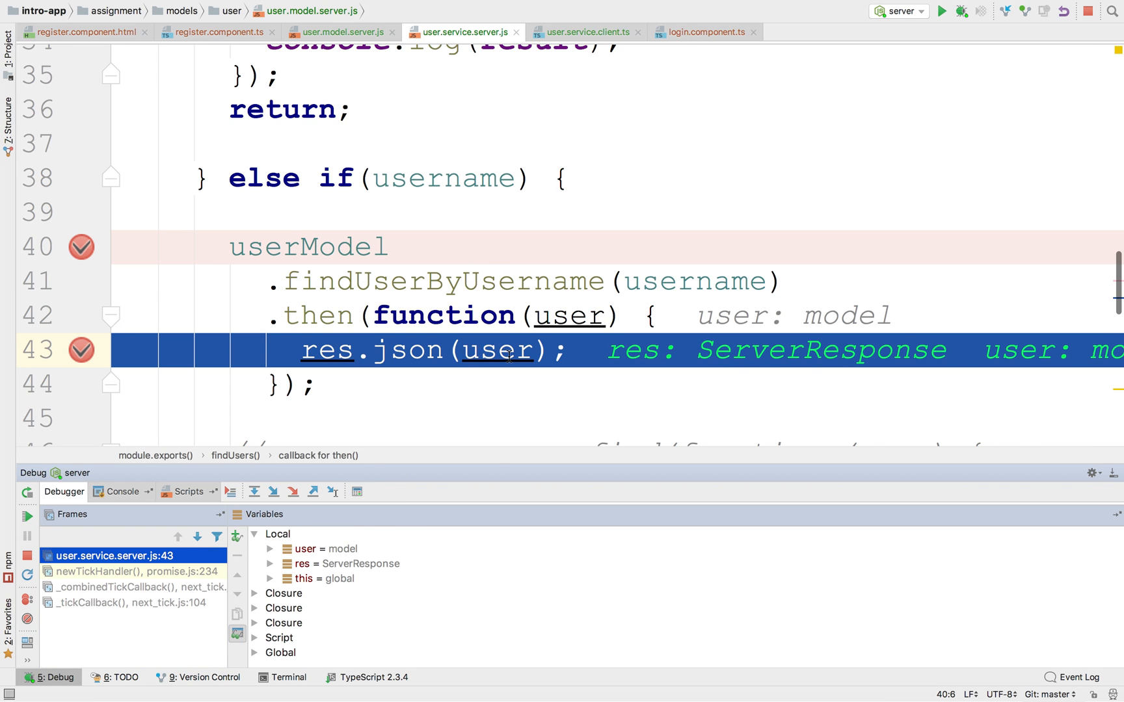
pyautogui.moveTo(493, 349)
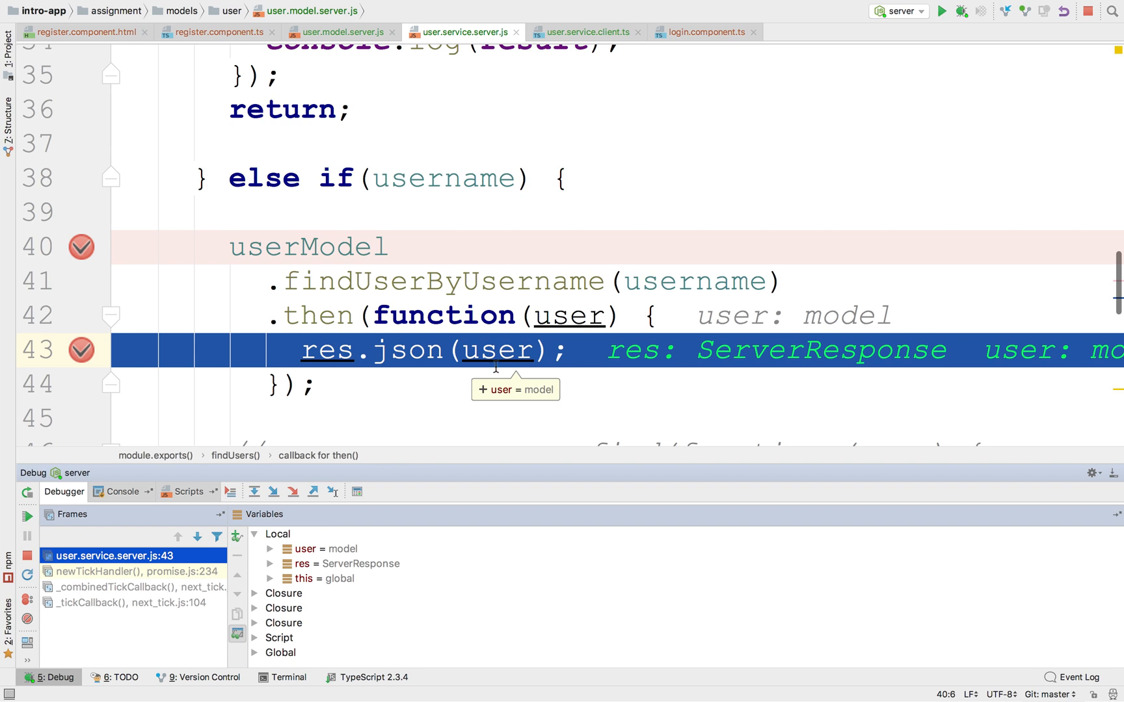
pyautogui.click(514, 389)
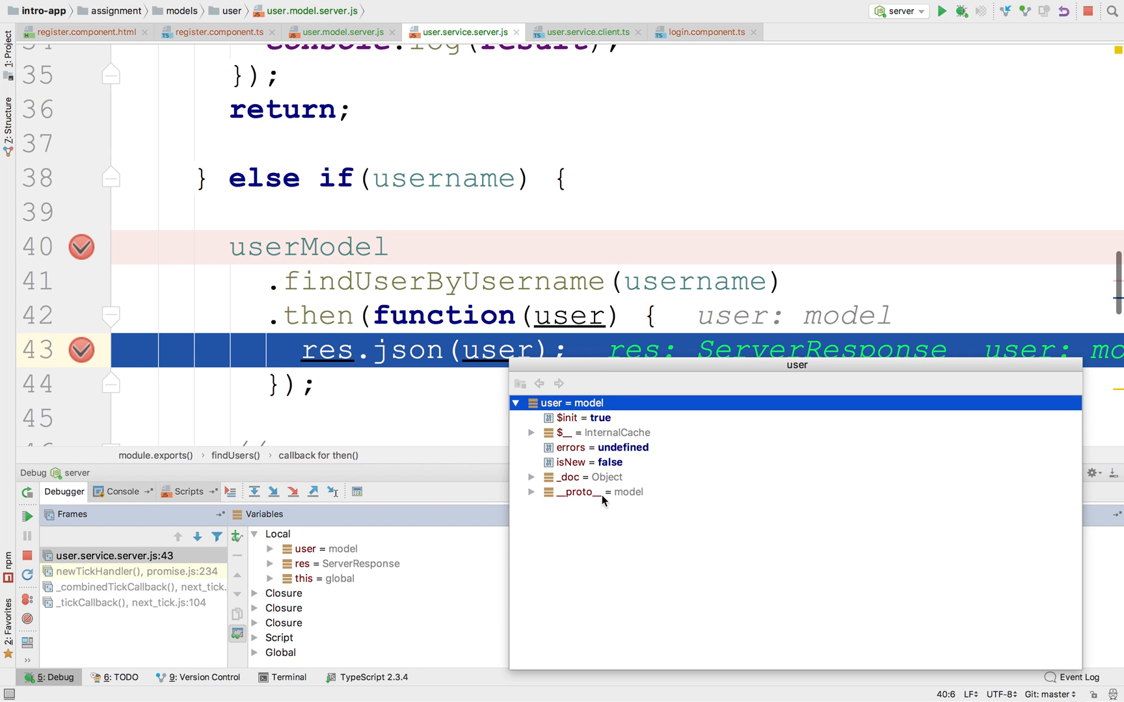
pyautogui.moveTo(702, 631)
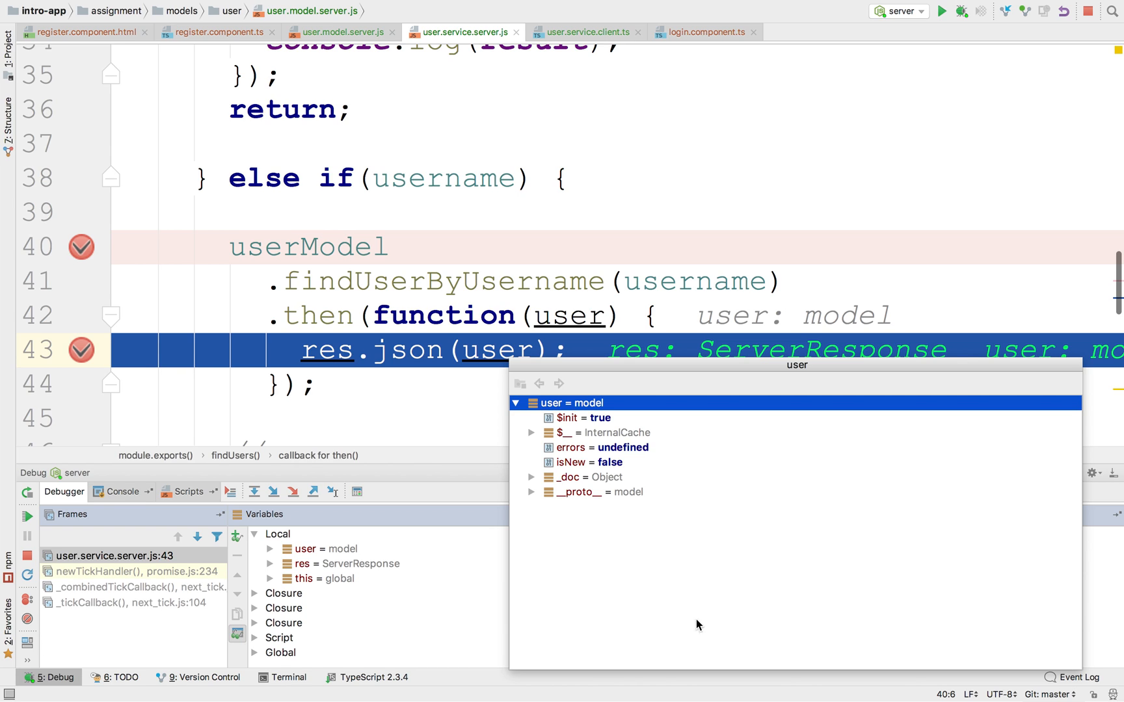
pyautogui.click(532, 478)
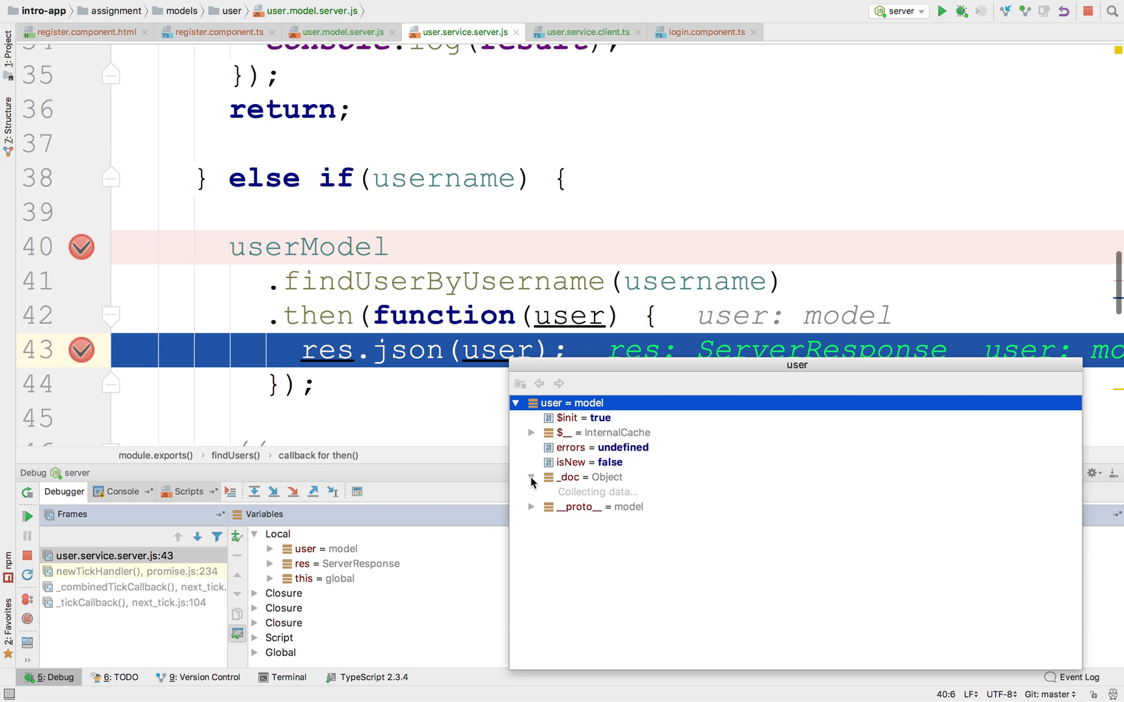
pyautogui.click(532, 477)
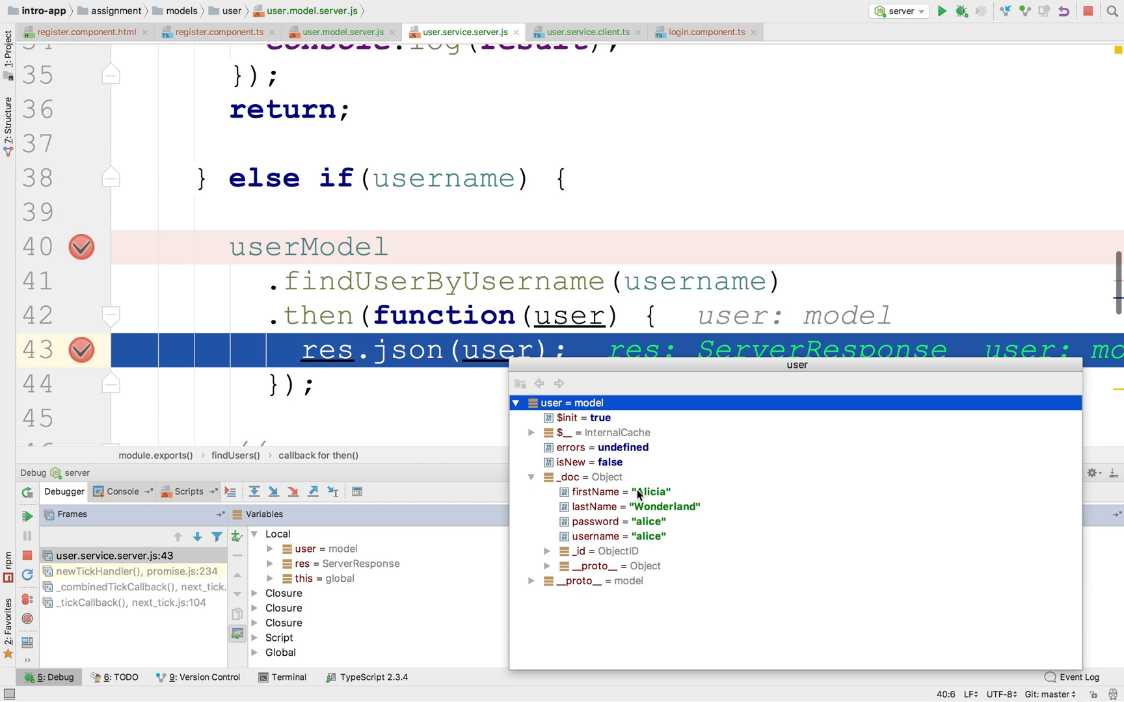
pyautogui.moveTo(687, 604)
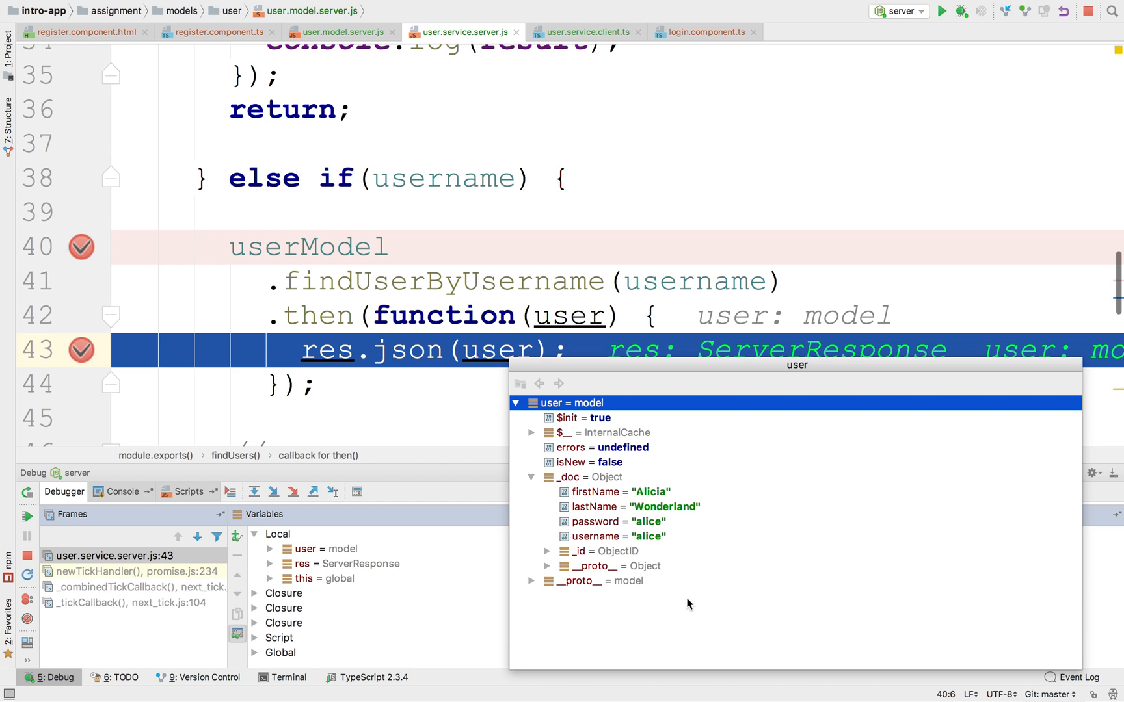
pyautogui.moveTo(610, 557)
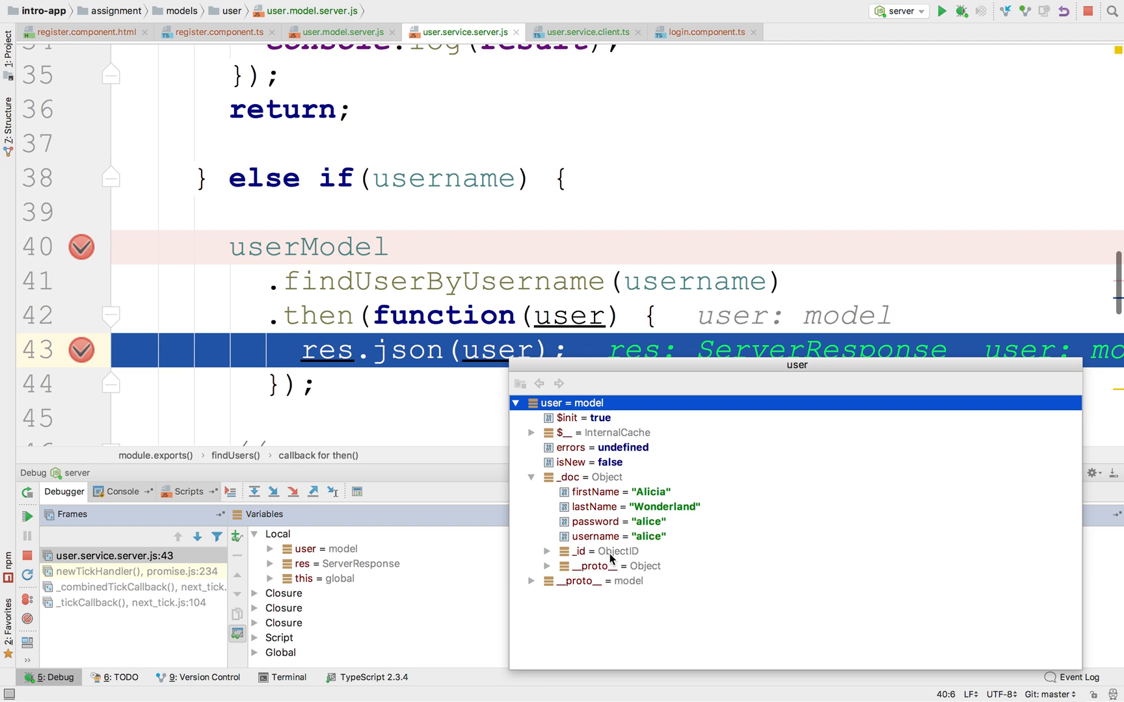
pyautogui.moveTo(694, 507)
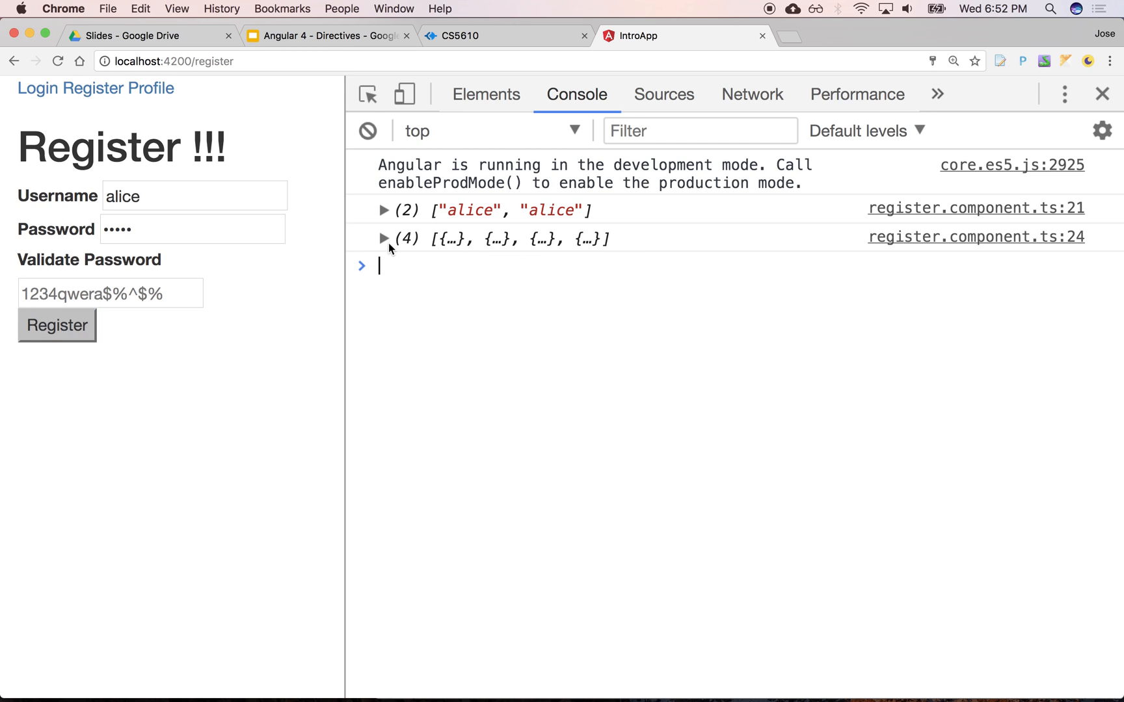
# Expand Chrome's logged four-user array, then add return after res.json(user) in WebStorm
pyautogui.click(384, 238)
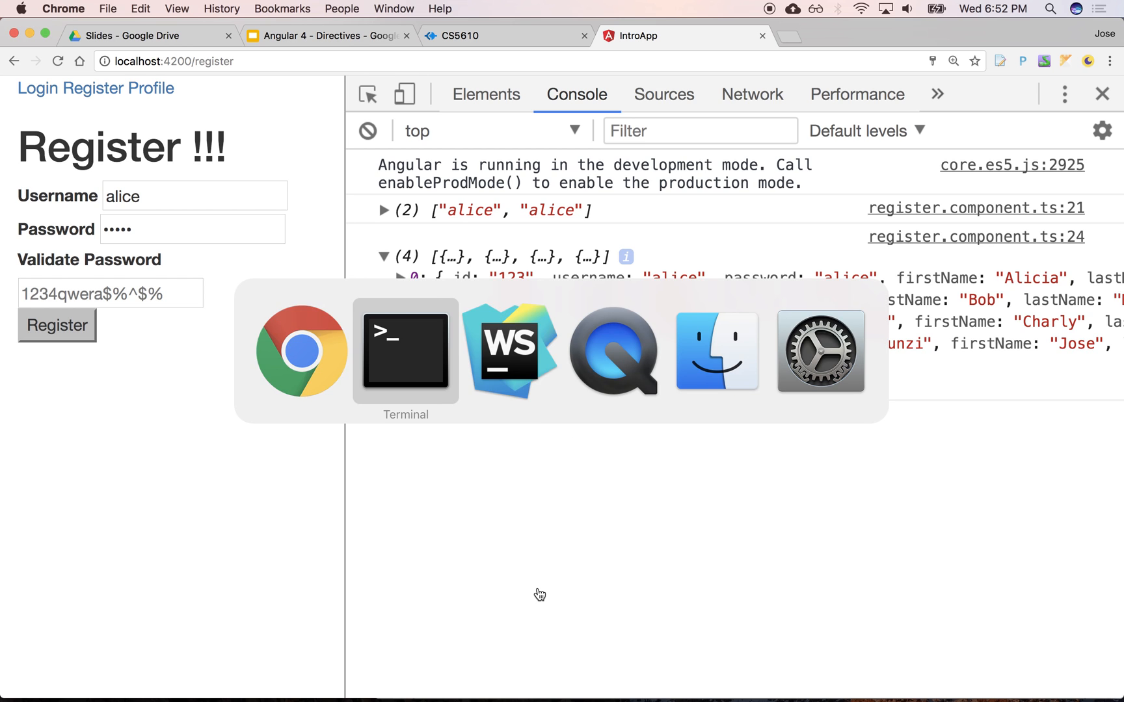
pyautogui.click(510, 351)
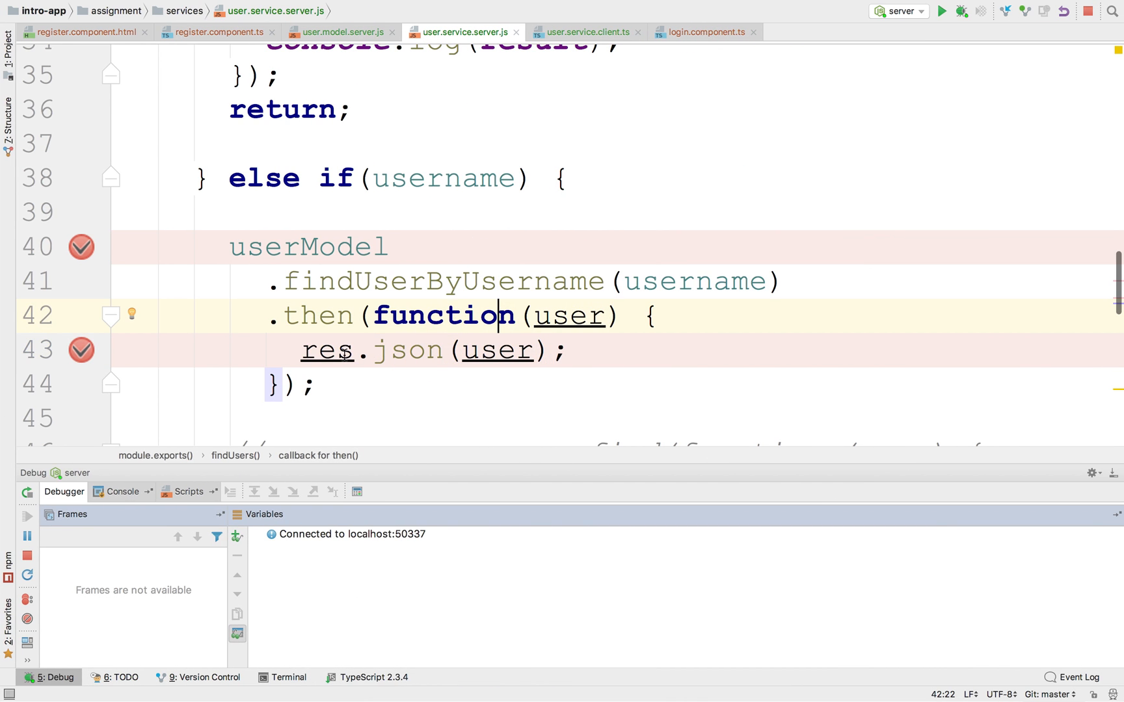
pyautogui.scroll(-3)
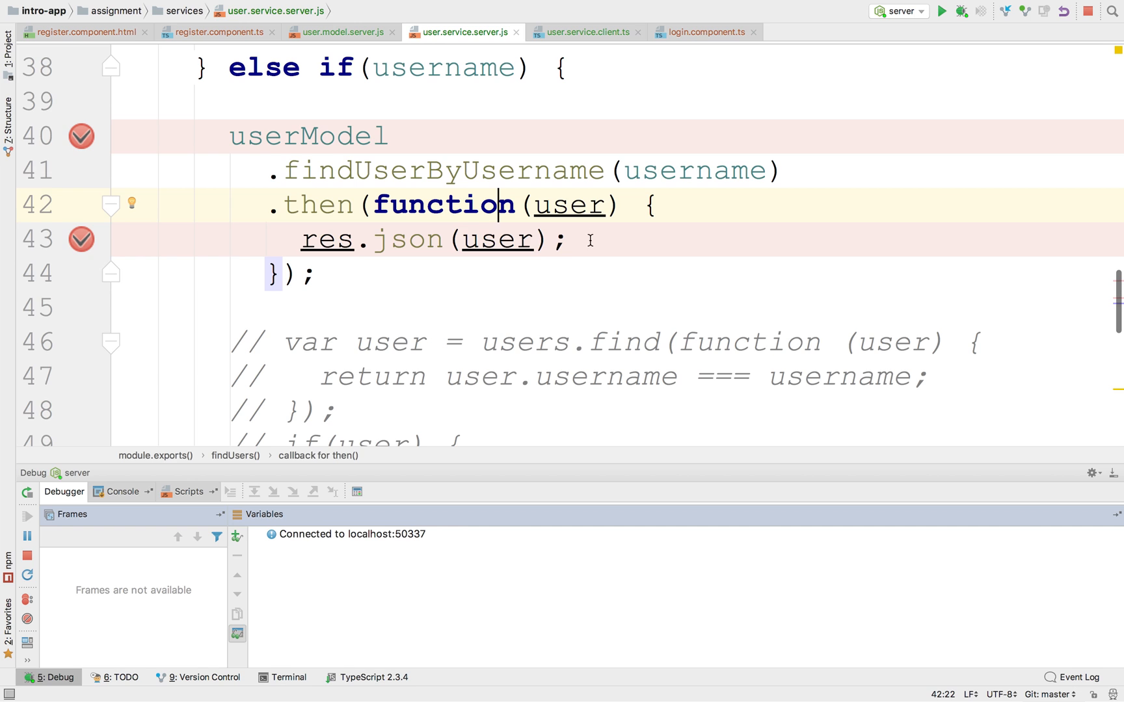
pyautogui.write('return;')
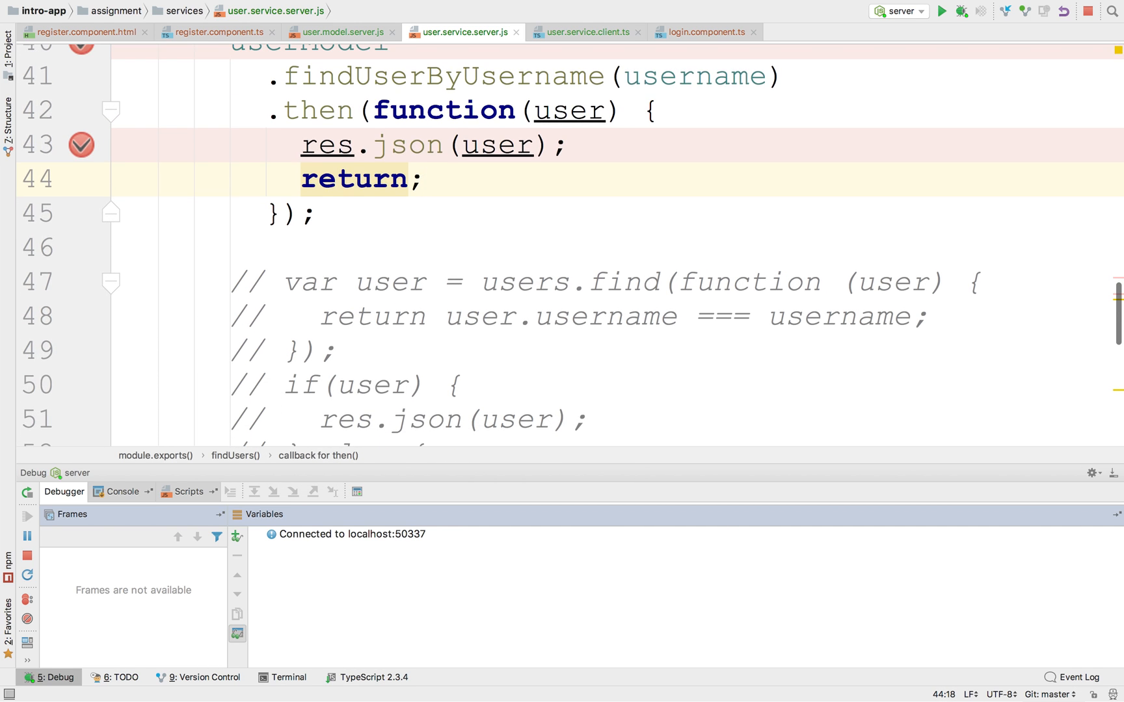
pyautogui.scroll(-3)
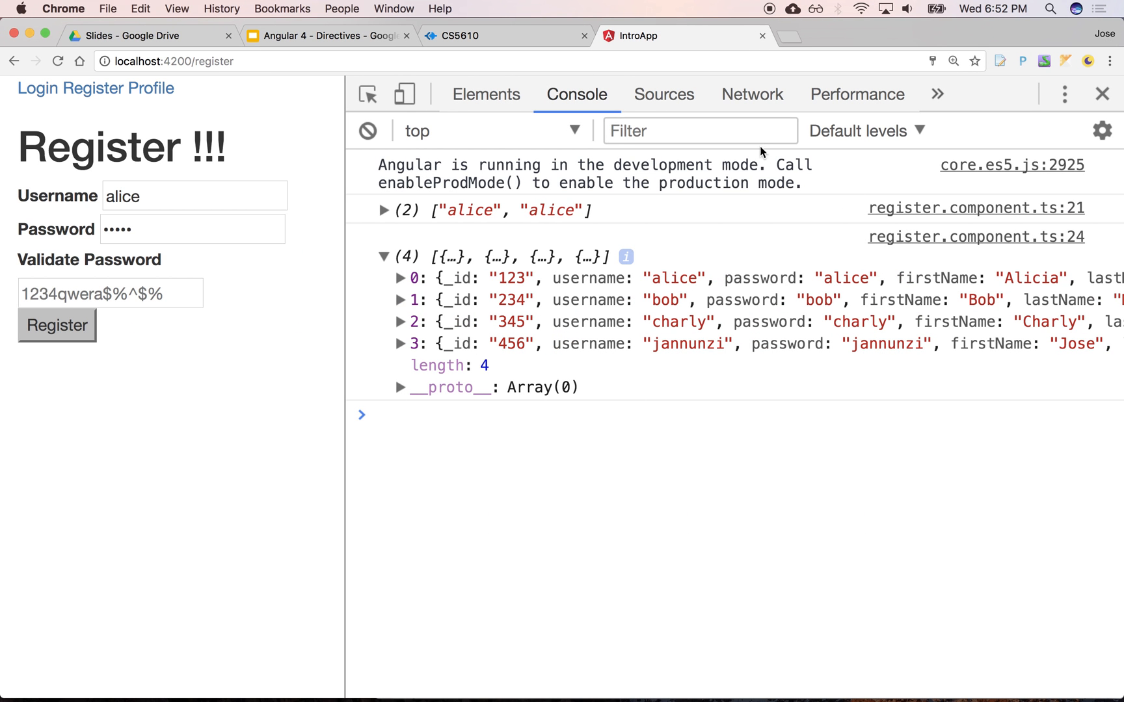
# Resubmit Register, move return below the findUserByUsername chain, and resume the paused lookup
pyautogui.click(367, 130)
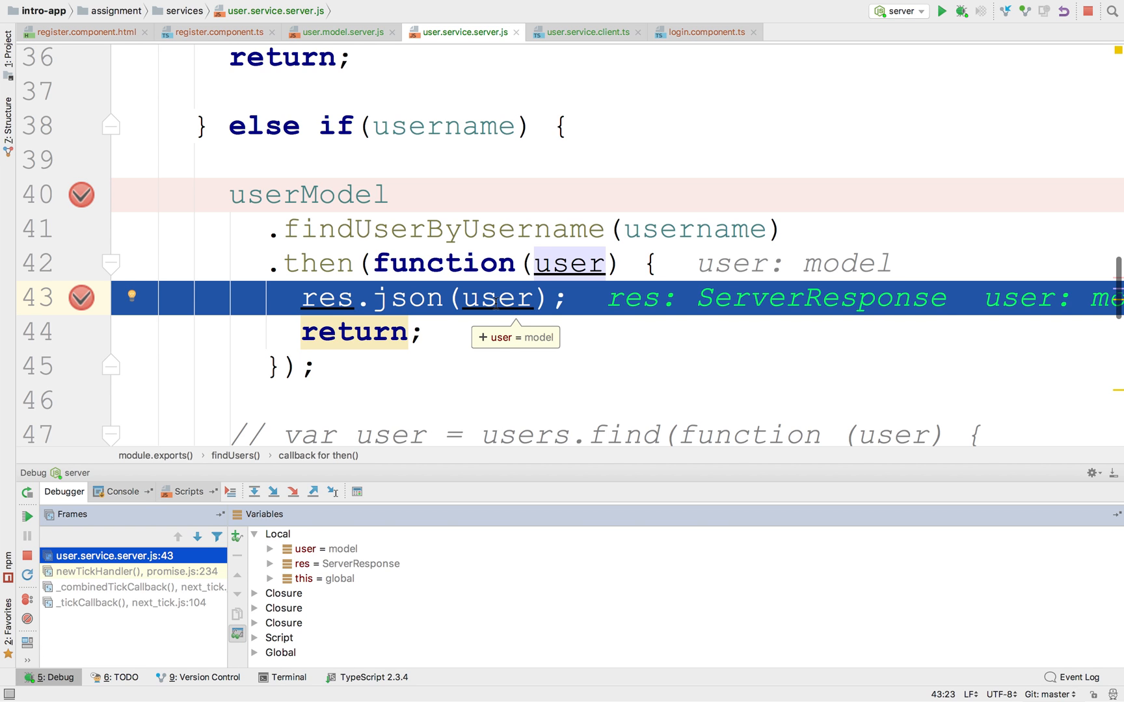
pyautogui.scroll(-3)
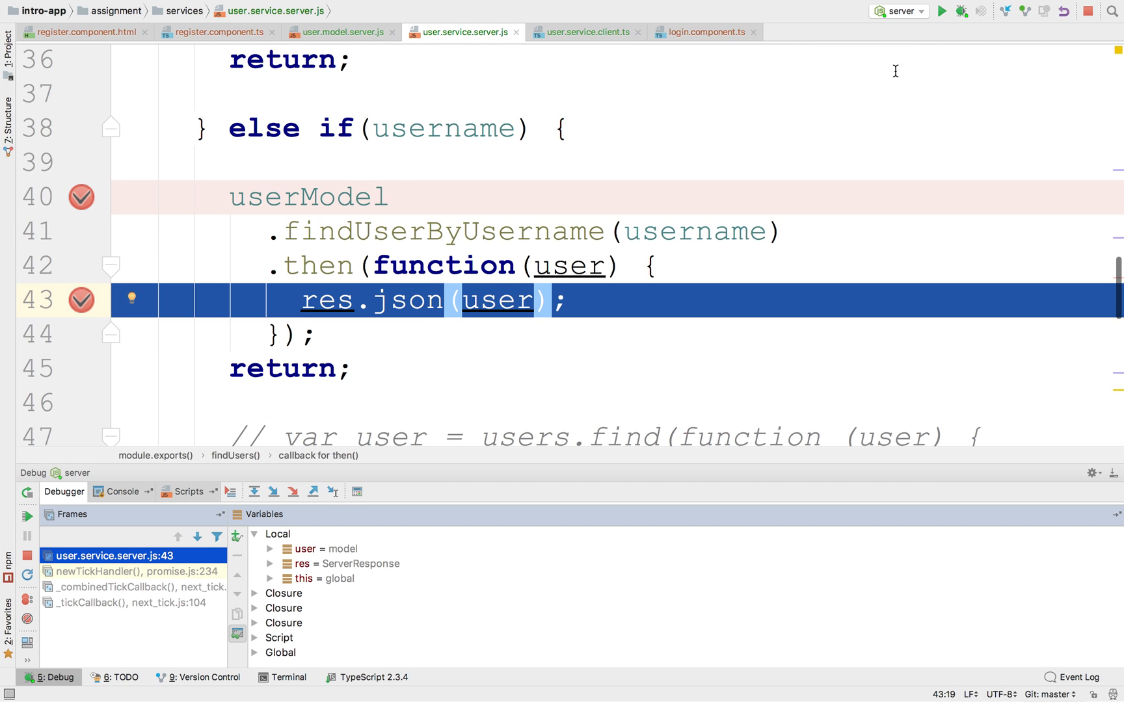
pyautogui.moveTo(961, 12)
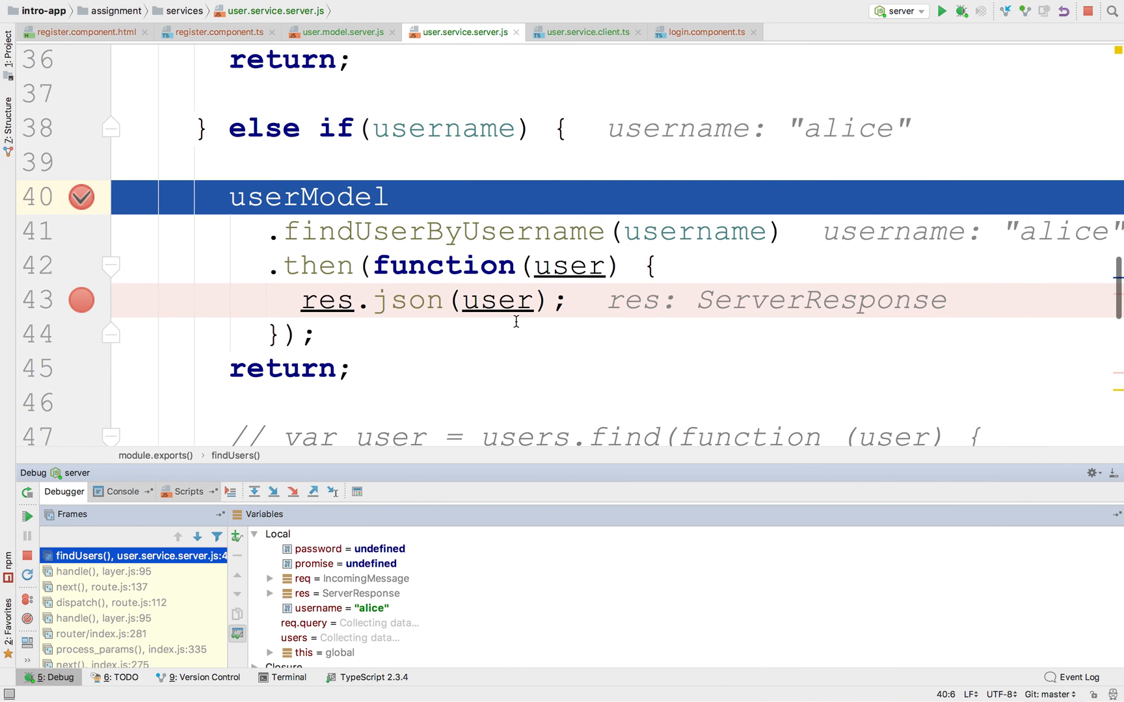
pyautogui.click(27, 515)
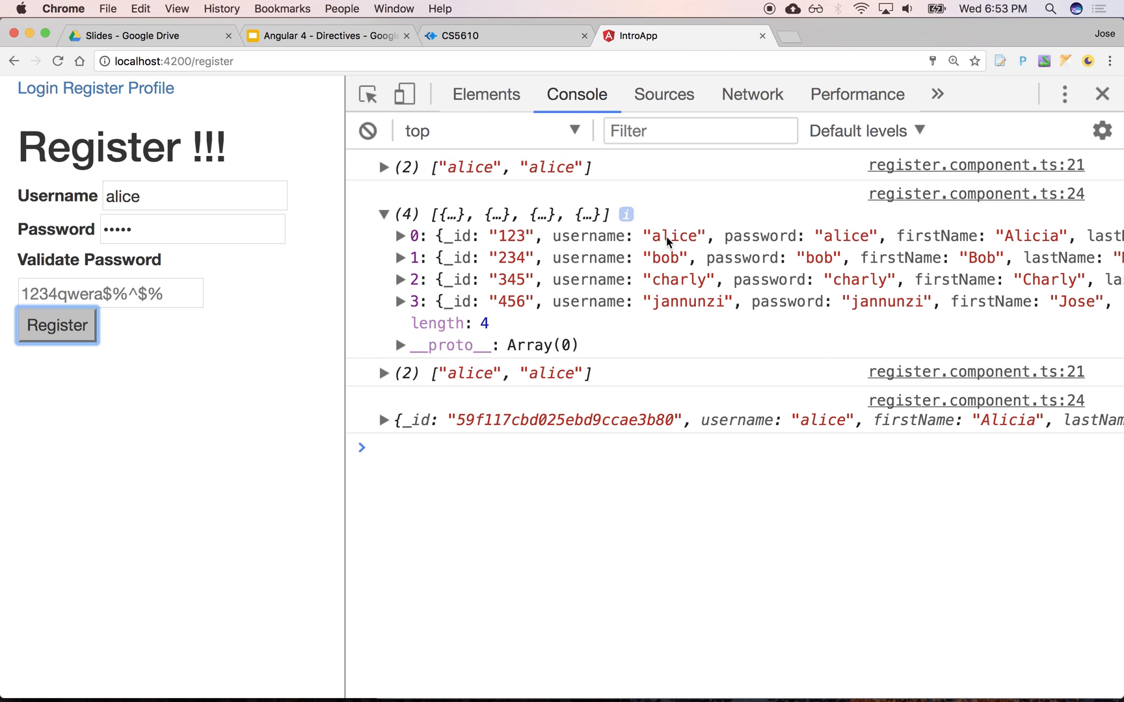
# Expand the logged alice object to show firstName Alicia, lastName Wonderland
pyautogui.click(384, 420)
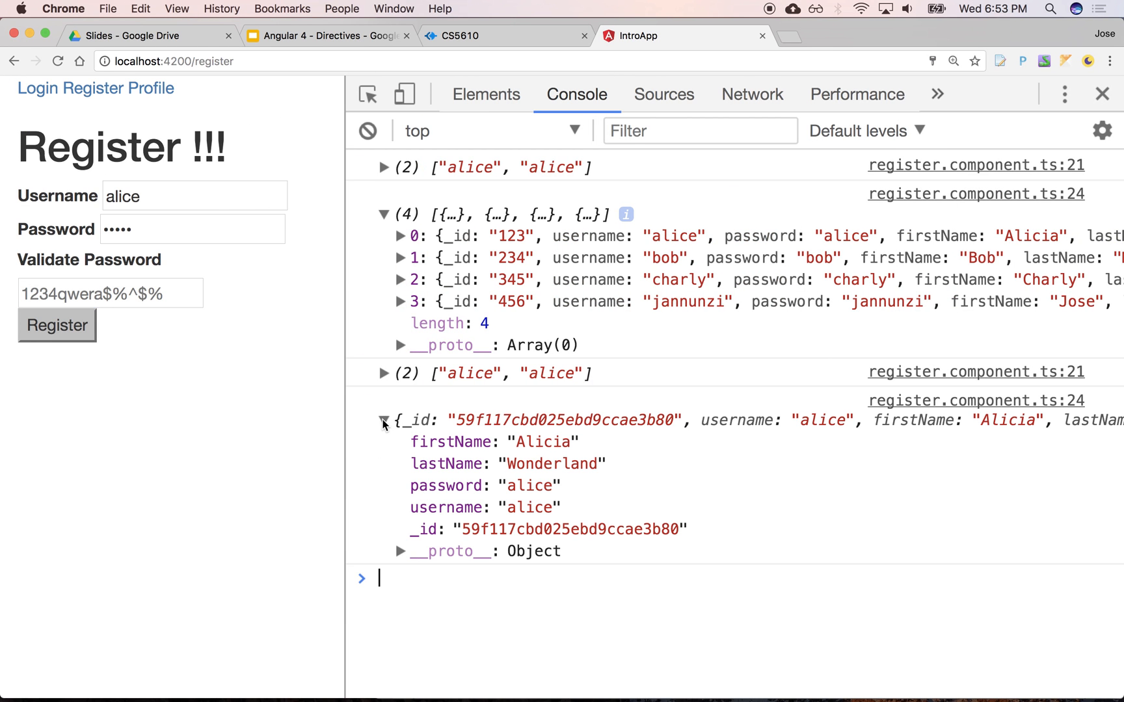
pyautogui.moveTo(856, 545)
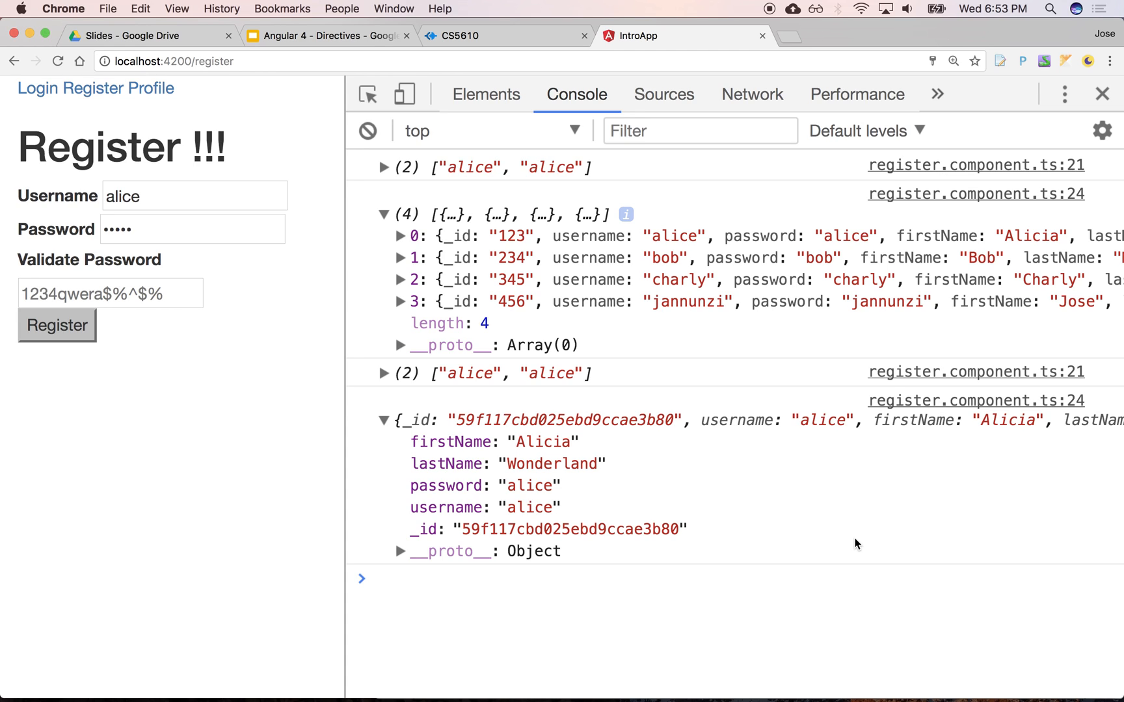
pyautogui.moveTo(690, 500)
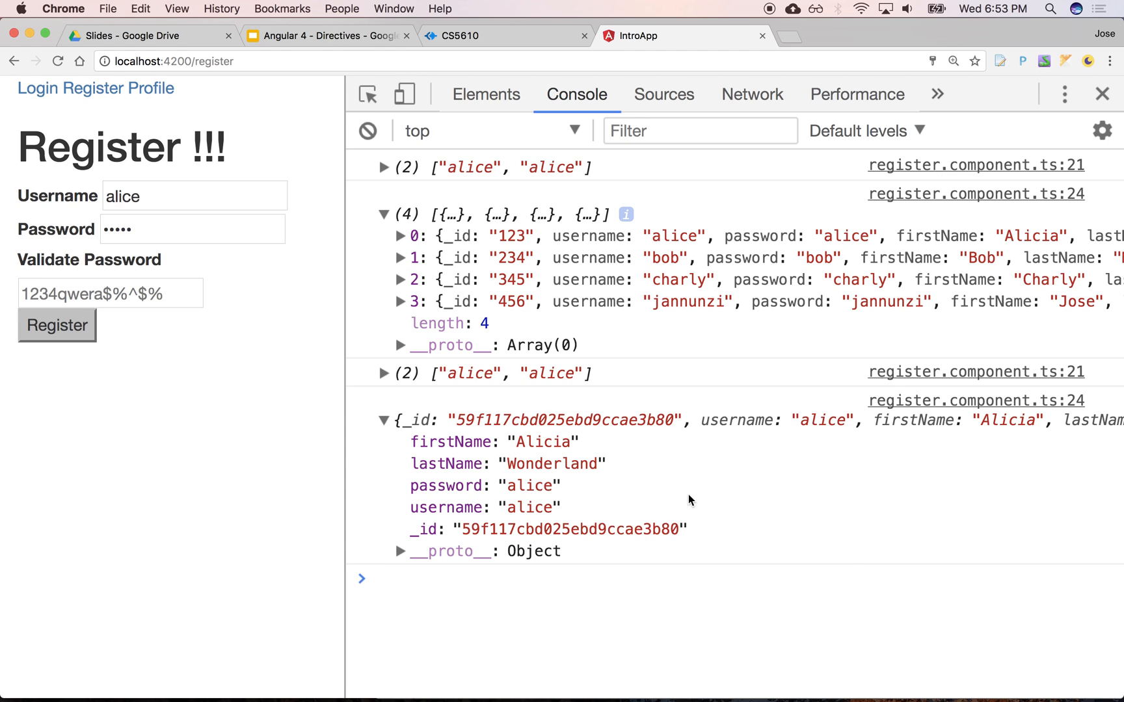
pyautogui.moveTo(748, 613)
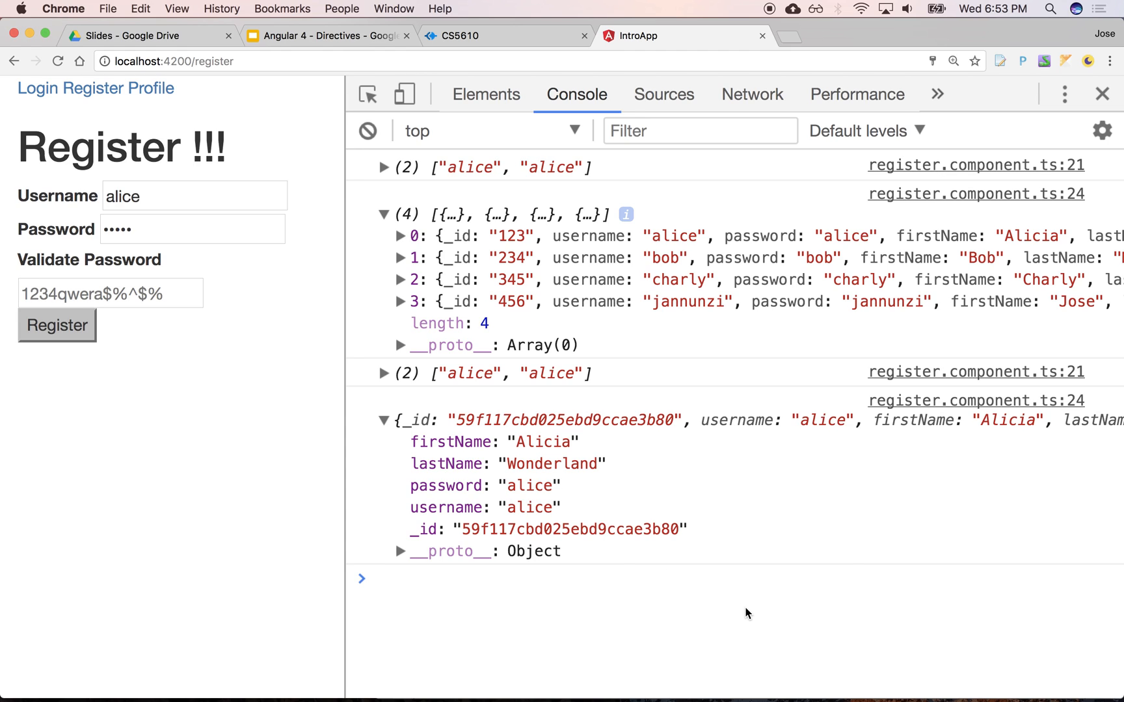
pyautogui.moveTo(626, 569)
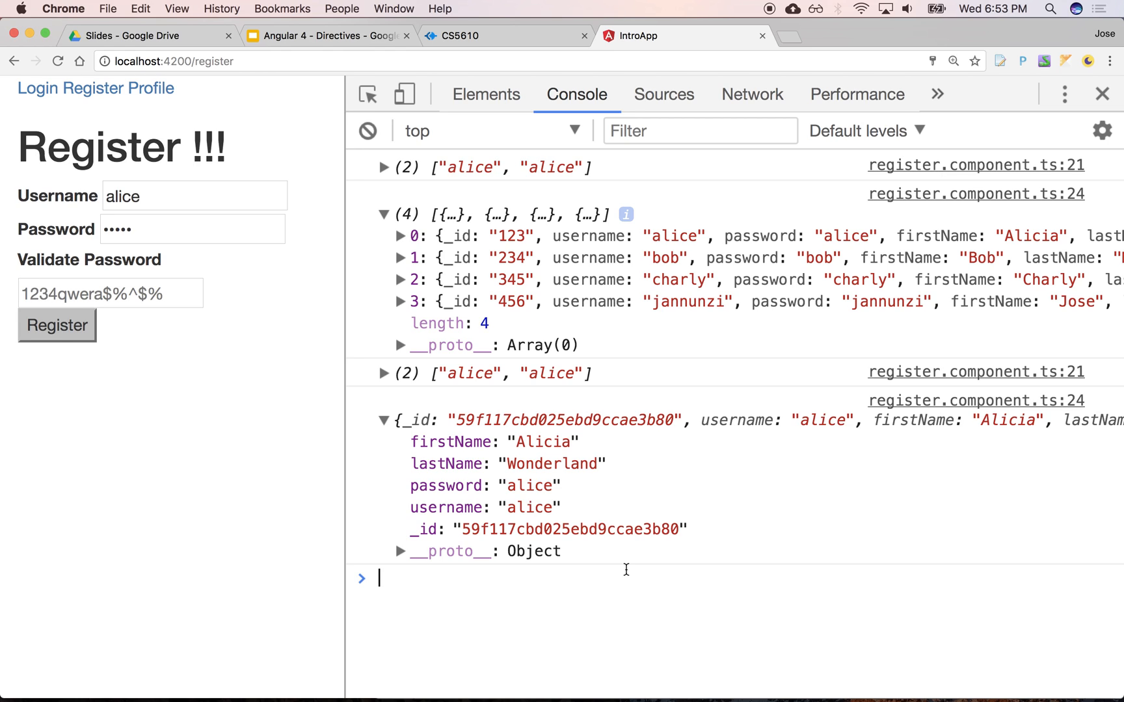
pyautogui.moveTo(682, 633)
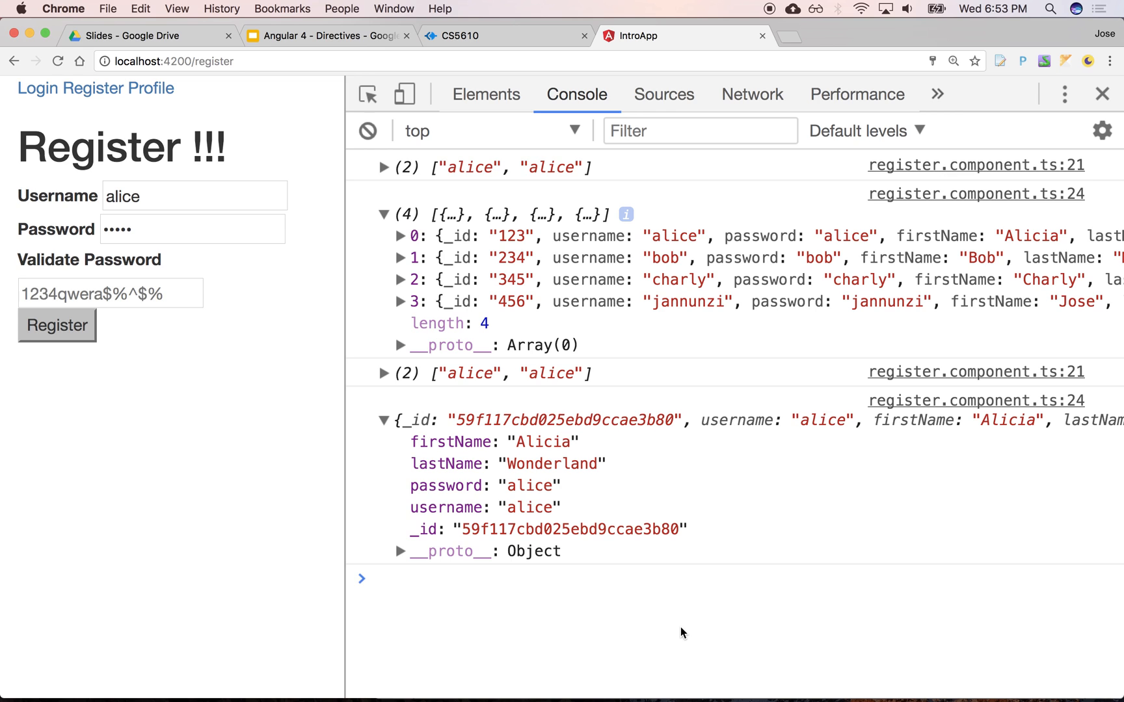
# Register unknown username sdfgsdfgsdfg and resume the debugger so the console logs null
pyautogui.click(194, 196)
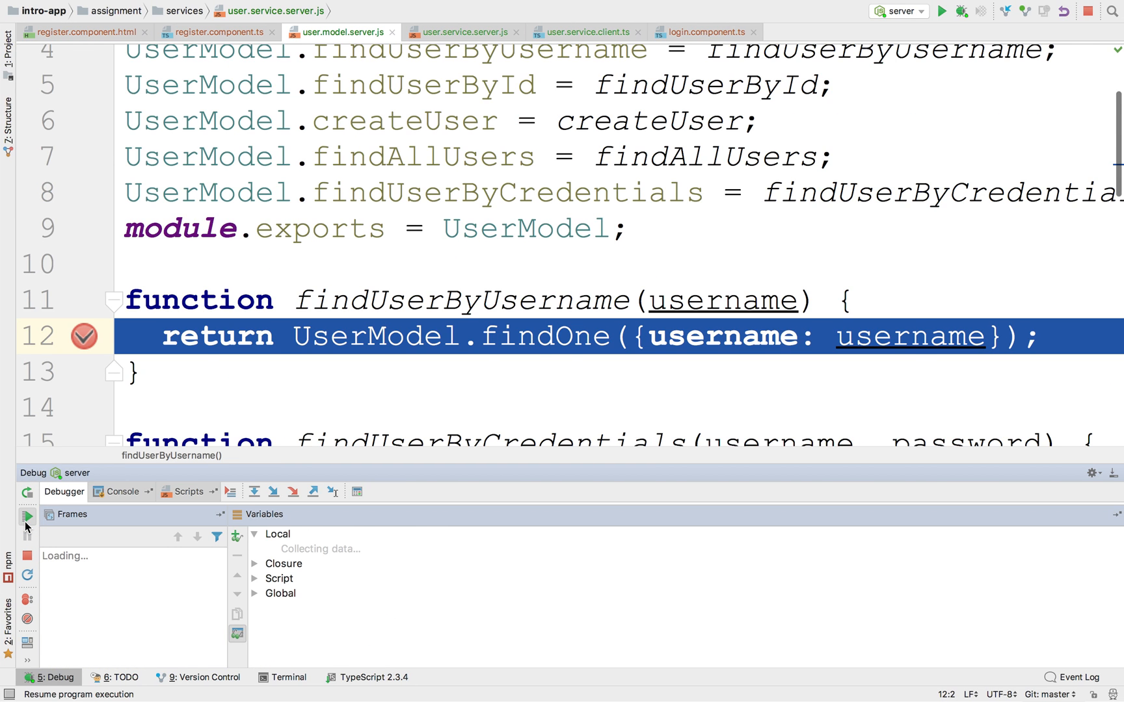
pyautogui.click(27, 516)
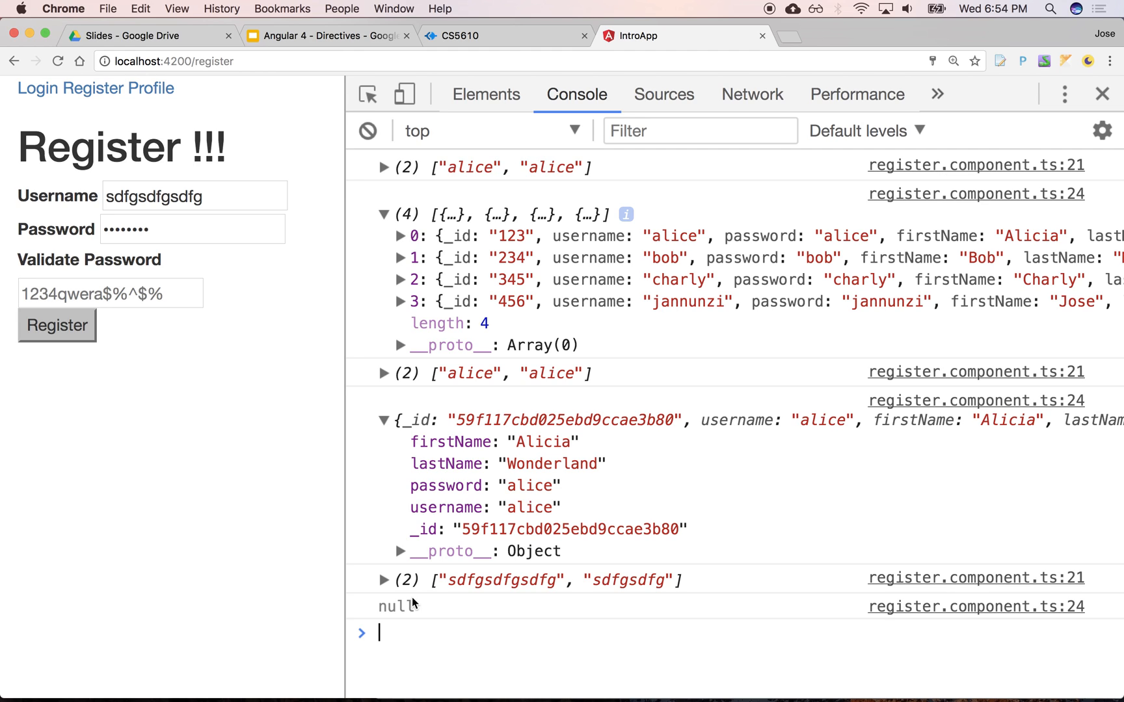
pyautogui.moveTo(586, 340)
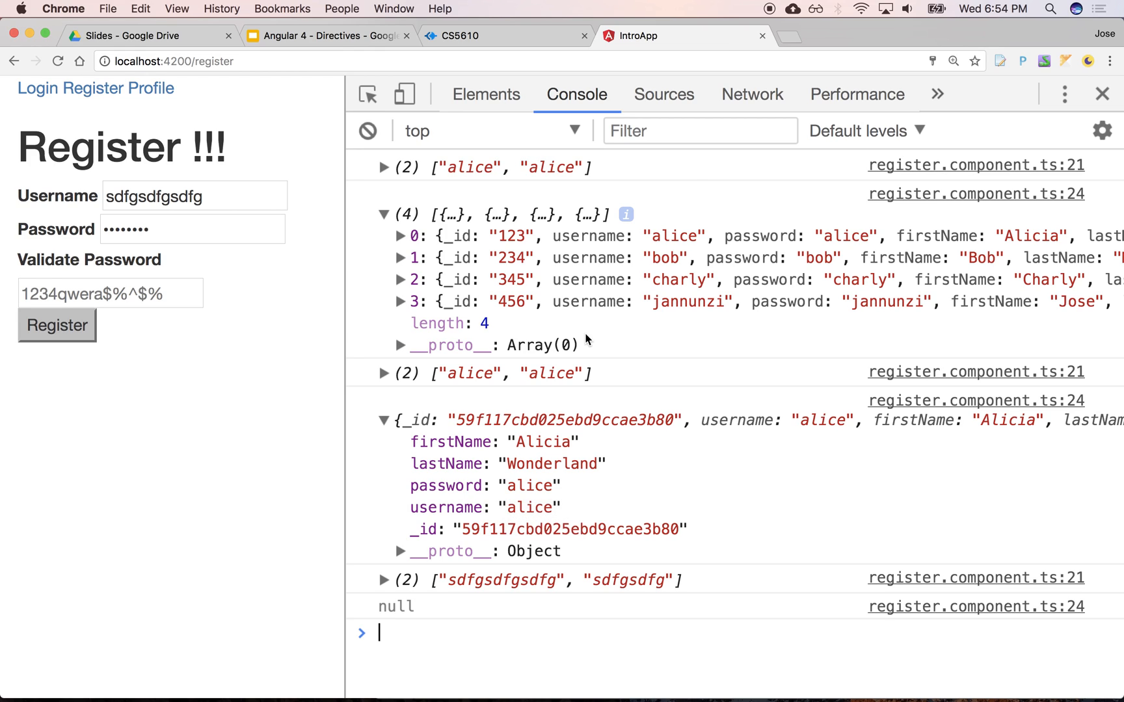